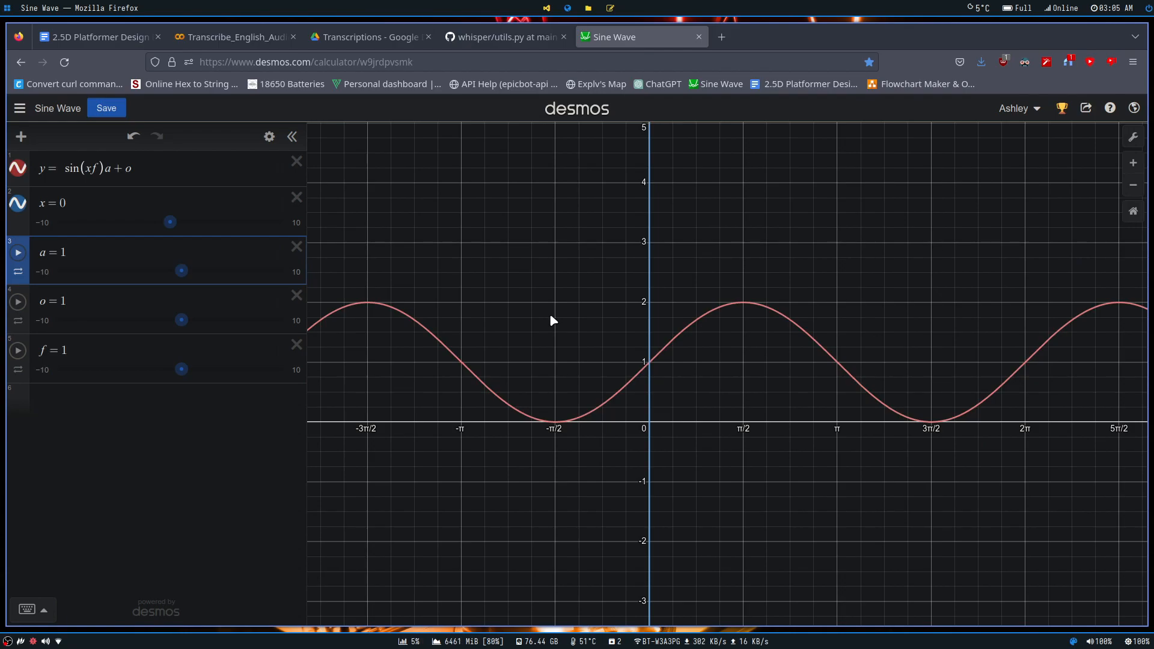
mouse_move(56, 127)
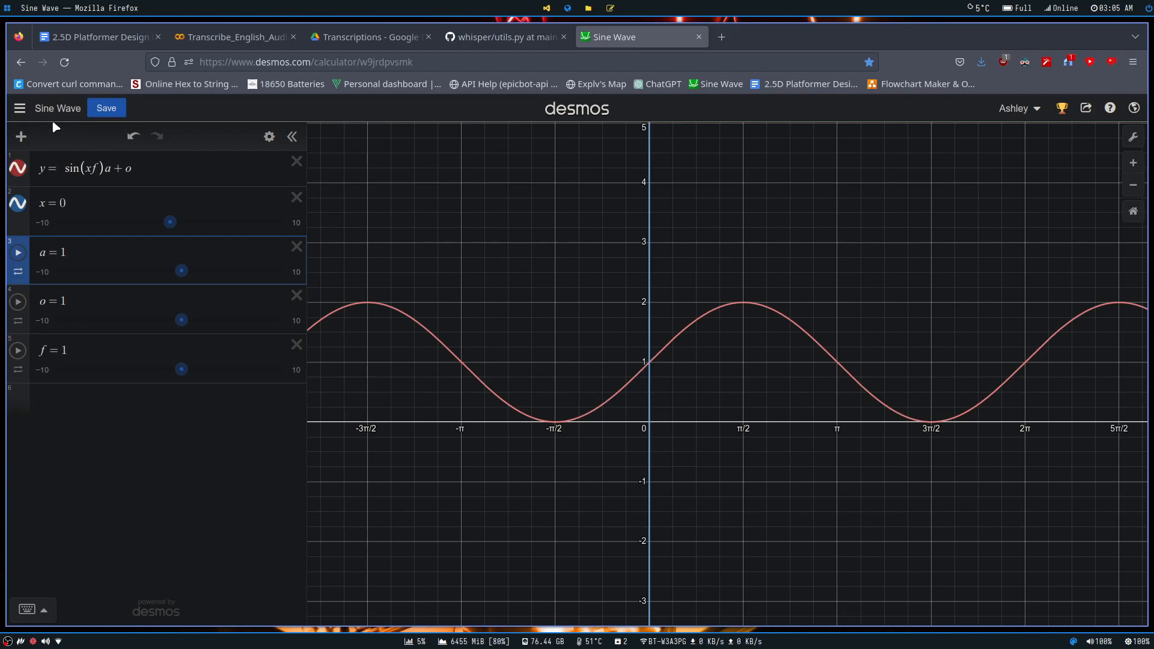
mouse_move(540, 216)
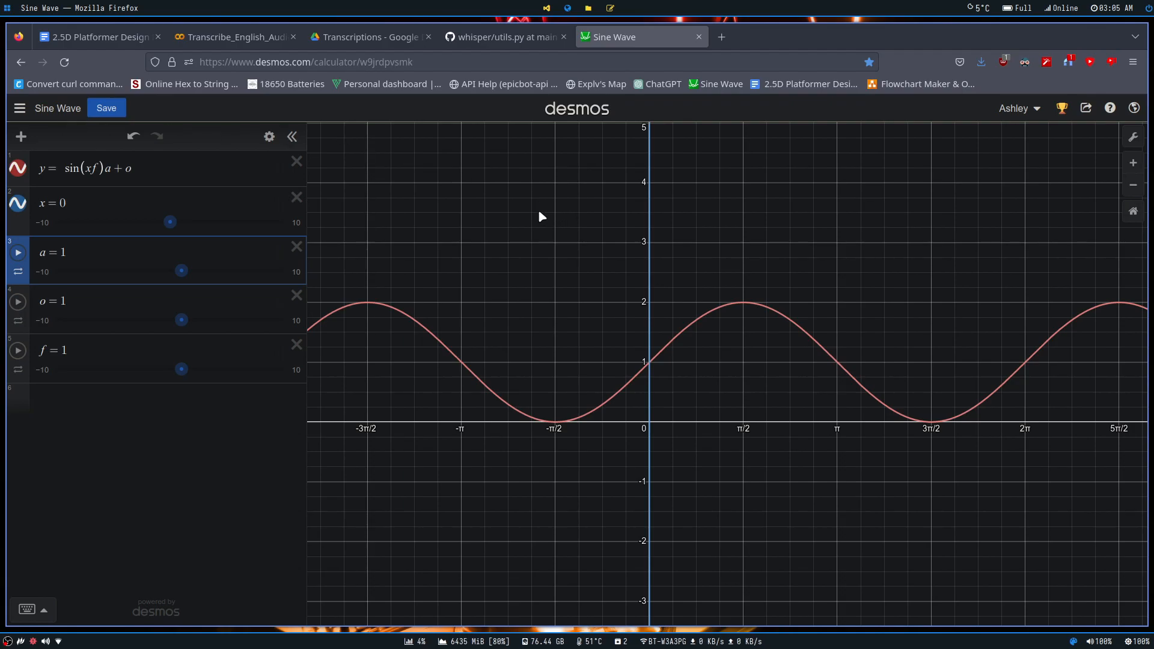
mouse_move(552, 425)
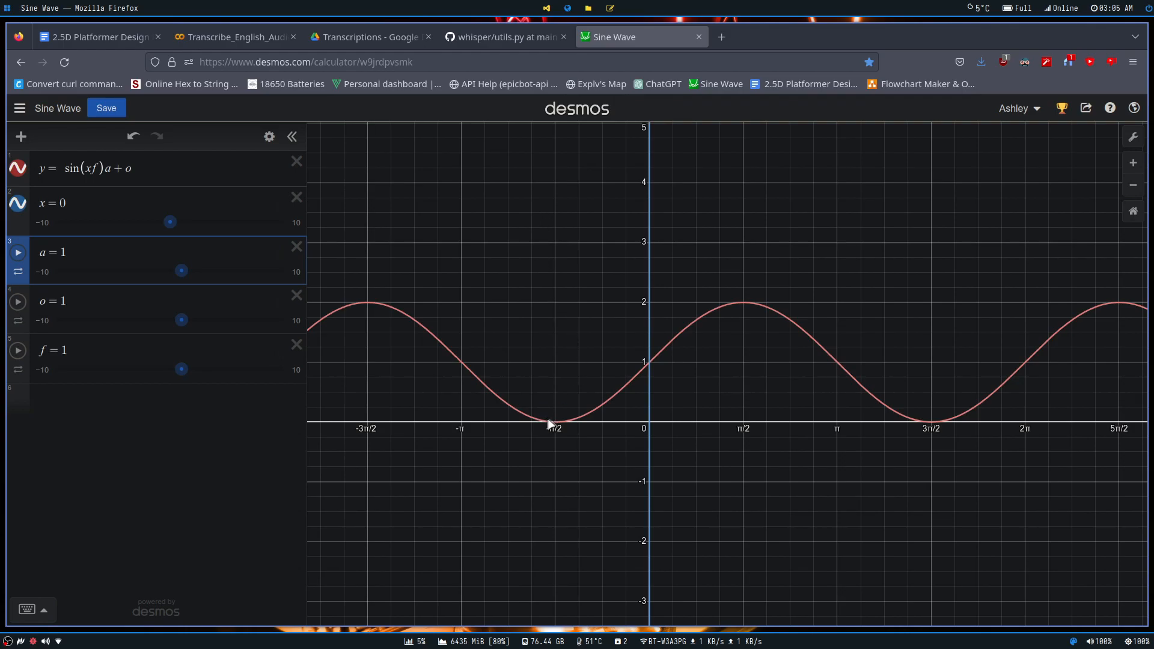
mouse_move(752, 305)
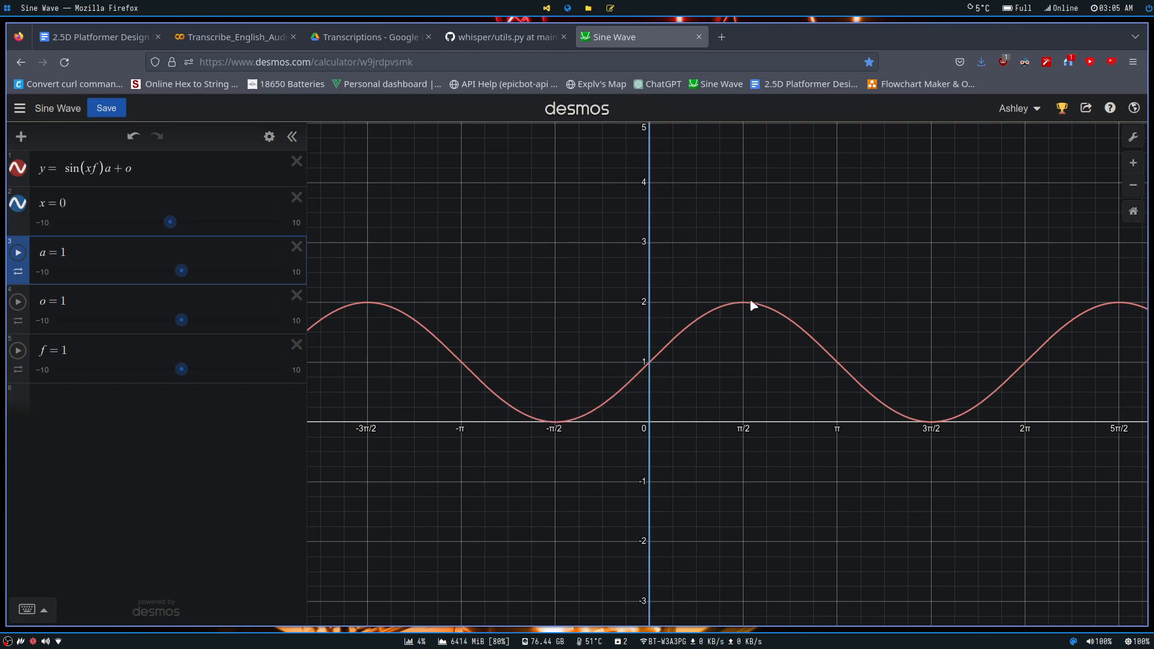
mouse_move(1067, 333)
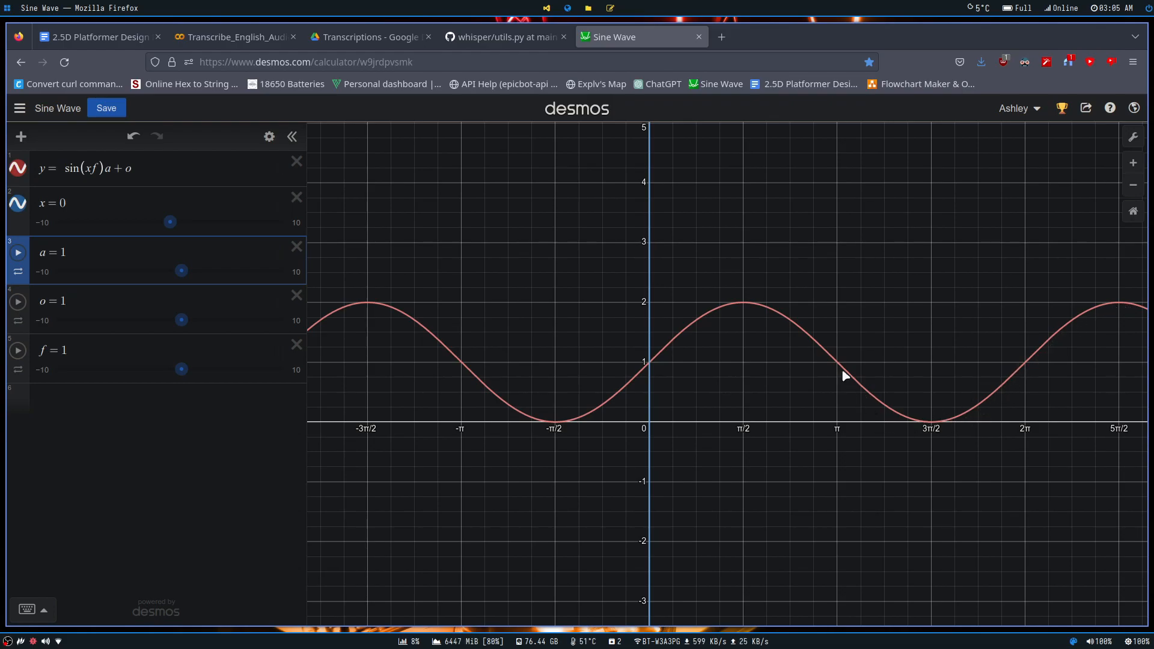
mouse_move(372, 319)
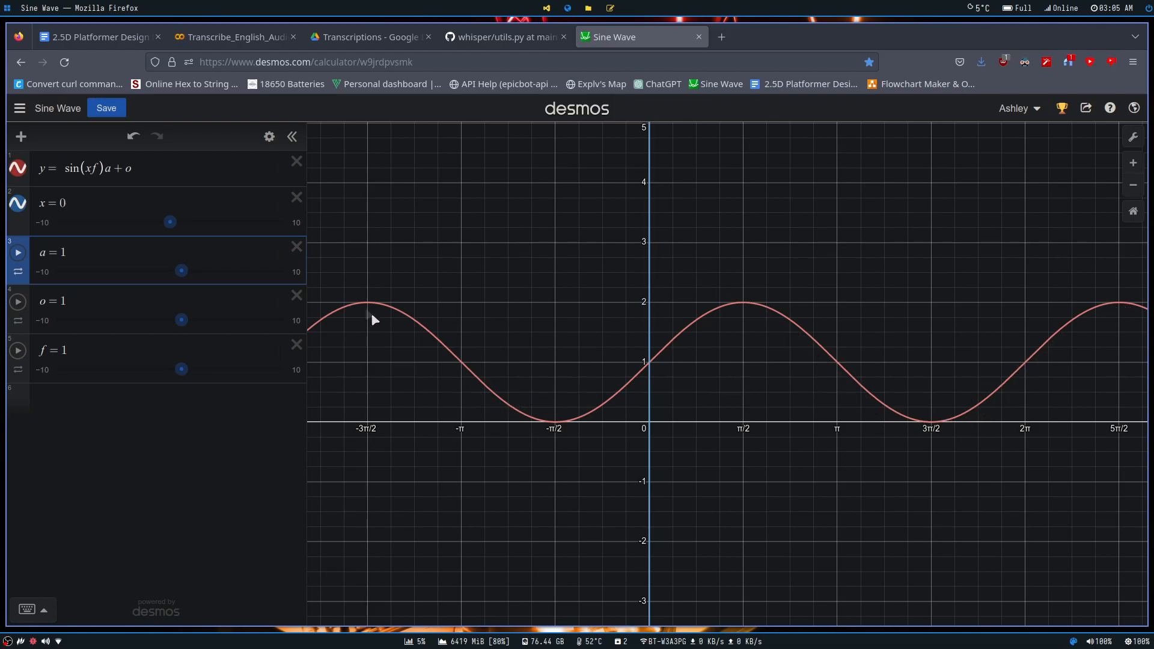
mouse_move(773, 370)
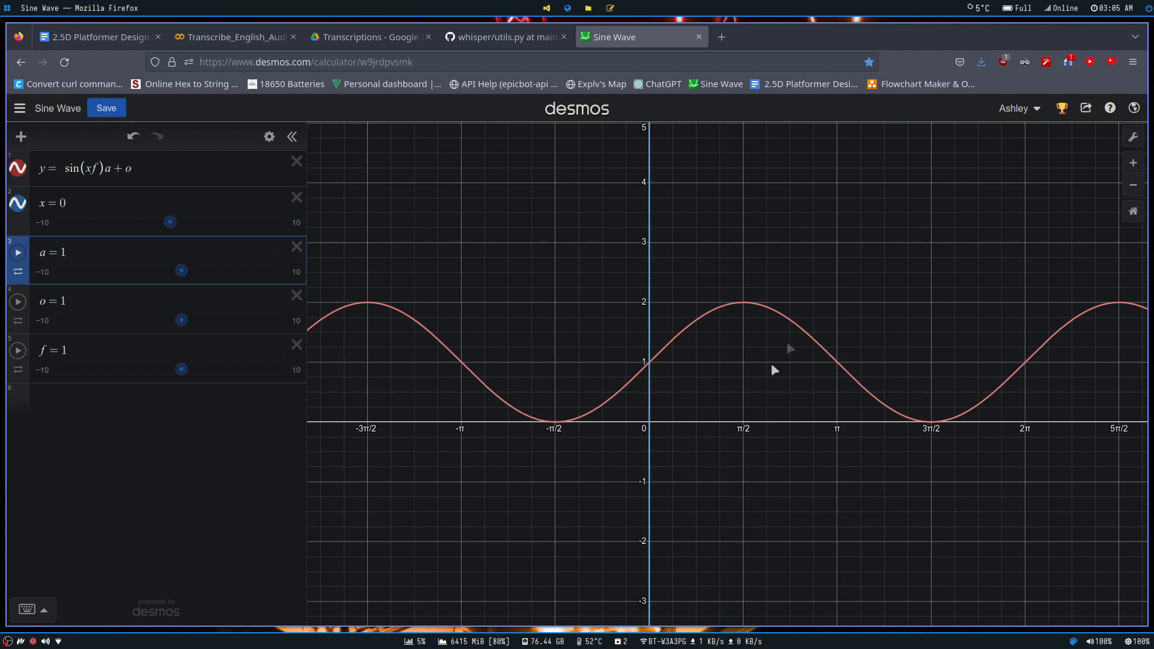
mouse_move(629, 474)
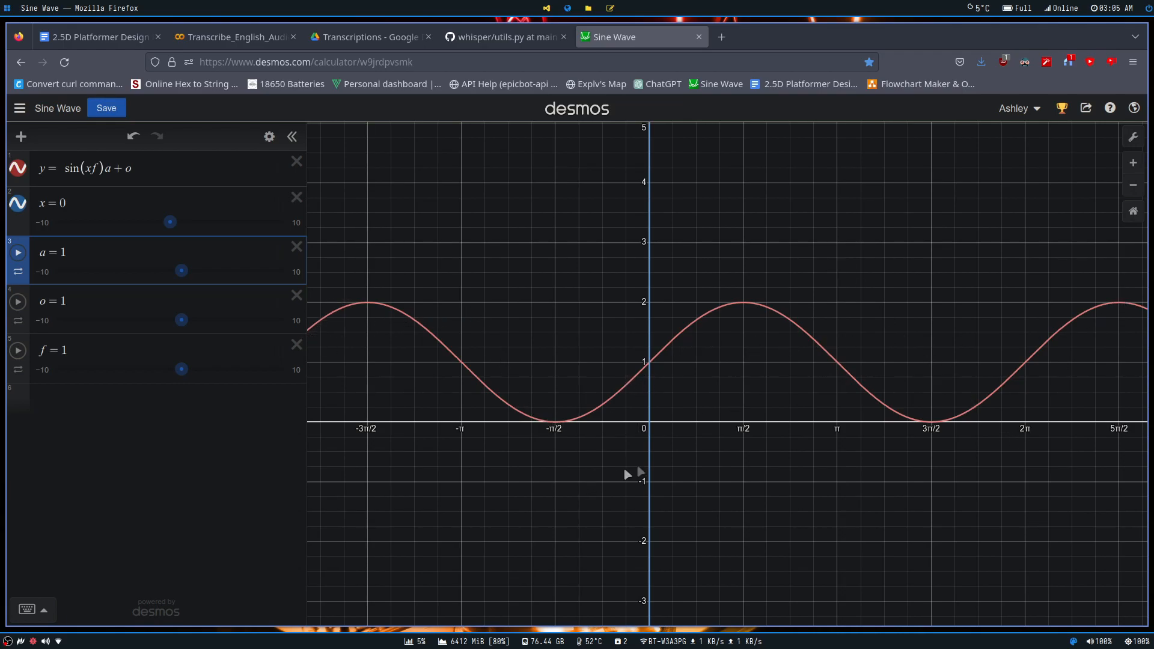
mouse_move(324, 339)
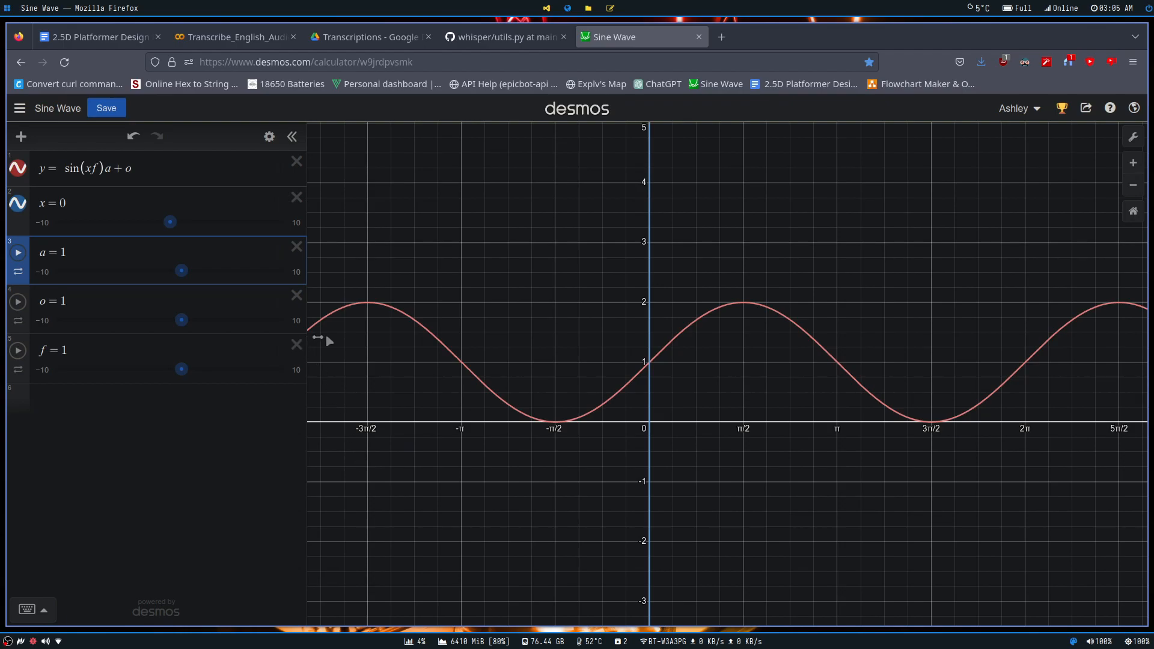
Edit the sine-wave equation and add a vertical marker line x = c
click(96, 168)
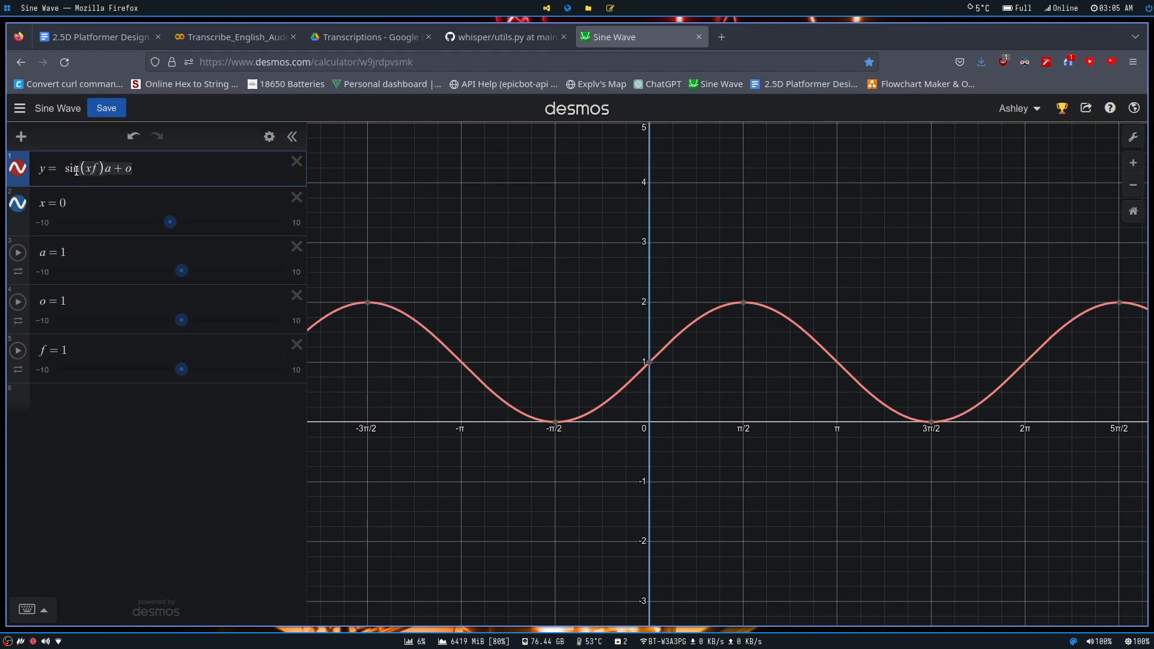
click(166, 171)
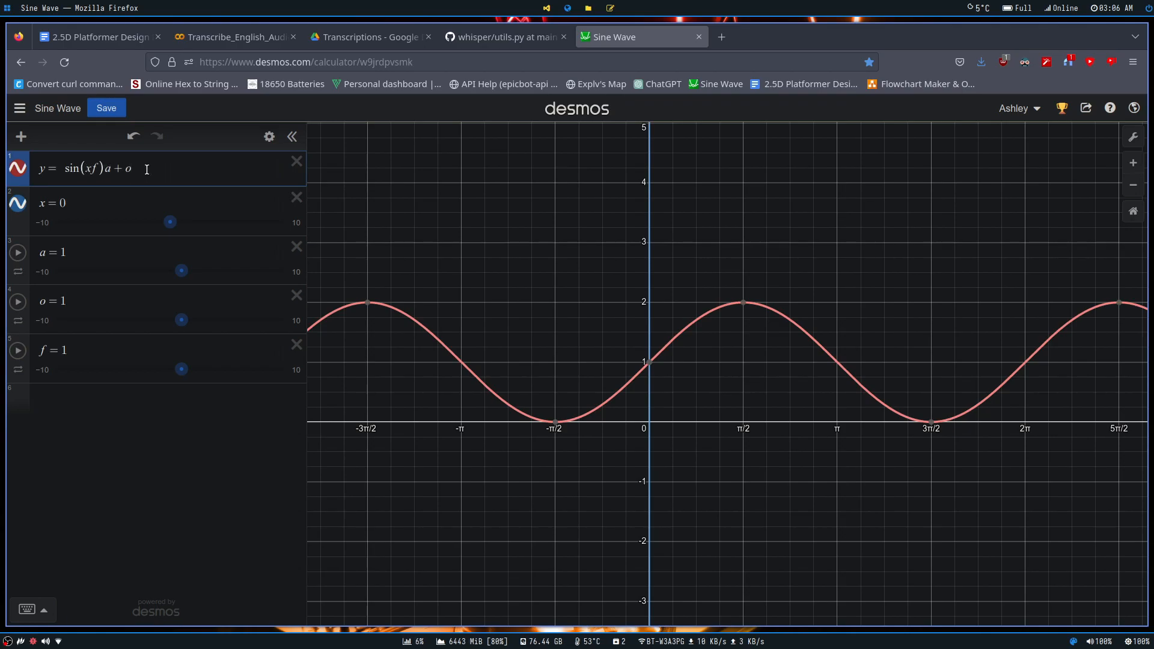
click(83, 168)
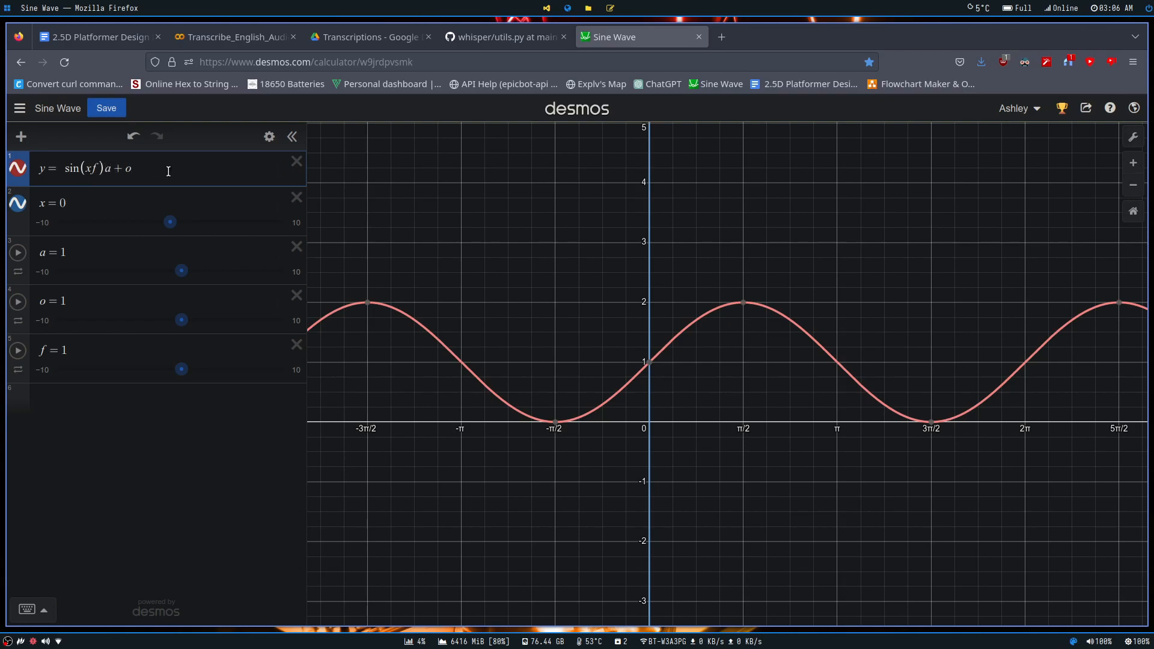
click(66, 350)
text(8.4)
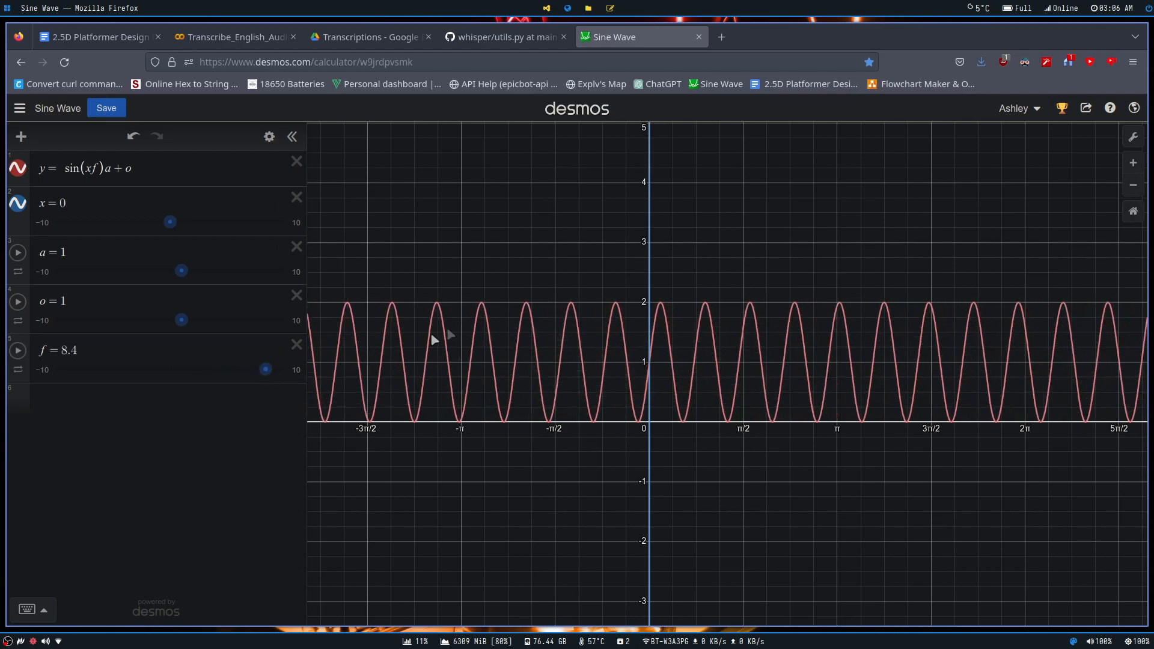
mouse_move(485, 307)
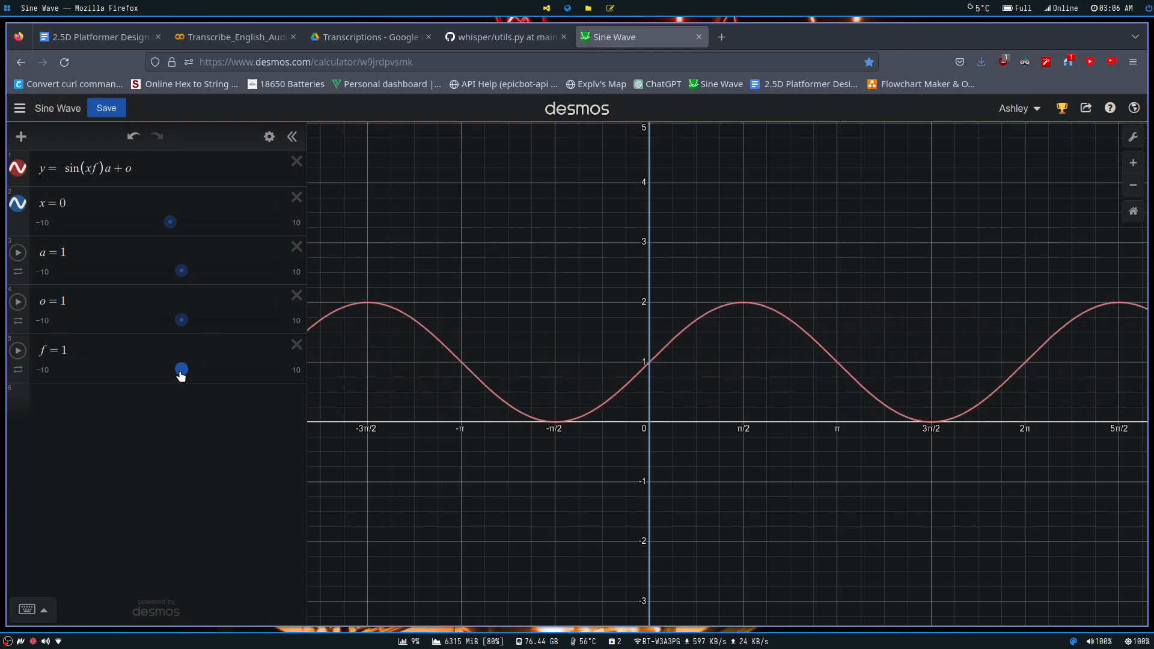
mouse_move(208, 335)
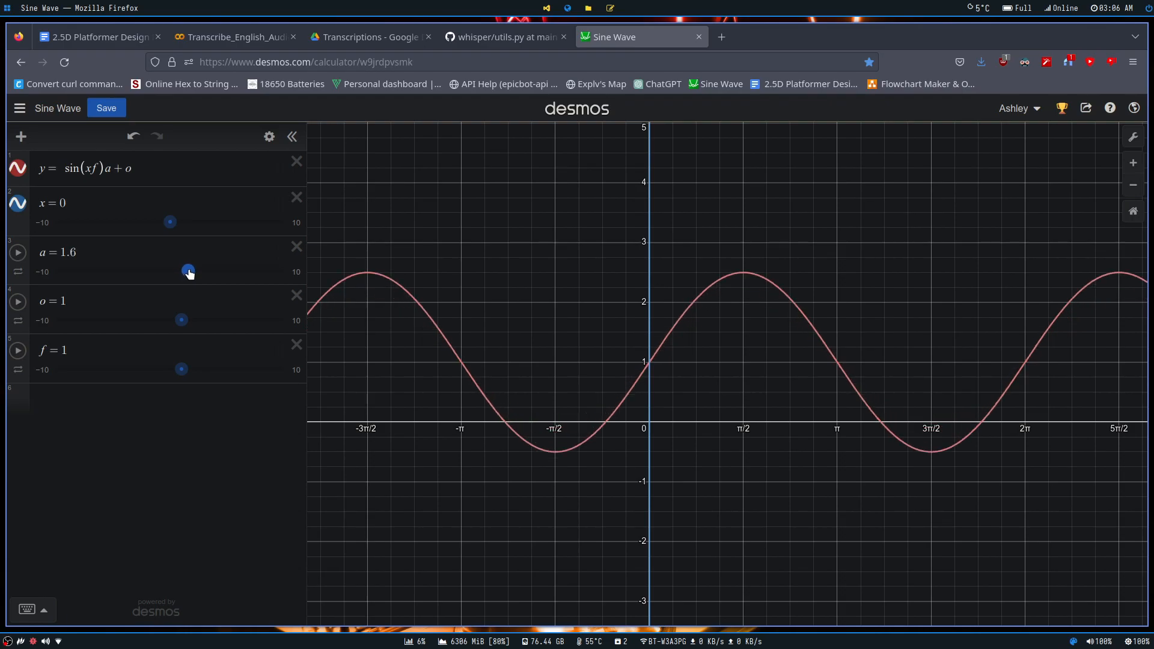
Sweep the amplitude a through 3.3, 2, 1.6, 9.5, 4.5 and settle it back at exactly 1
drag(189, 270, 208, 269)
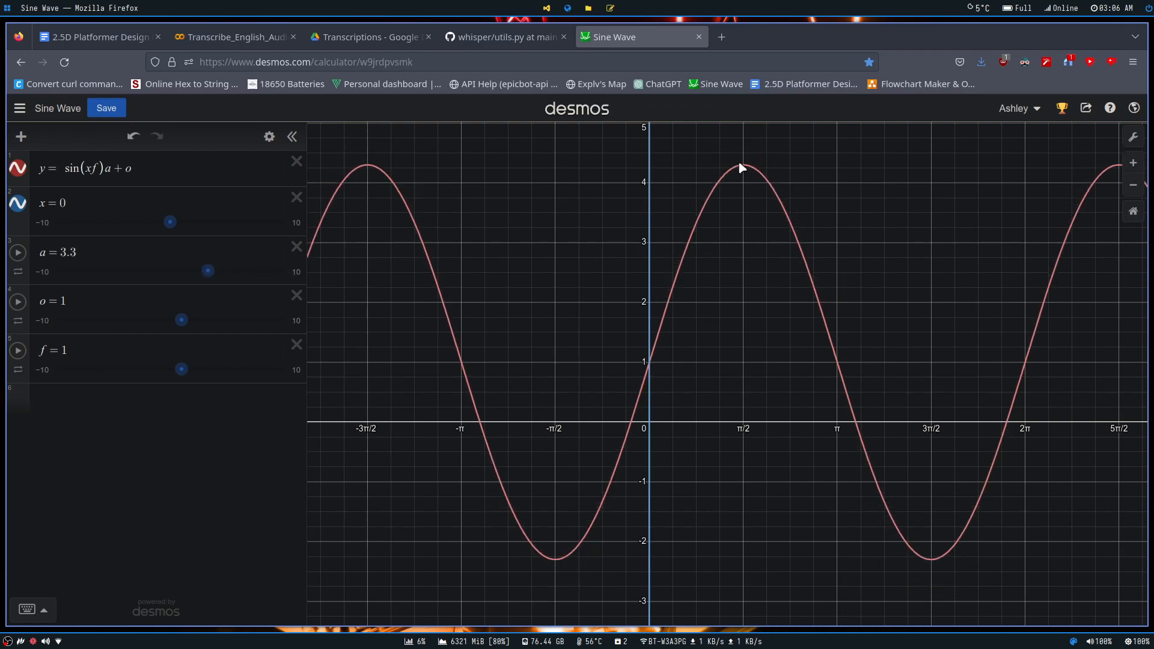
mouse_move(690, 166)
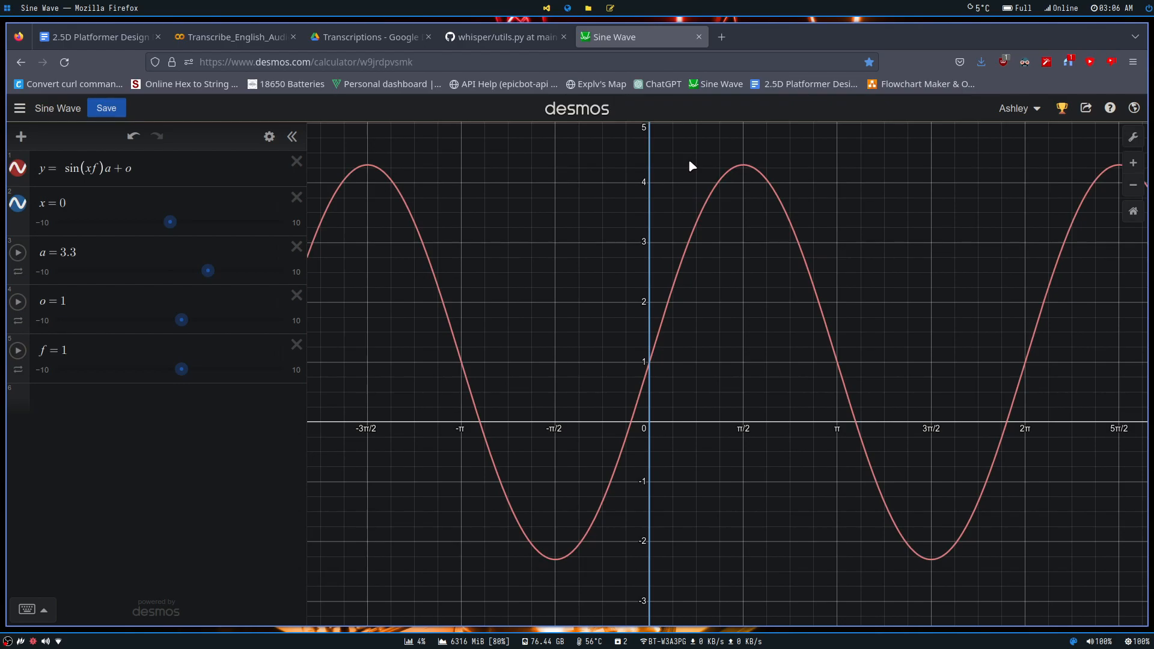
mouse_move(543, 572)
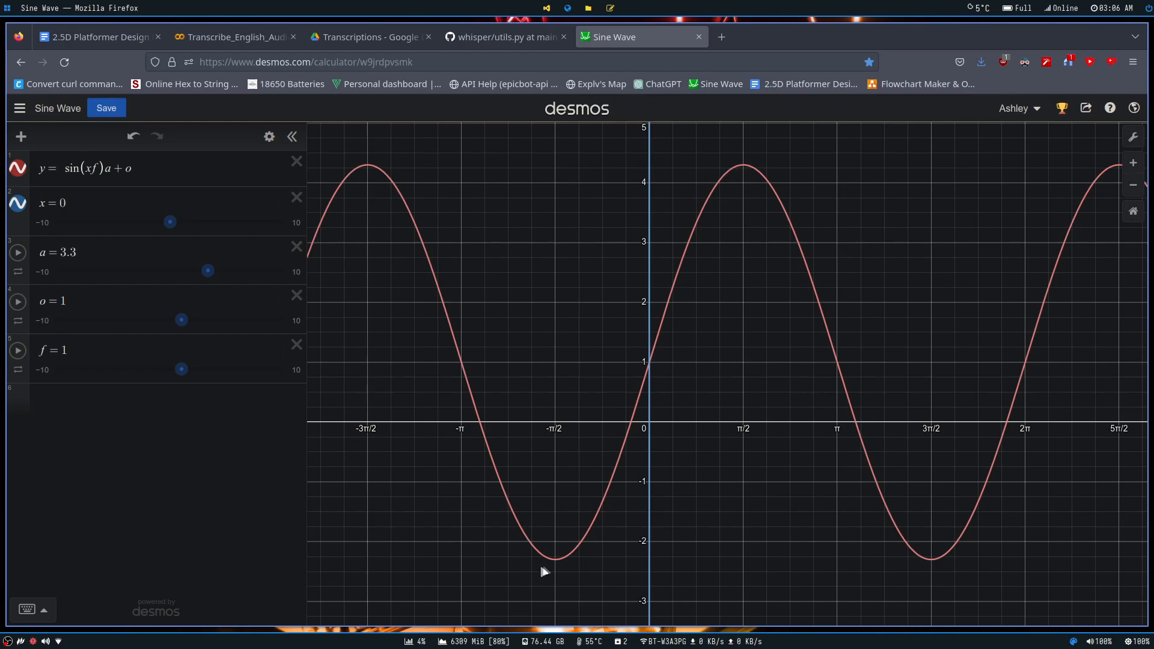
mouse_move(561, 566)
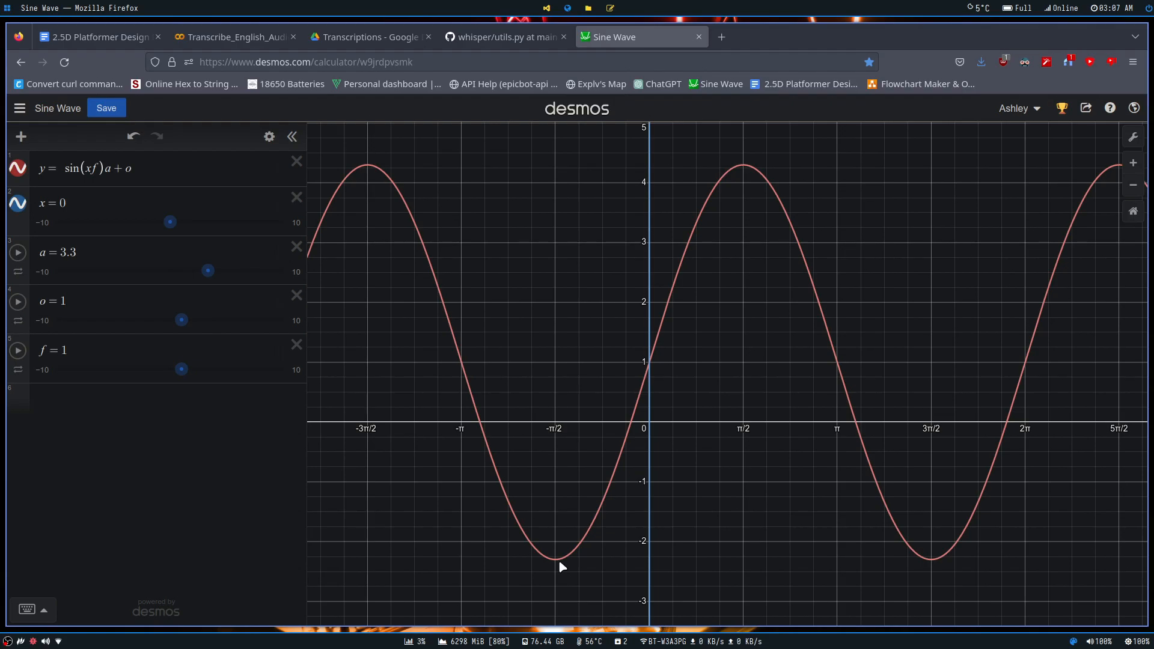
drag(208, 271, 205, 270)
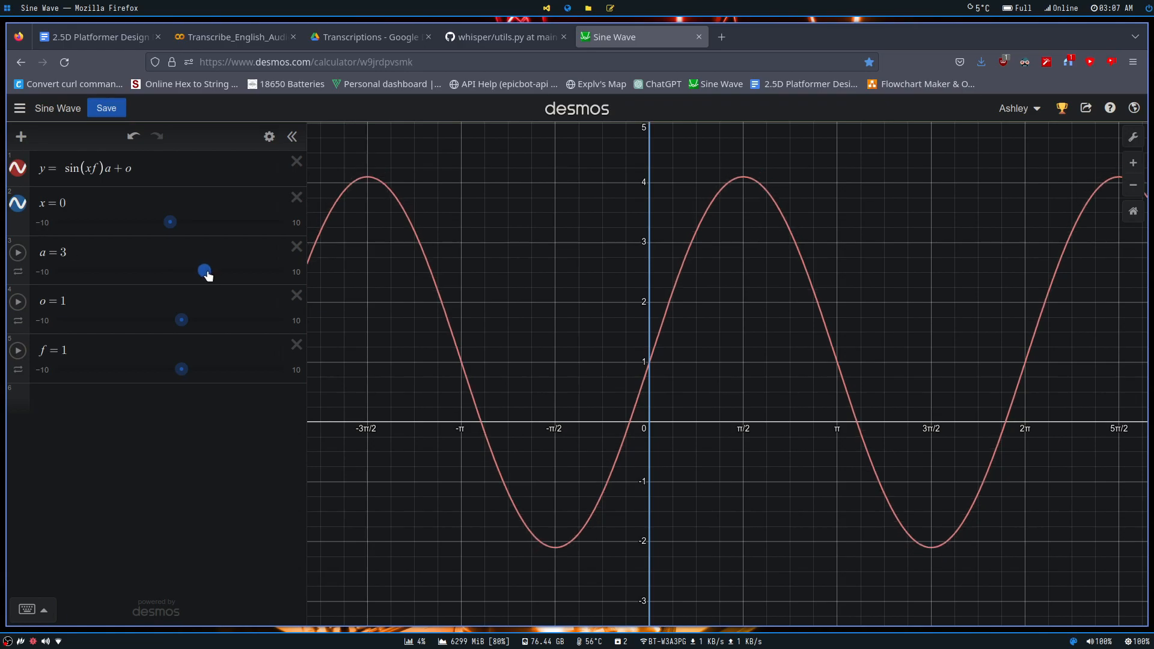
drag(206, 270, 194, 270)
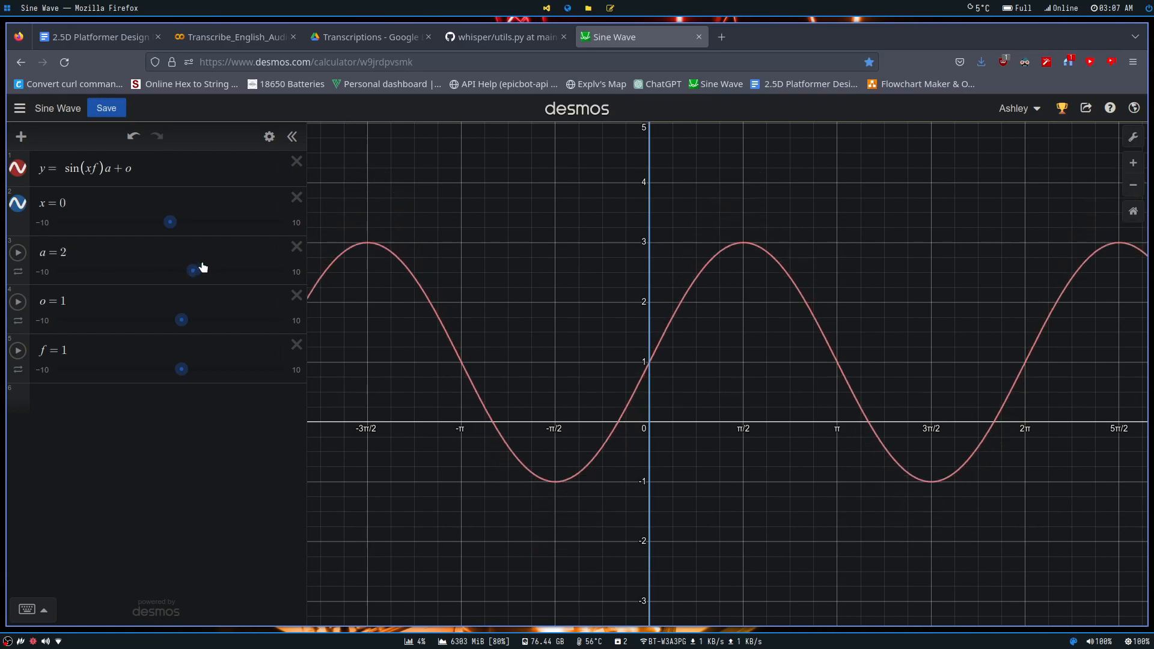
drag(192, 270, 187, 271)
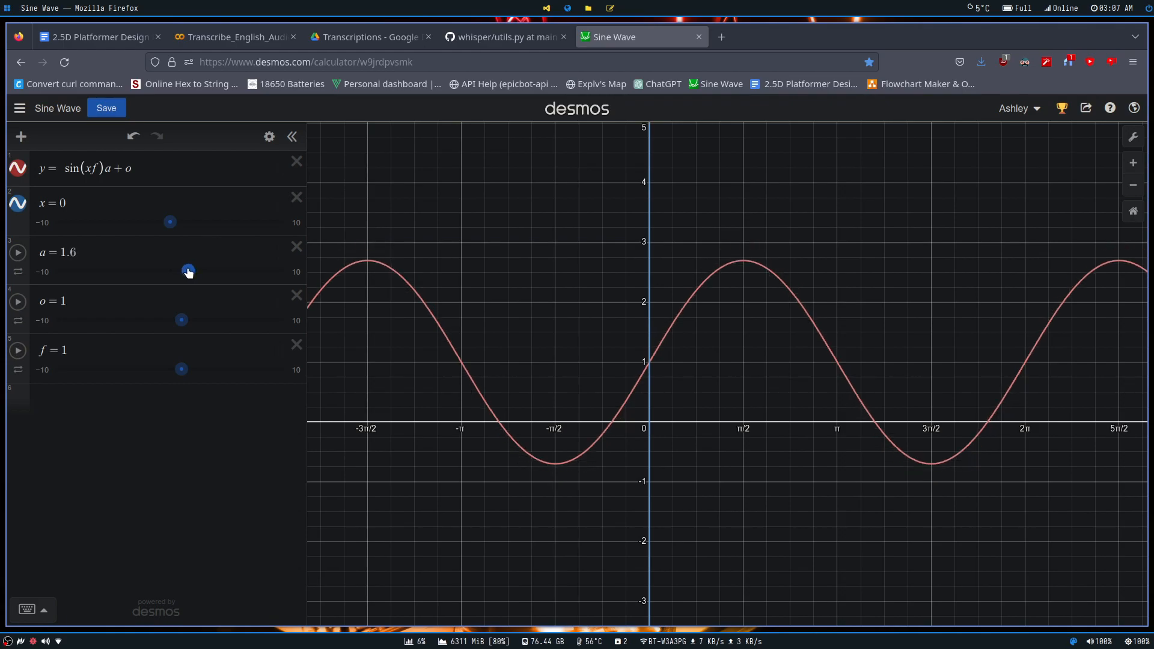
drag(188, 270, 270, 270)
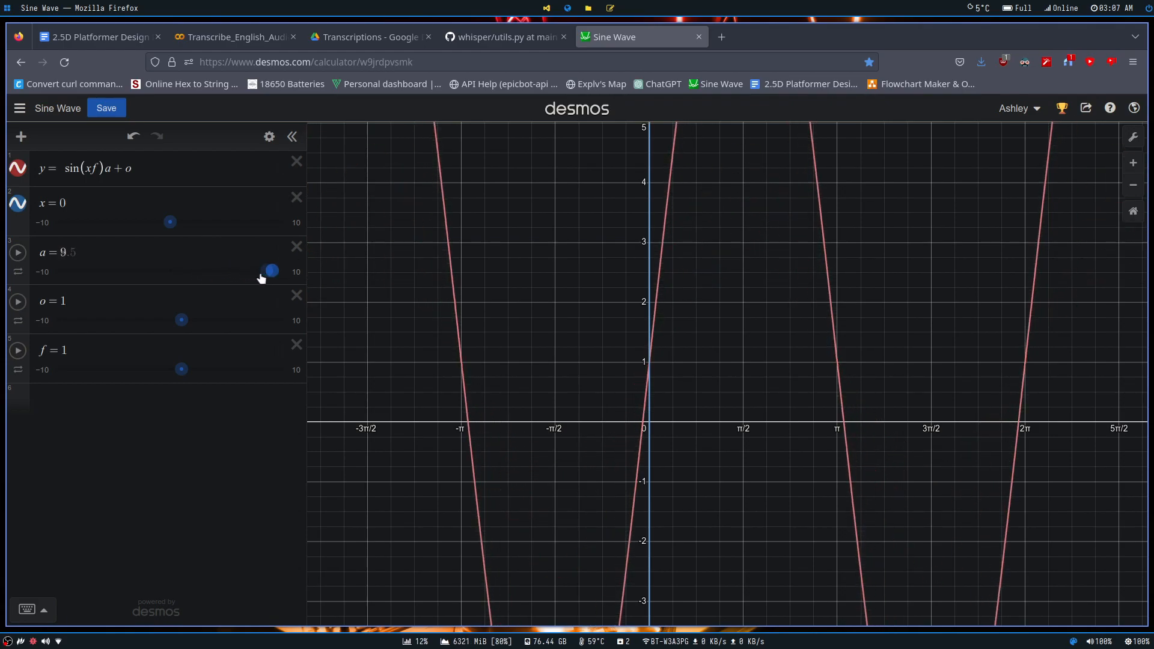
drag(270, 271, 220, 270)
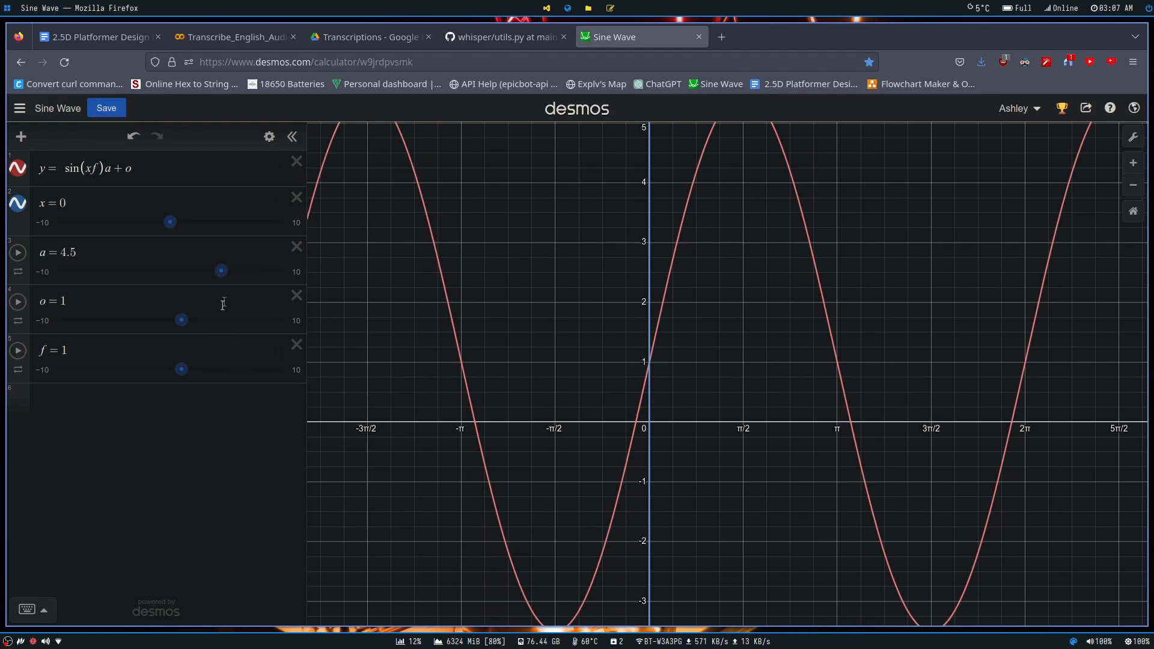
drag(221, 270, 183, 271)
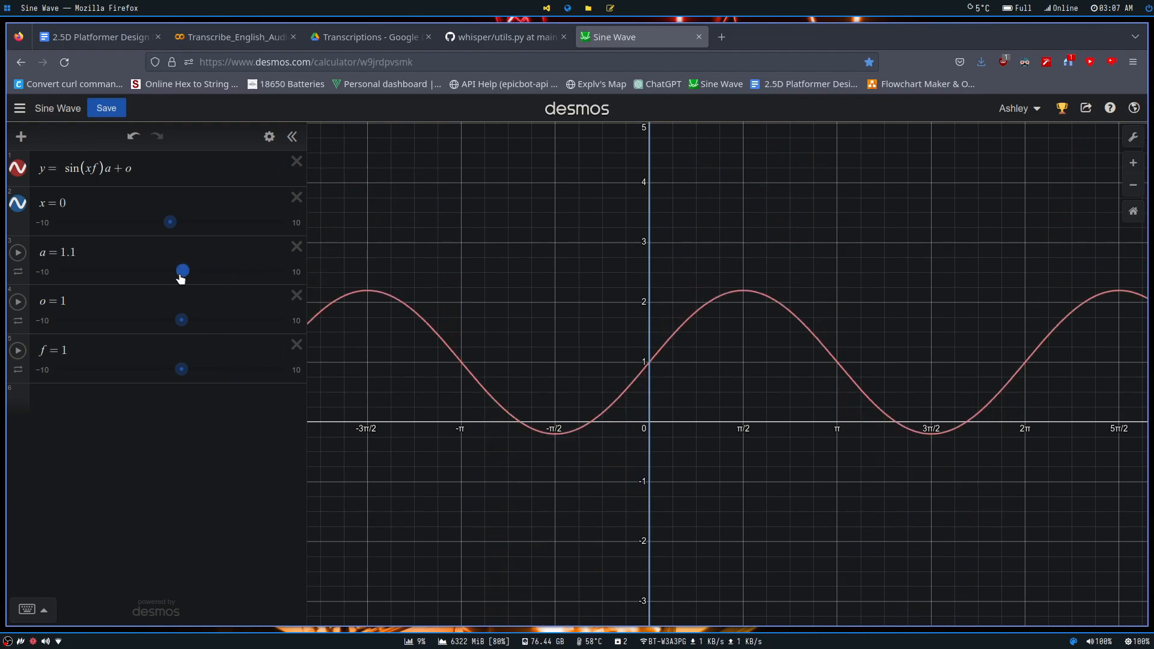
drag(183, 271, 181, 271)
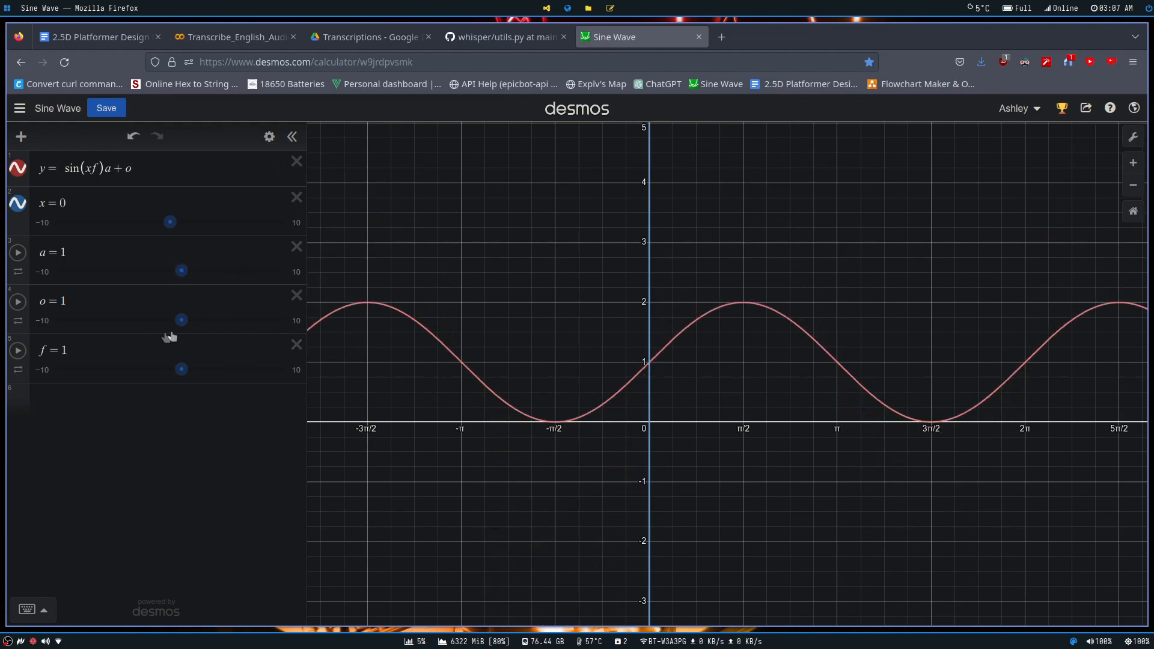
click(128, 168)
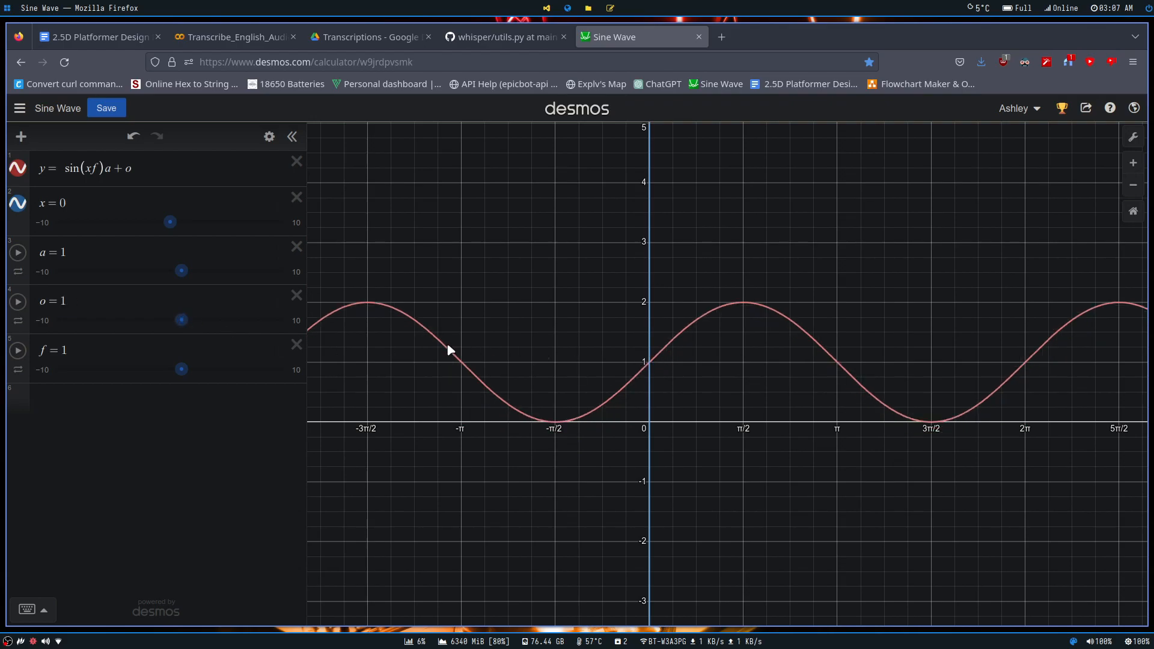
mouse_move(101, 182)
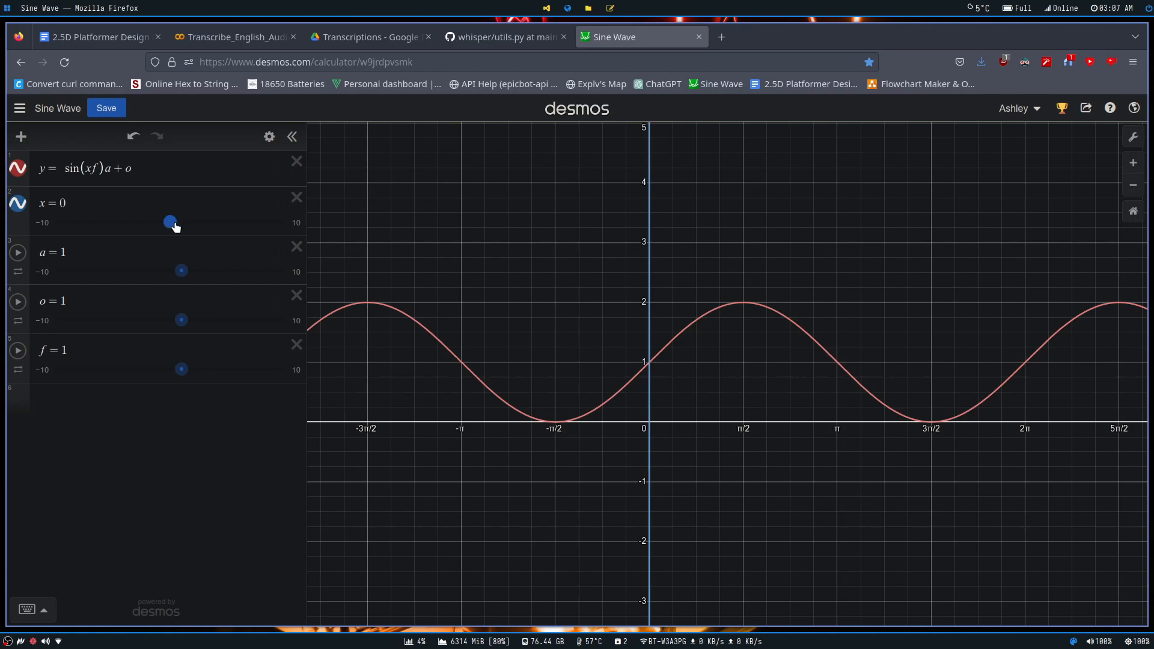
Slide the x marker from 0 up to 6 and back down through 3.2 and 2.2 to 2
drag(170, 222, 178, 223)
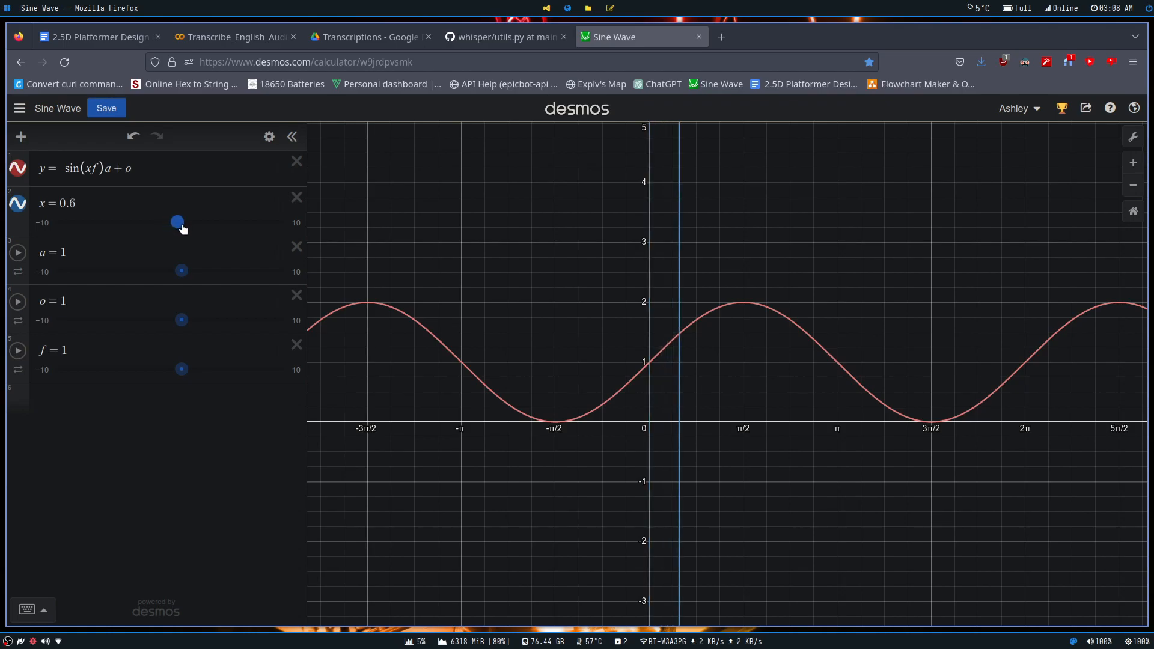
drag(177, 222, 211, 223)
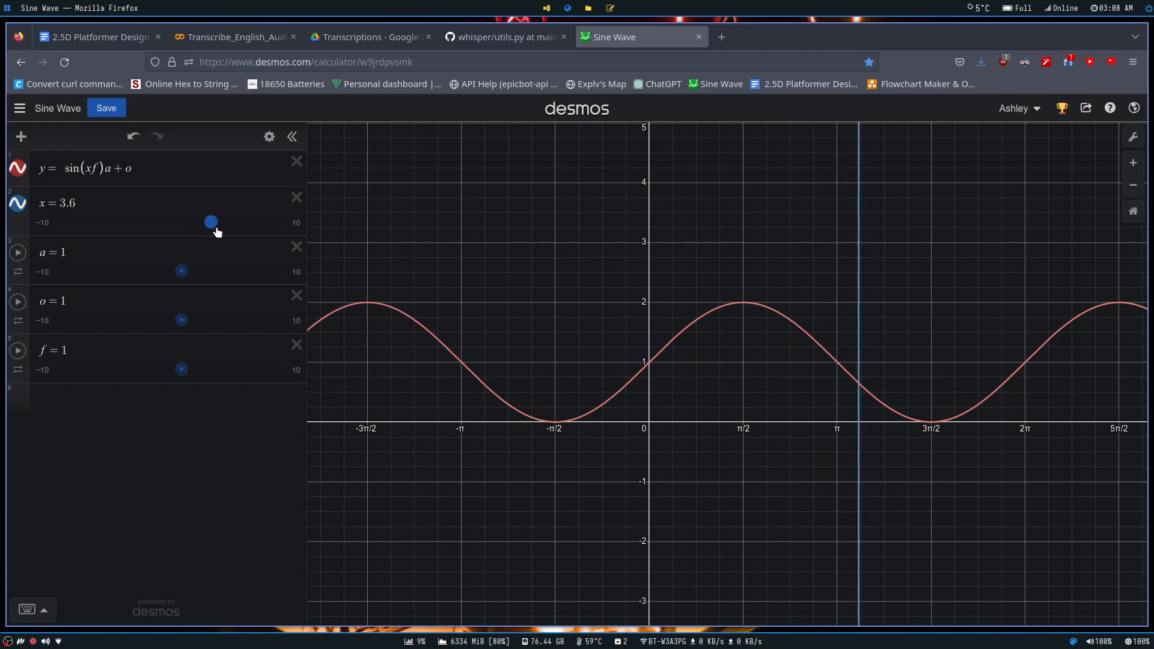
drag(210, 221, 238, 221)
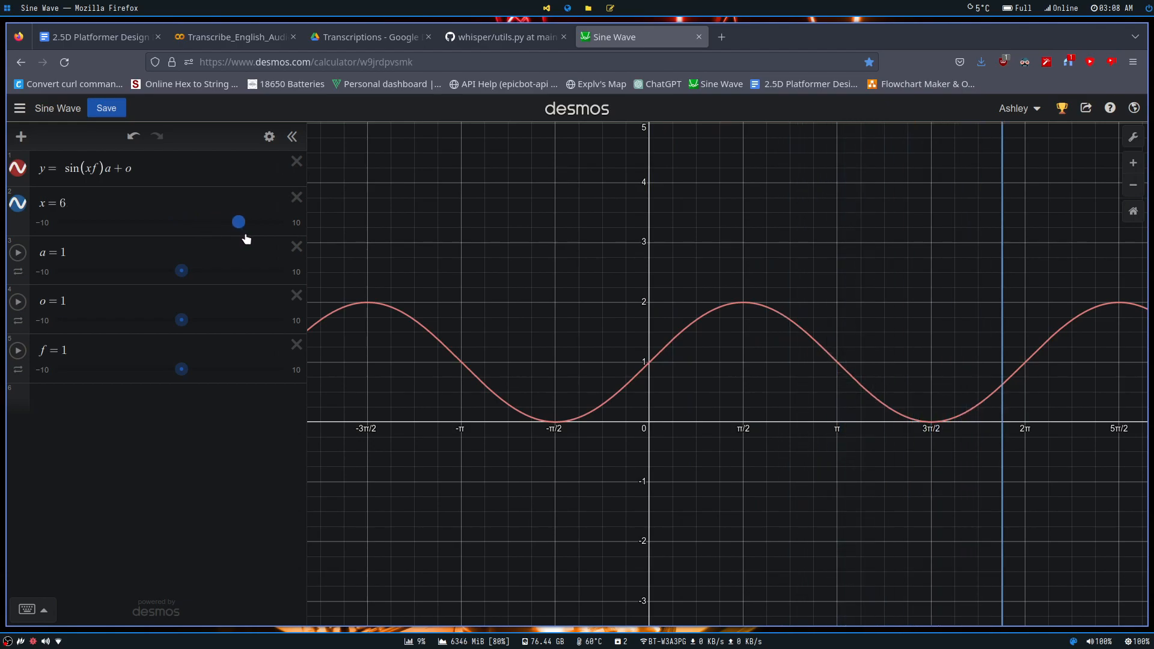
drag(238, 221, 205, 221)
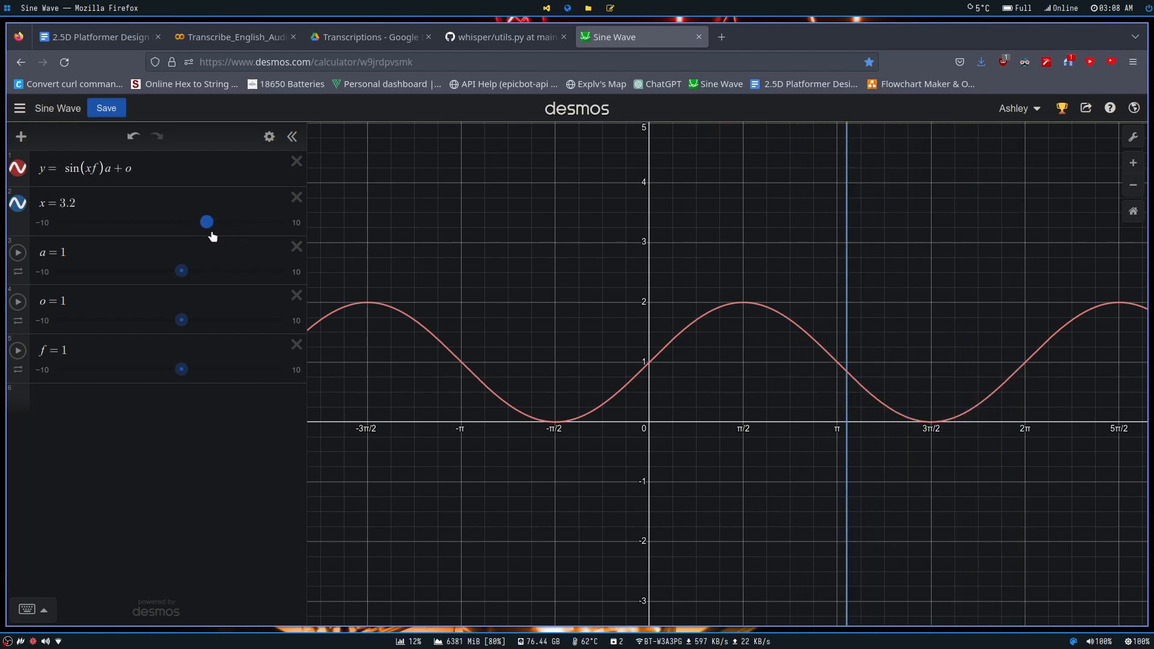
drag(206, 221, 203, 221)
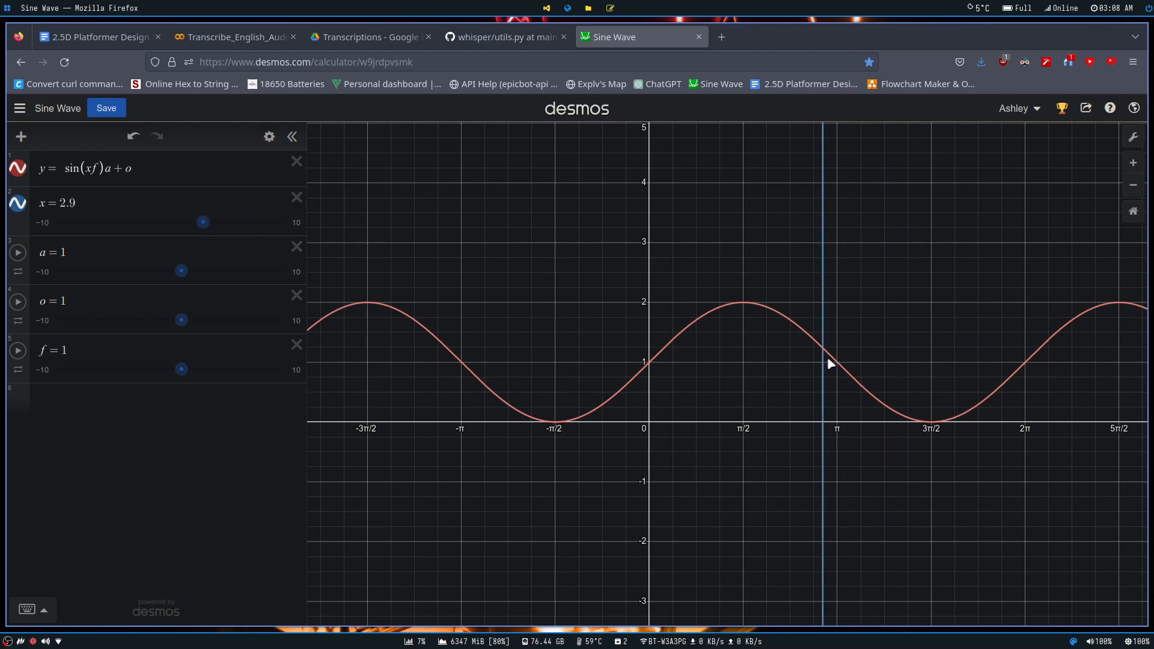
mouse_move(210, 281)
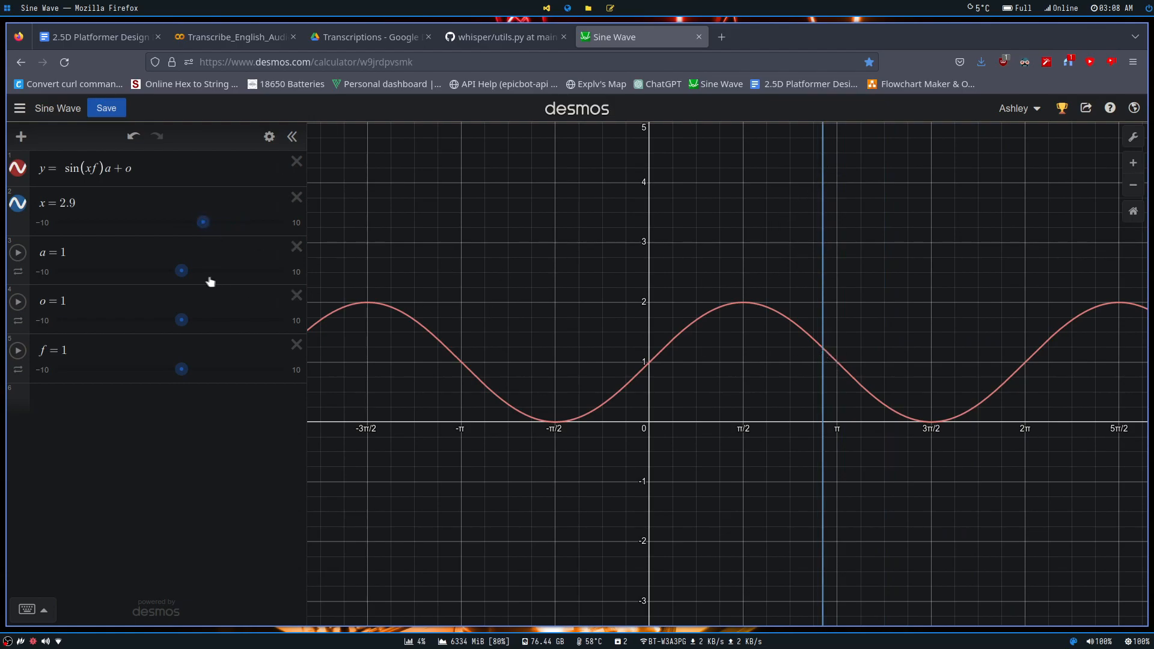
drag(203, 221, 195, 221)
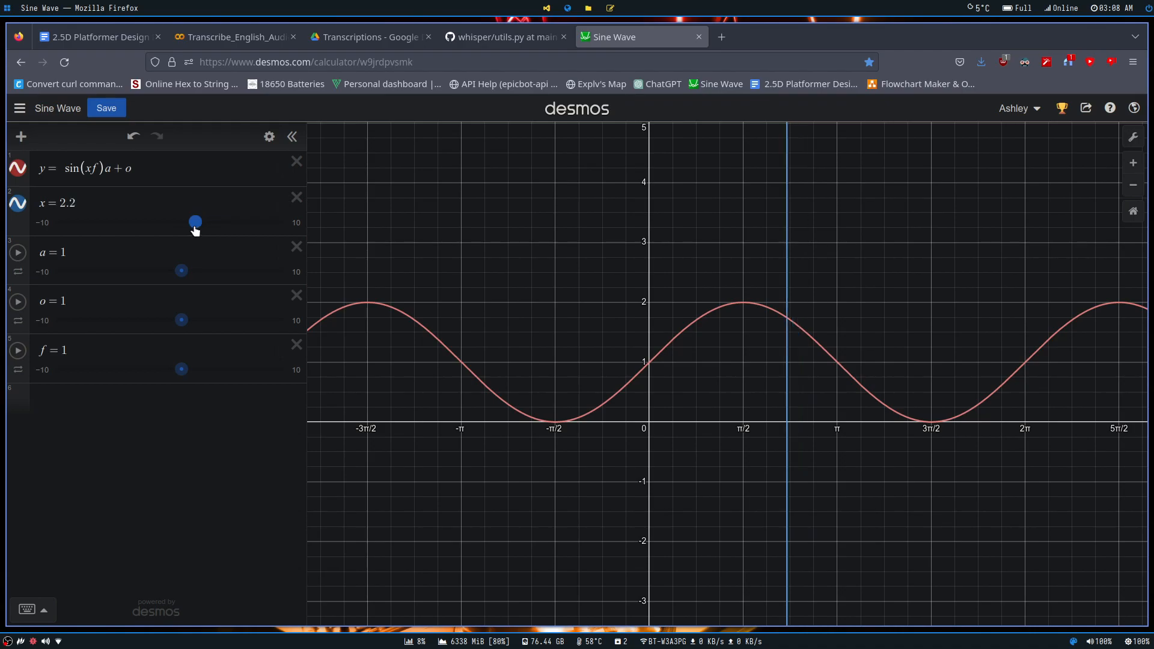
drag(195, 221, 192, 221)
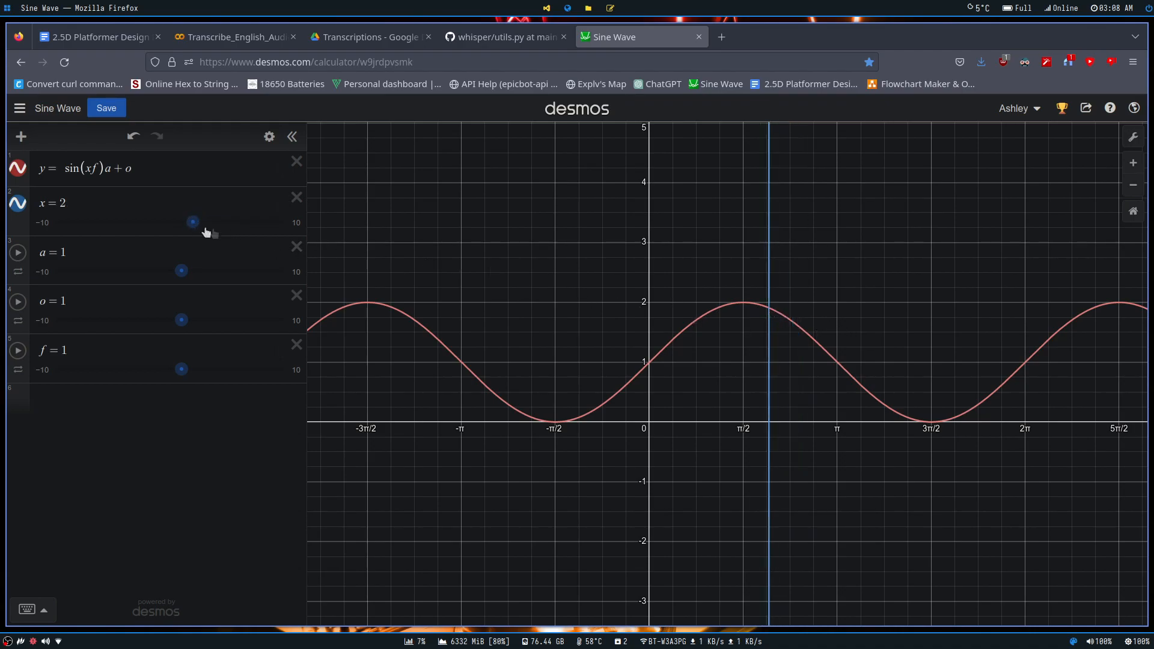
mouse_move(416, 320)
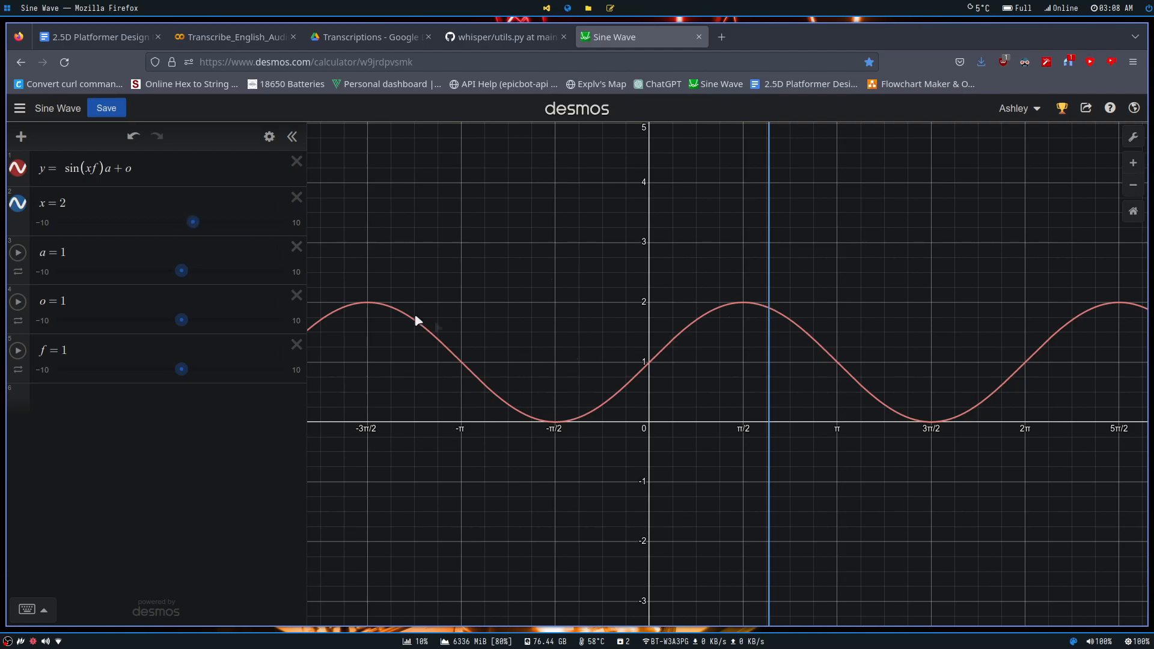
Pause the x marker at 1.6 near the peak, nudge to 1.5, then return it to 0
drag(193, 222, 188, 221)
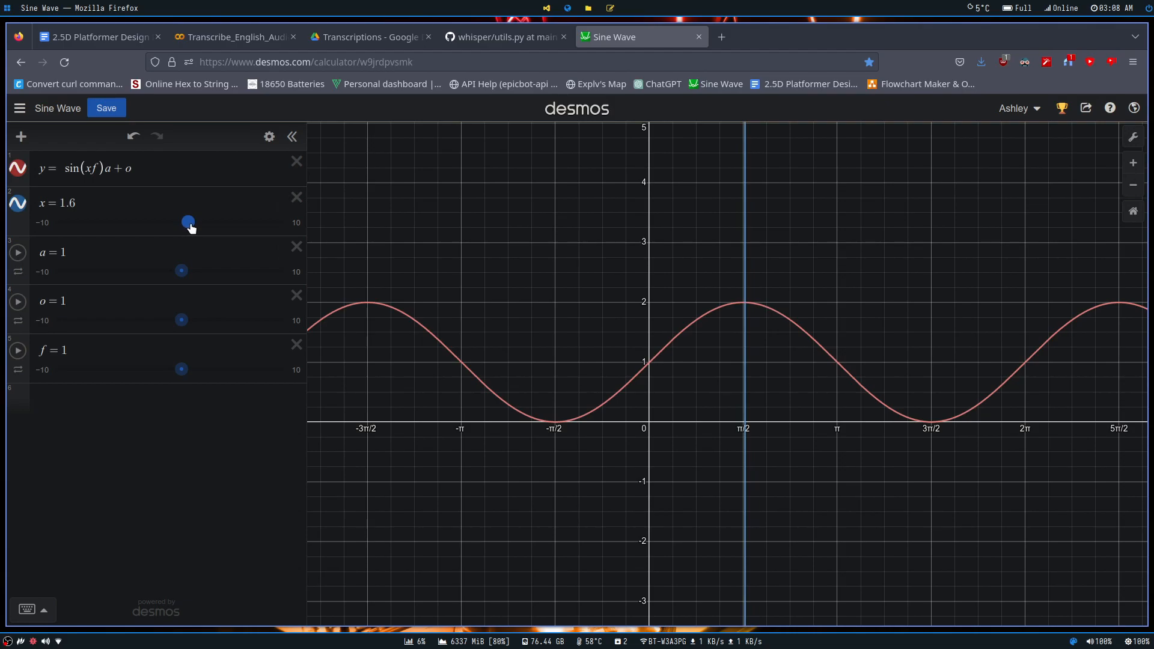
mouse_move(218, 250)
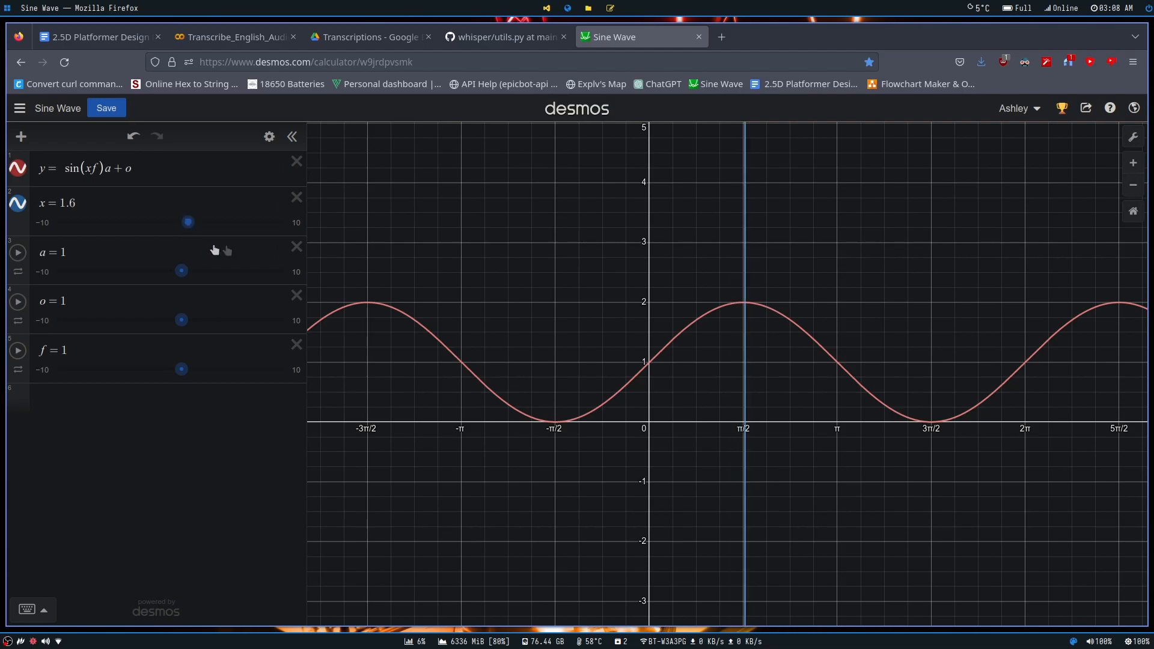
mouse_move(745, 305)
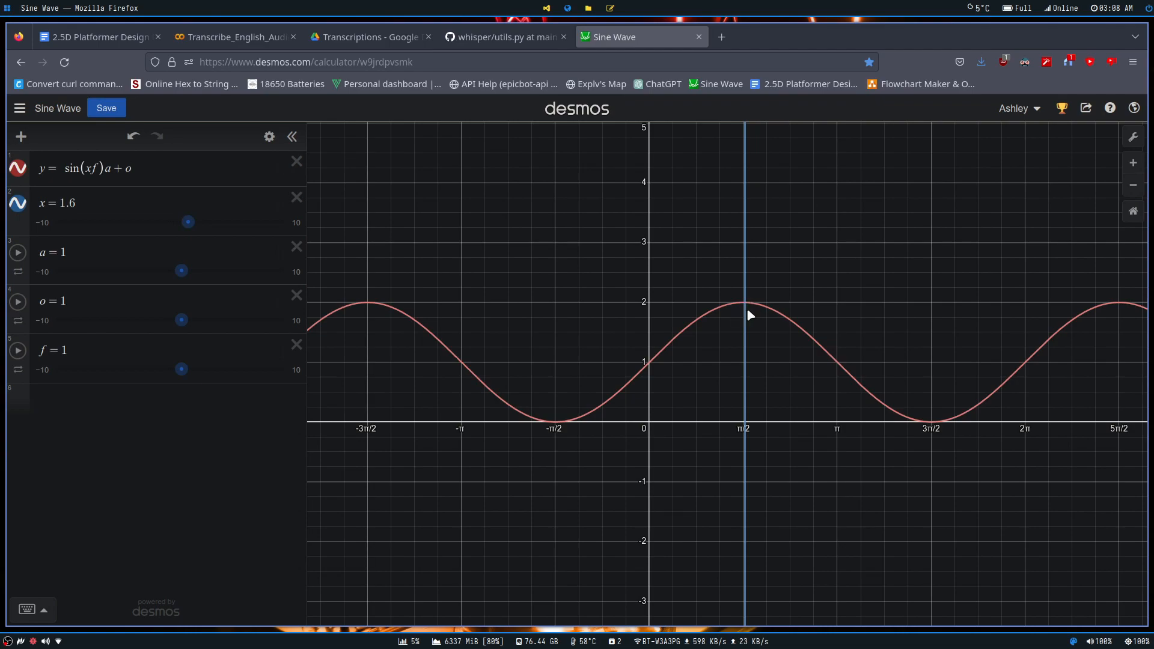
mouse_move(756, 312)
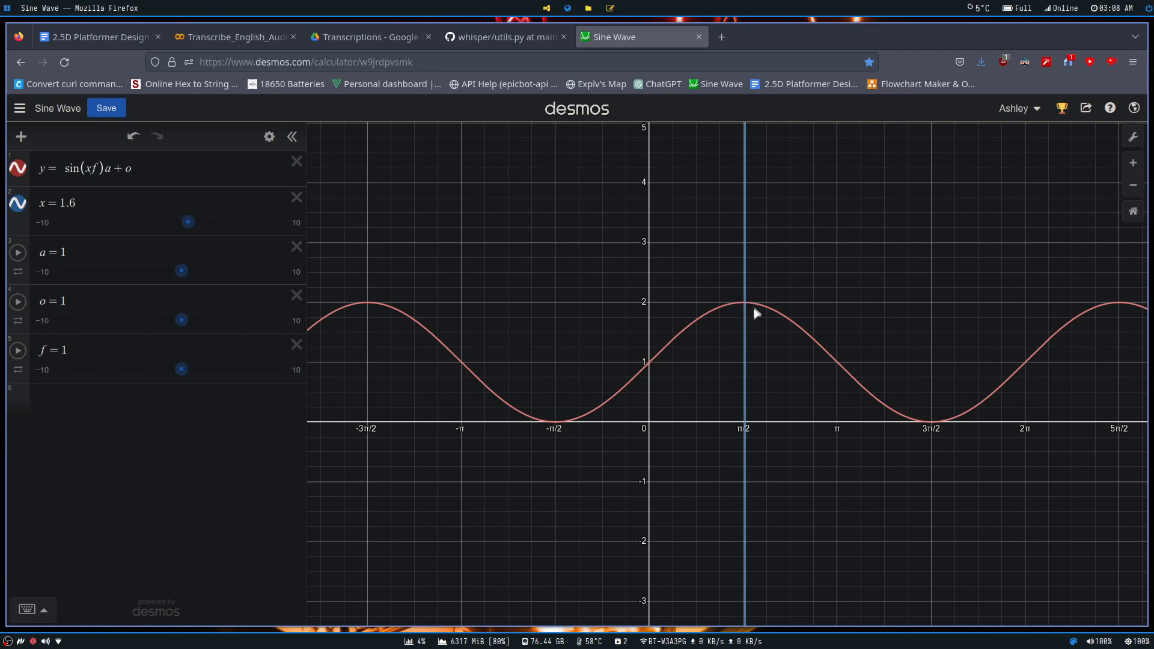
mouse_move(100, 223)
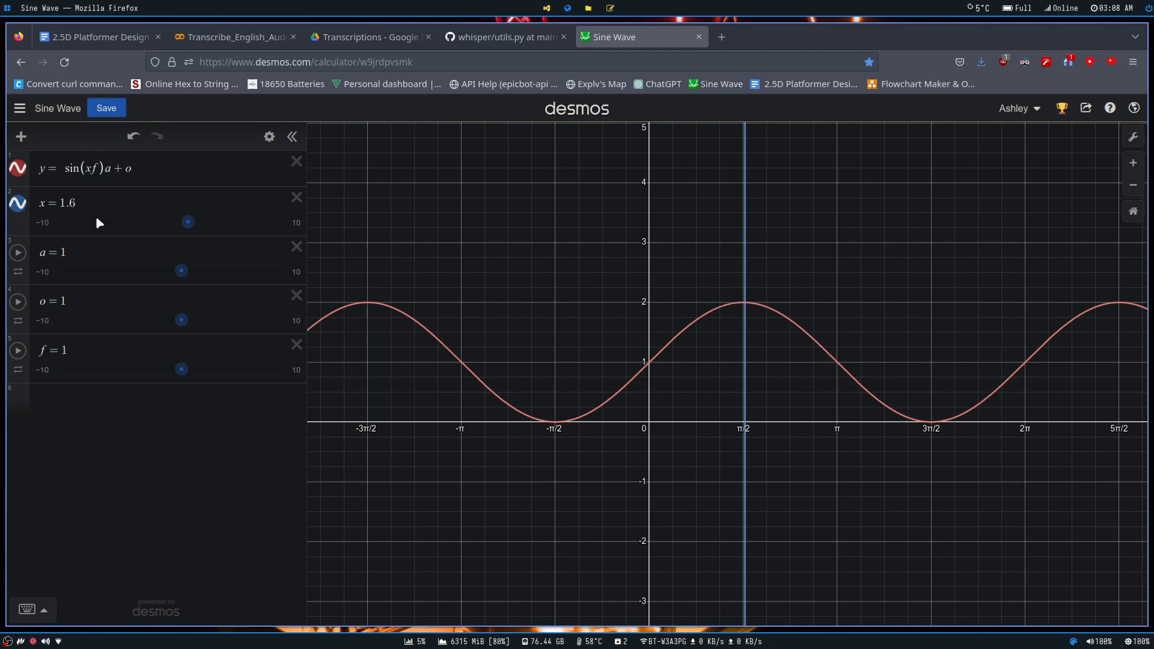
mouse_move(788, 308)
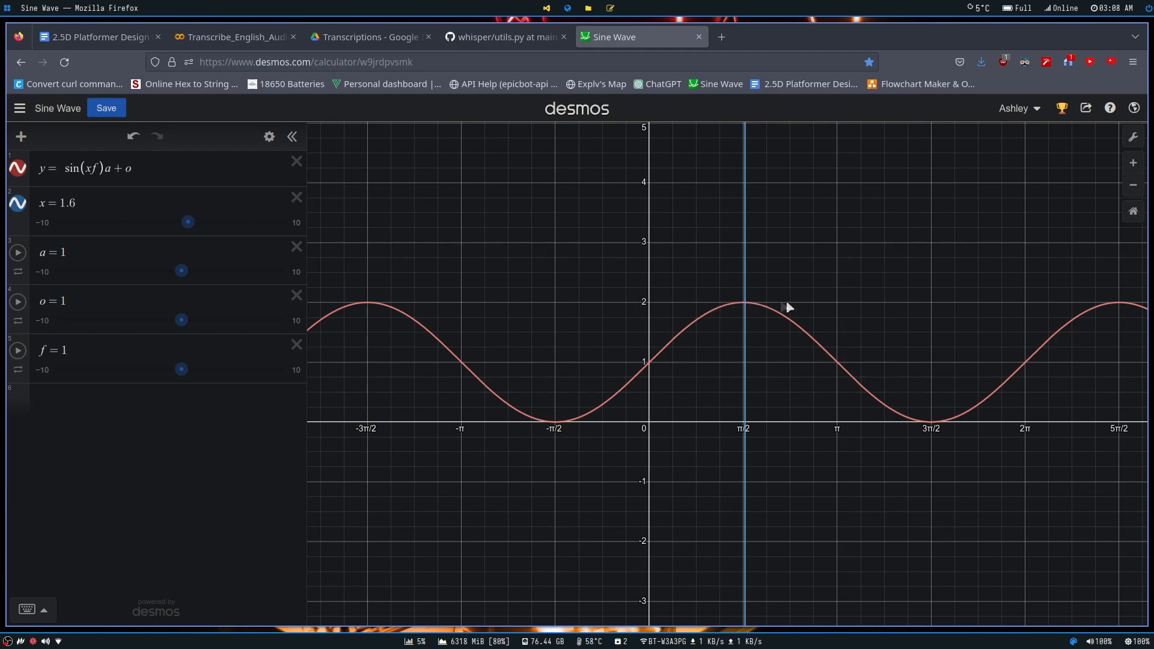
drag(188, 221, 186, 222)
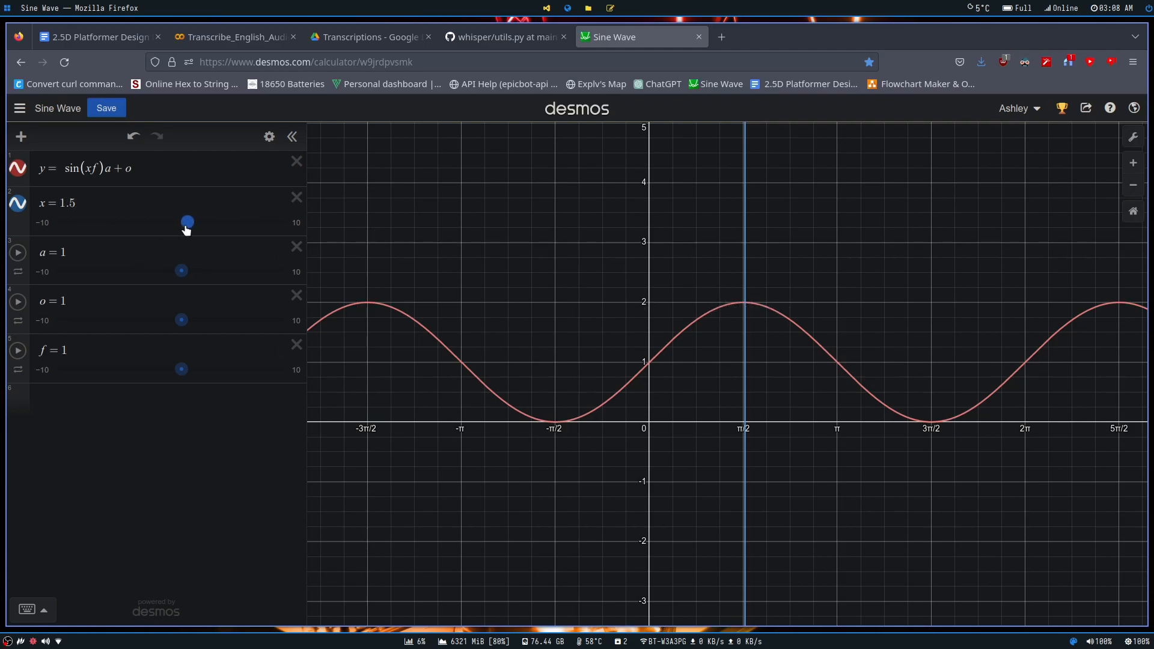
drag(186, 222, 169, 223)
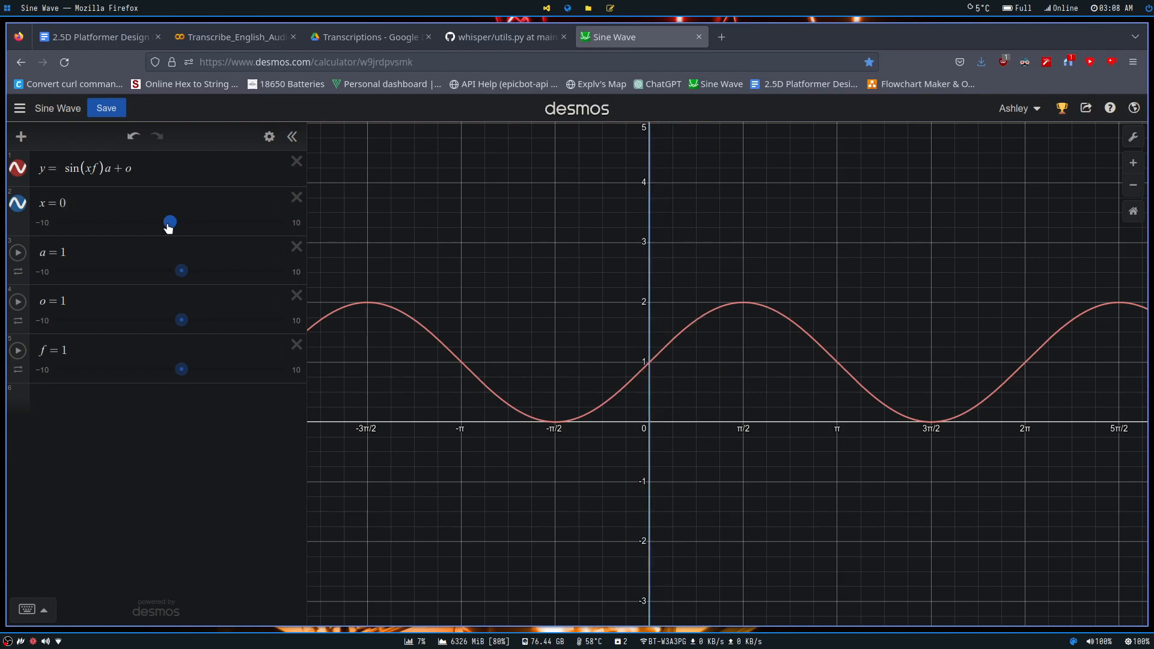
mouse_move(589, 232)
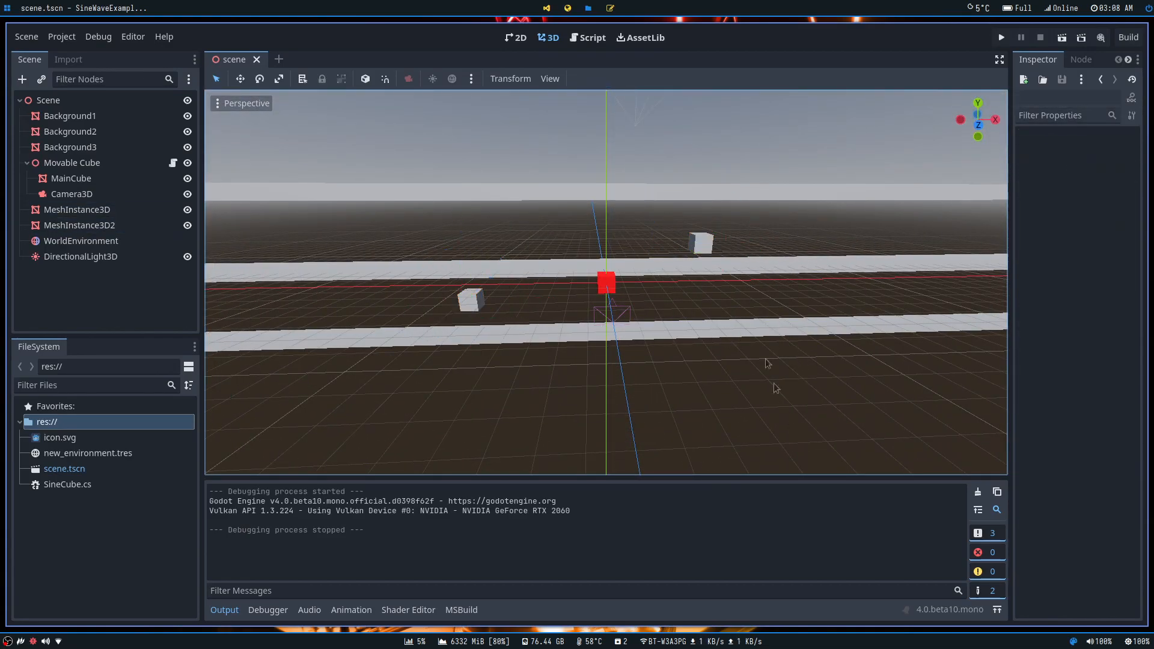
click(70, 147)
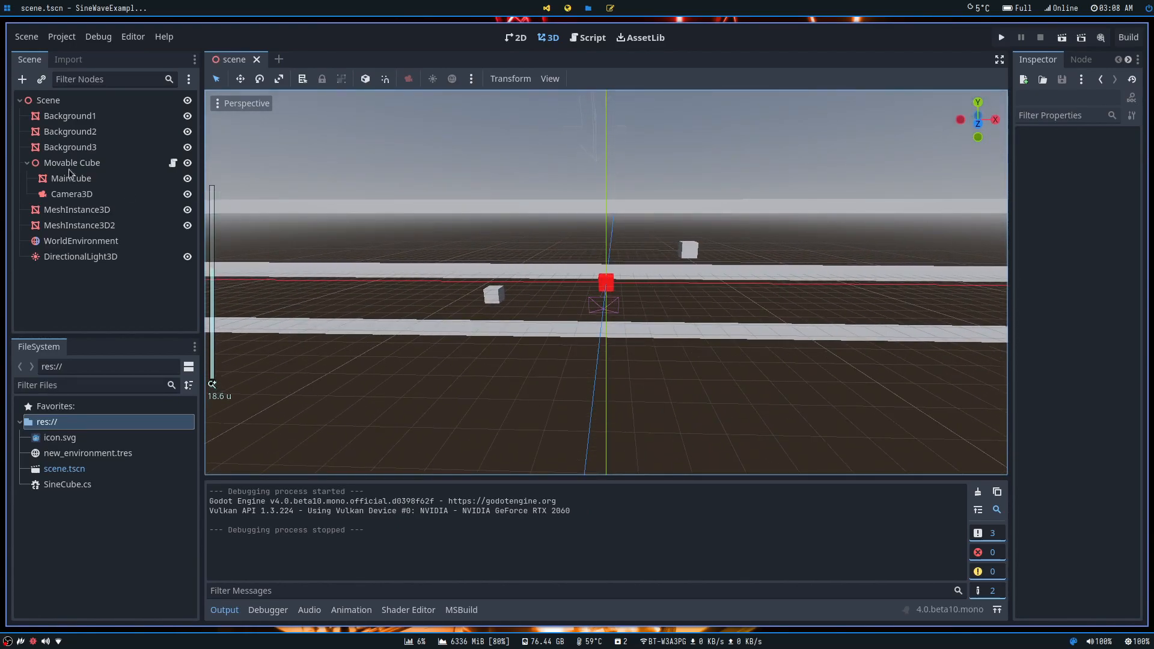
click(72, 162)
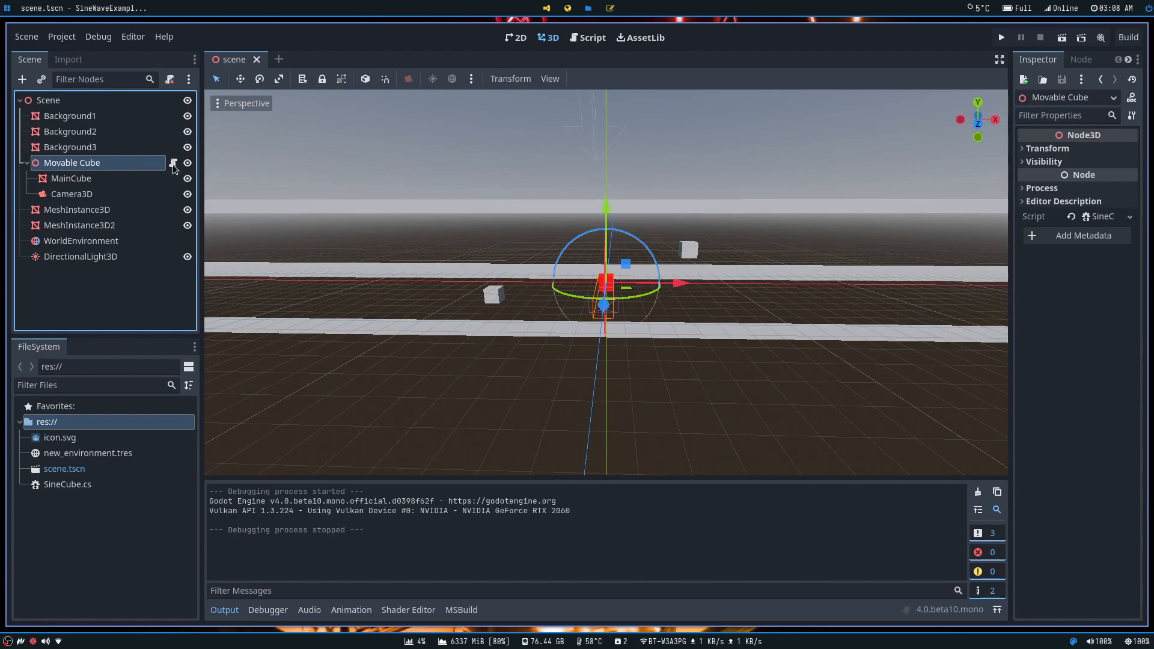
mouse_move(356, 226)
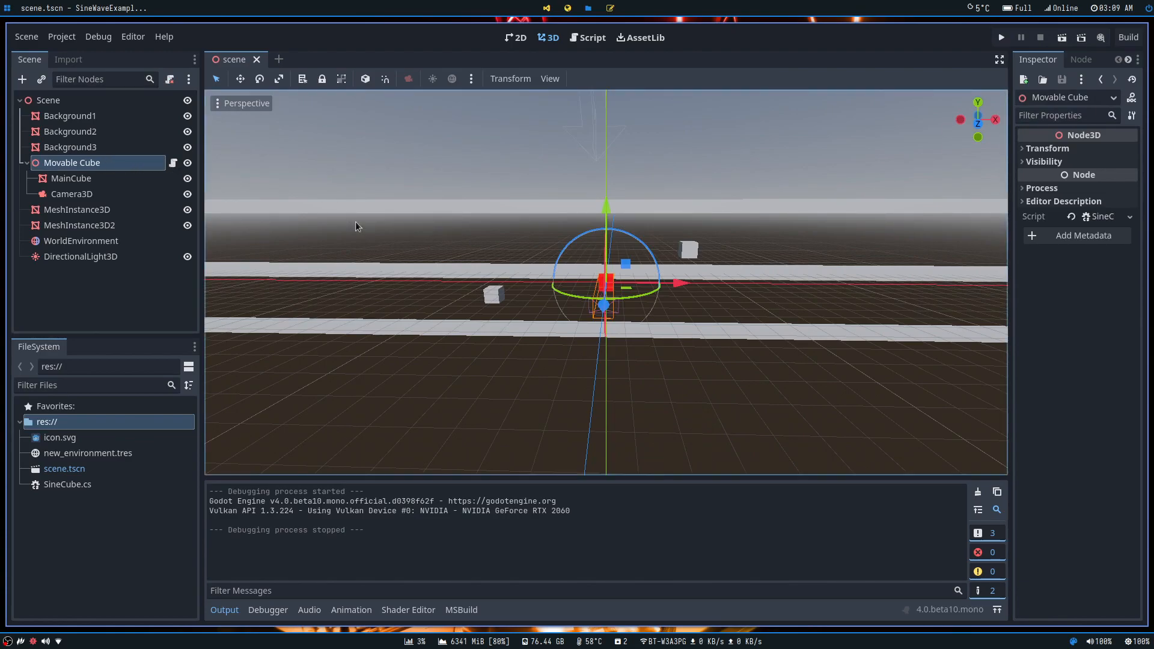
mouse_move(386, 228)
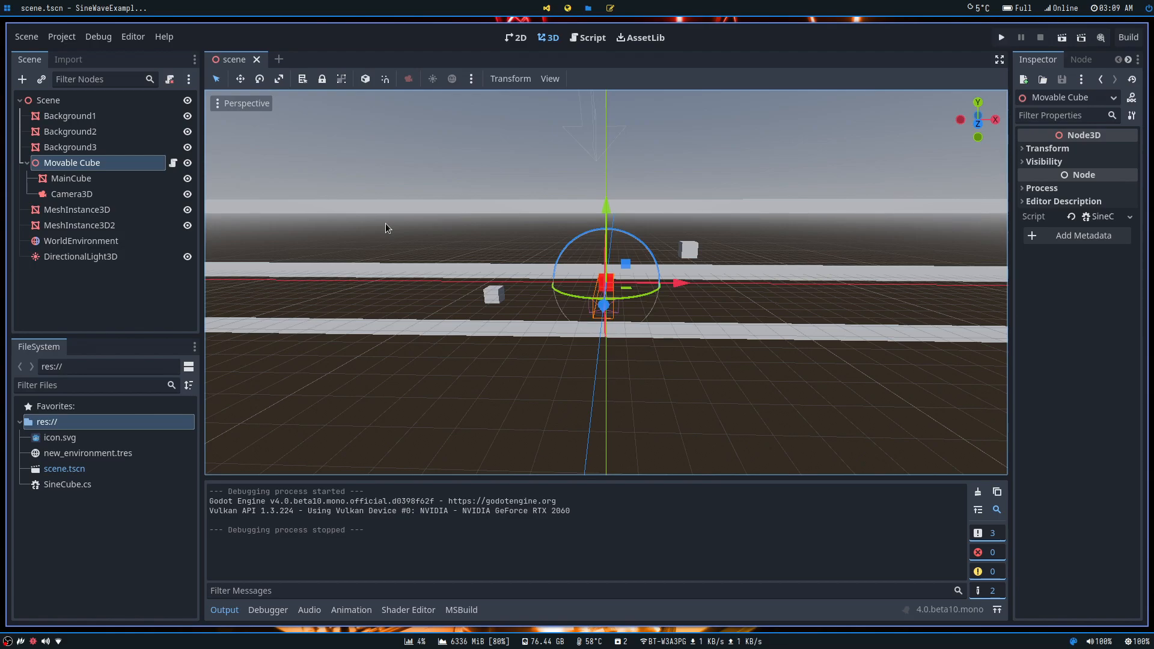
click(71, 178)
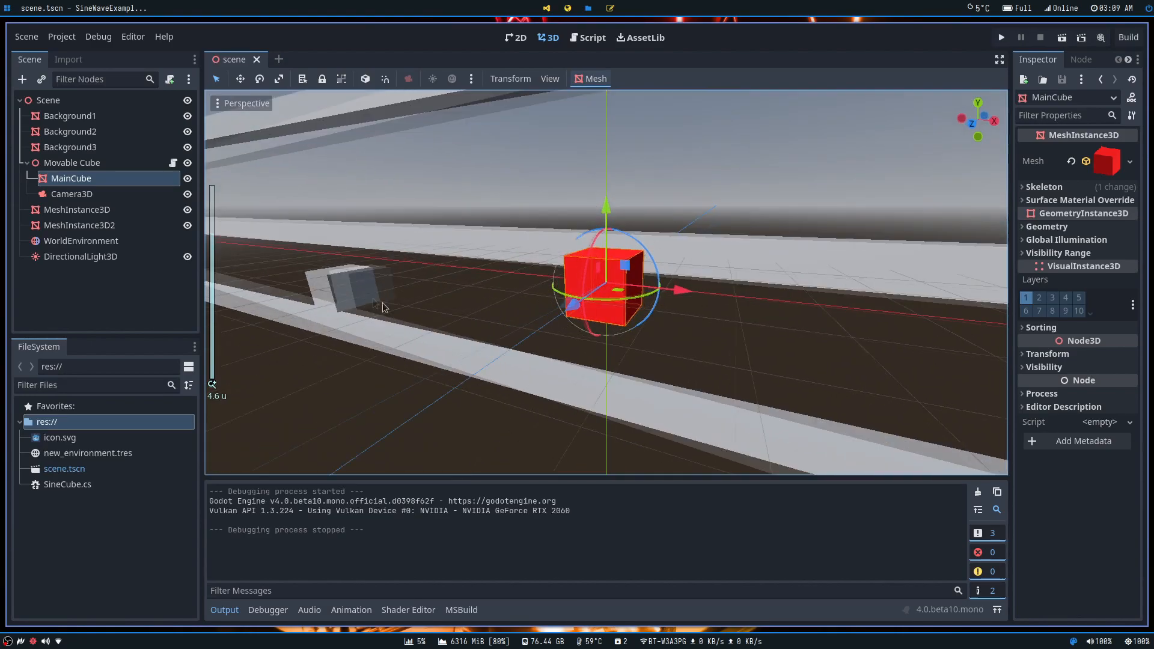
click(72, 194)
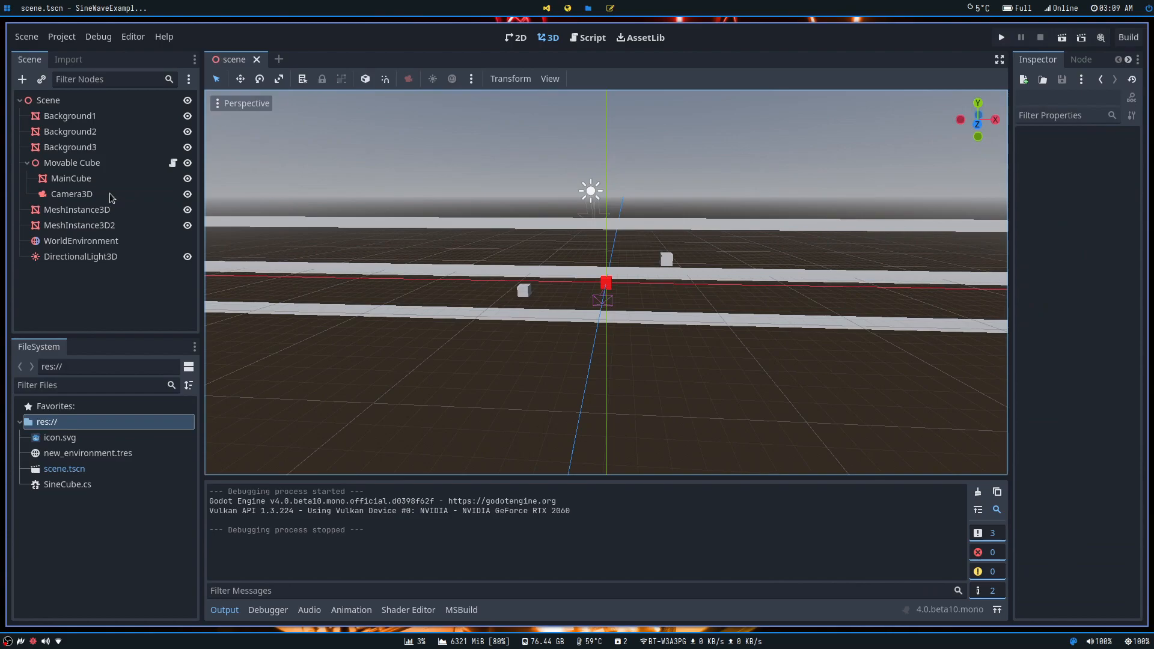
click(72, 194)
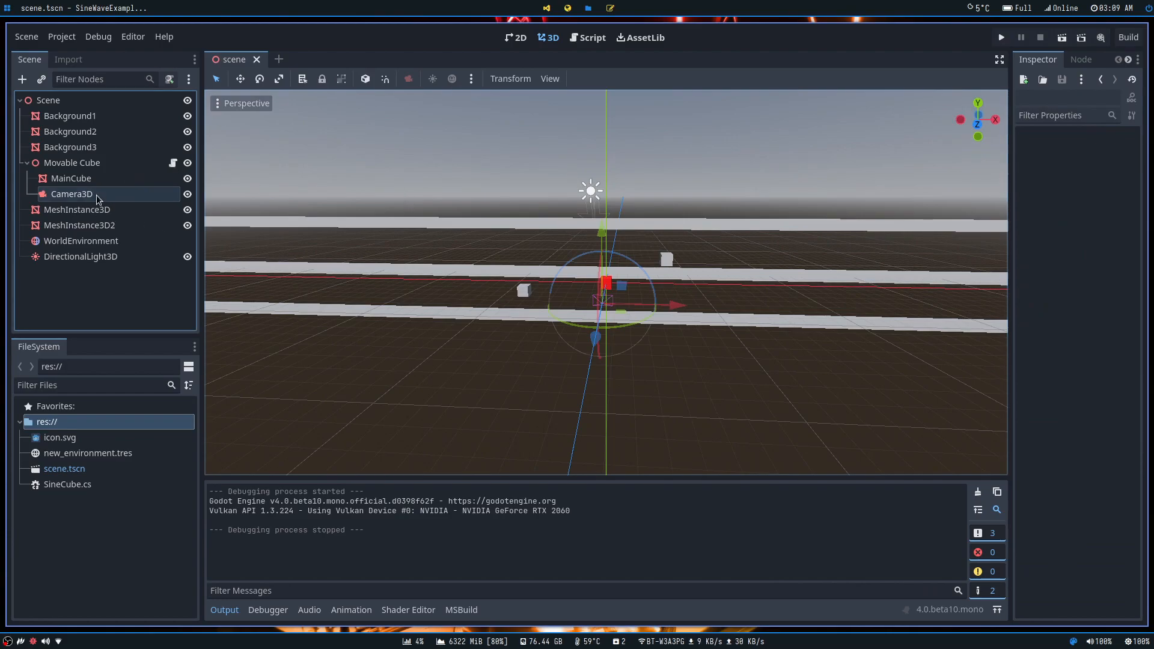
click(71, 194)
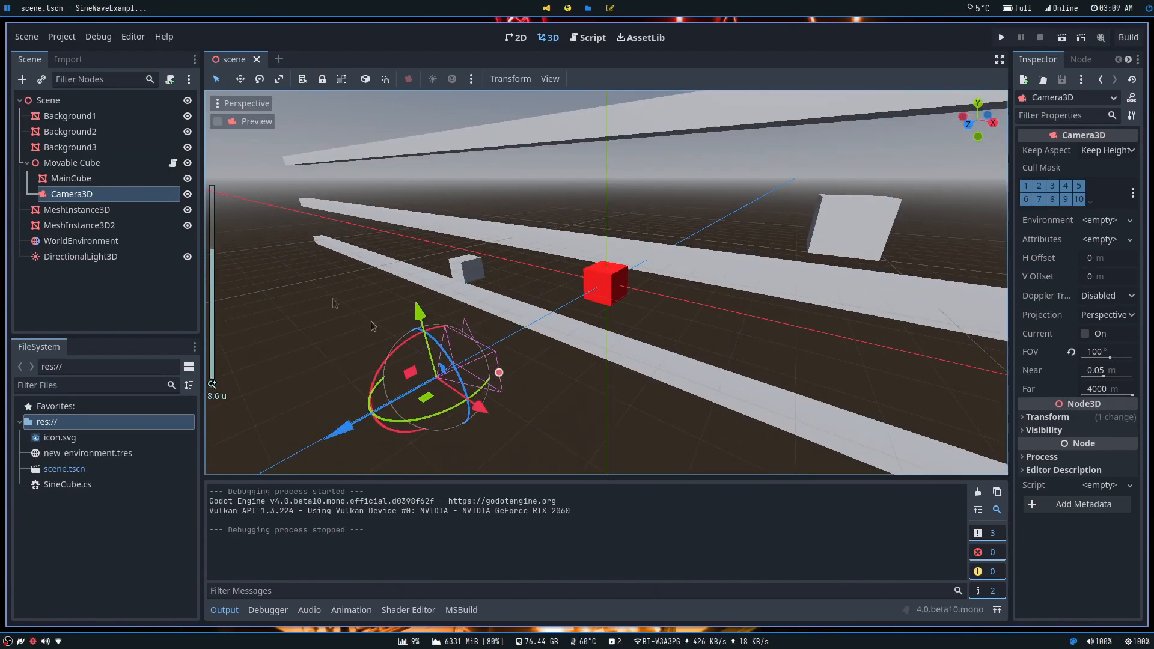
scroll(down, 3)
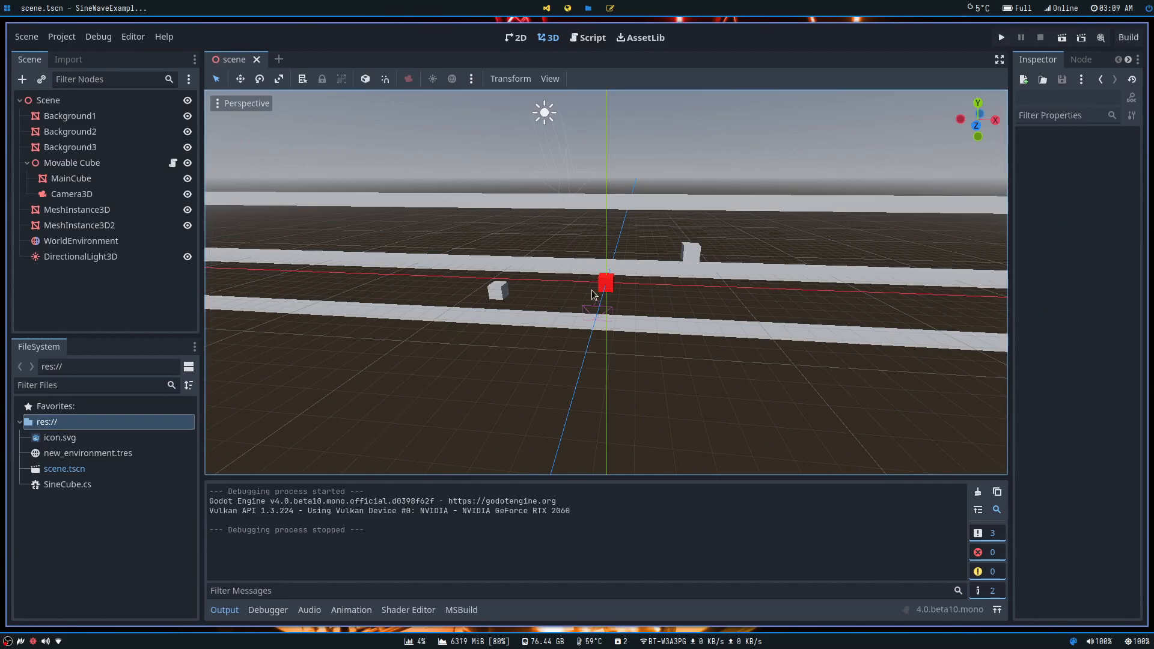
mouse_move(453, 234)
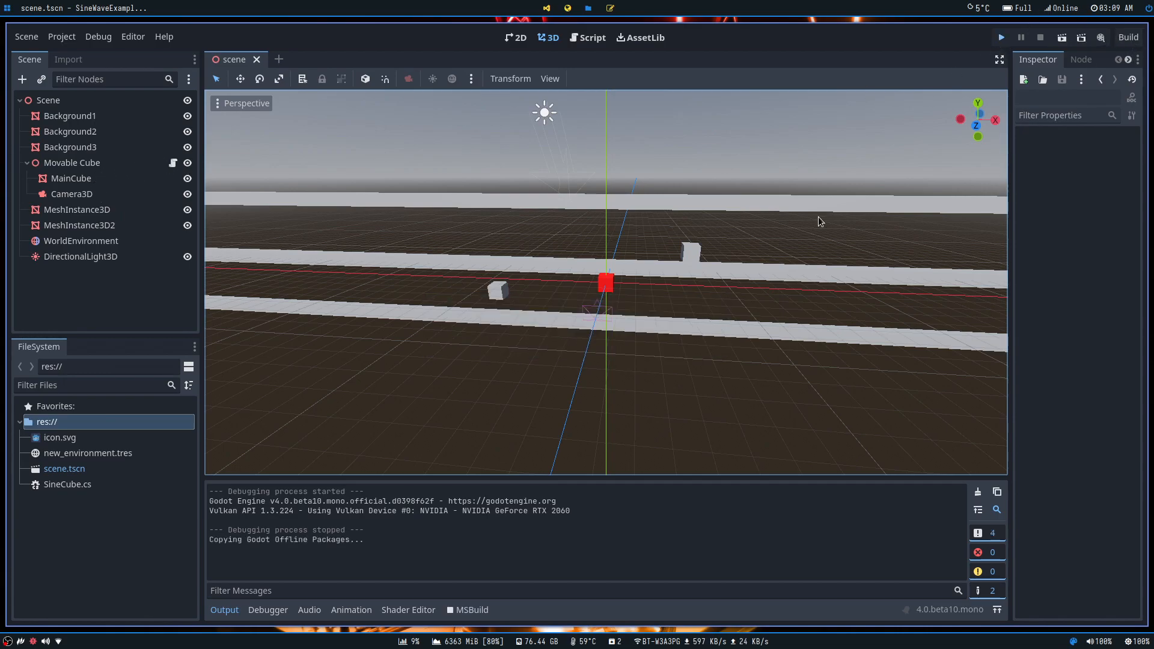
click(1000, 37)
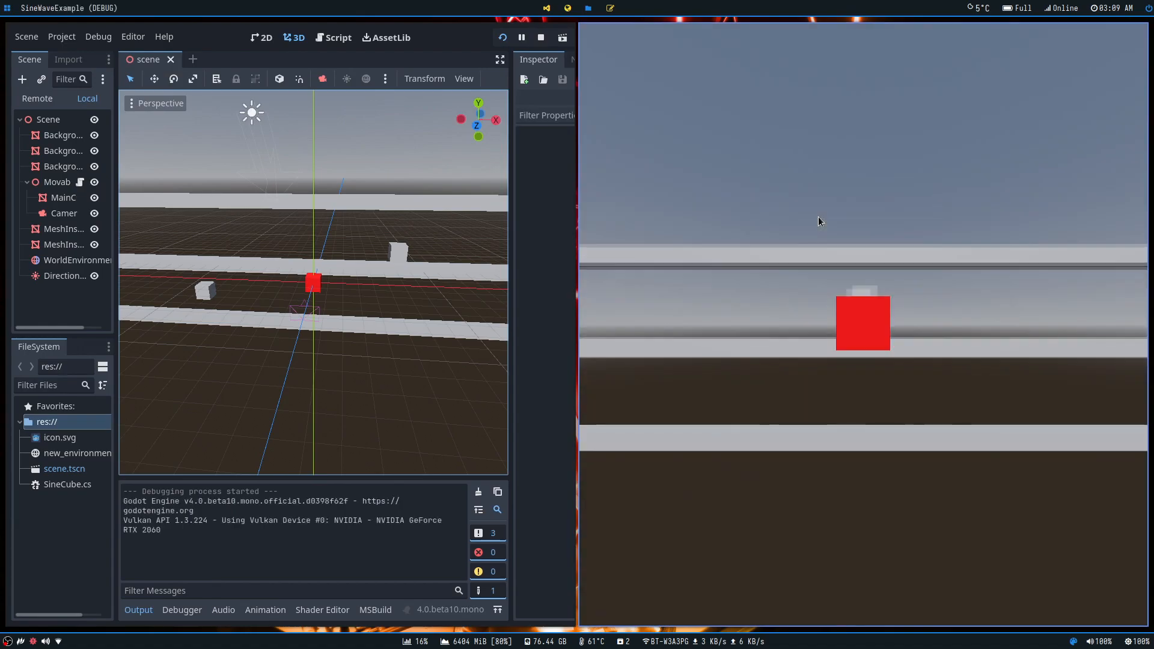
click(540, 38)
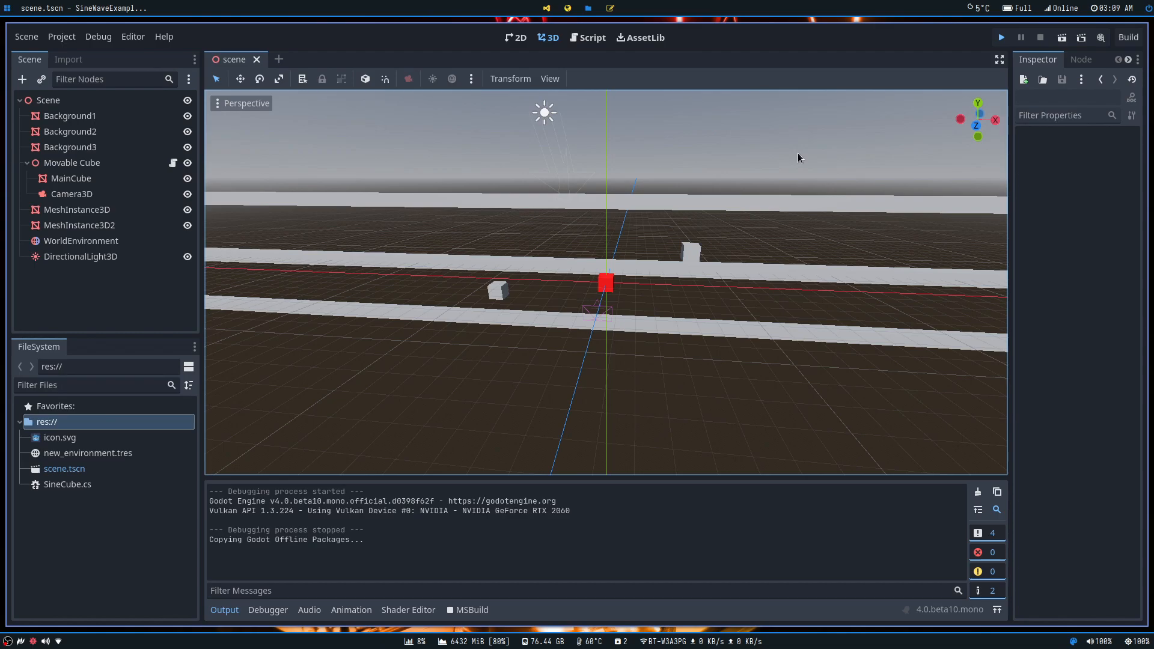
click(999, 37)
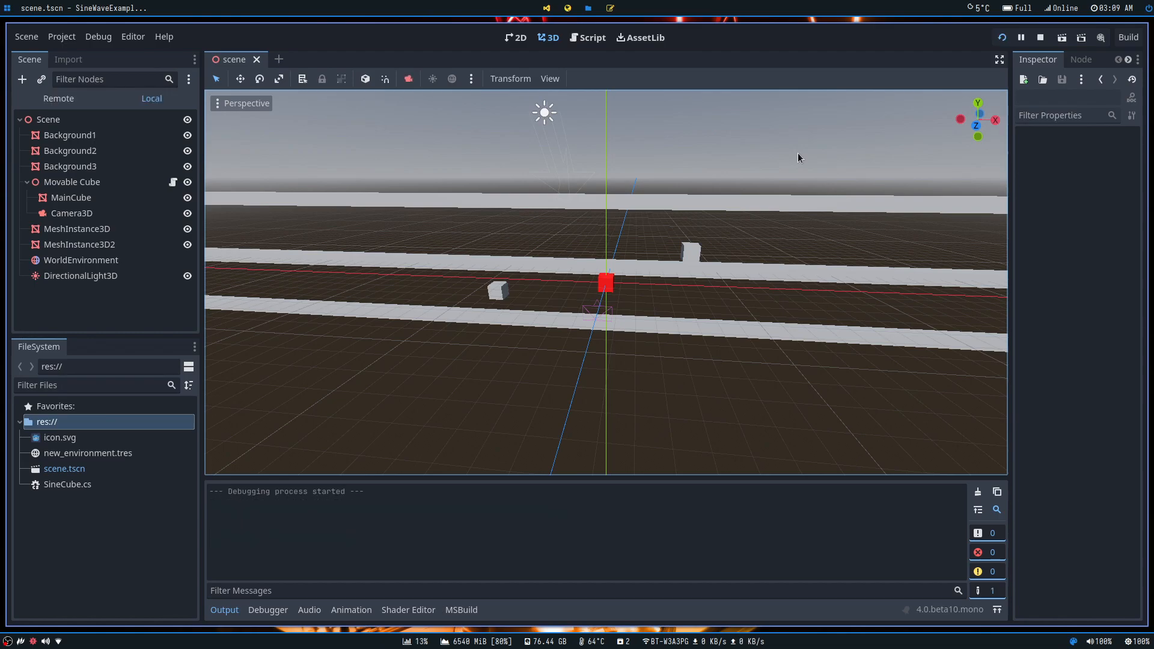
click(1062, 37)
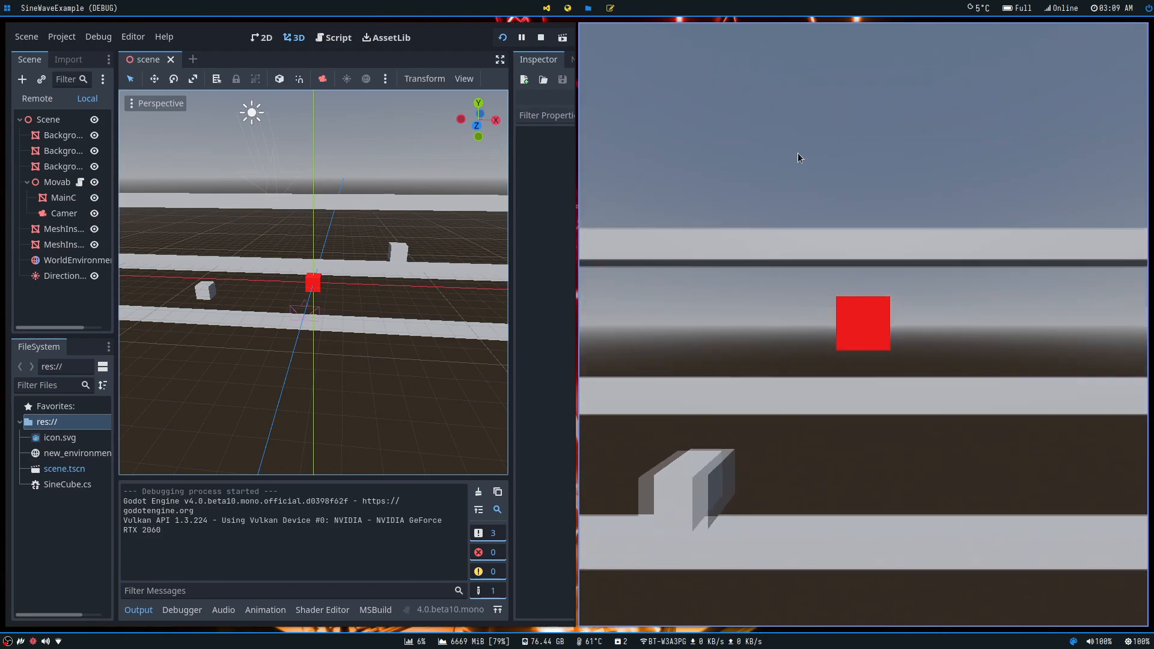
click(539, 37)
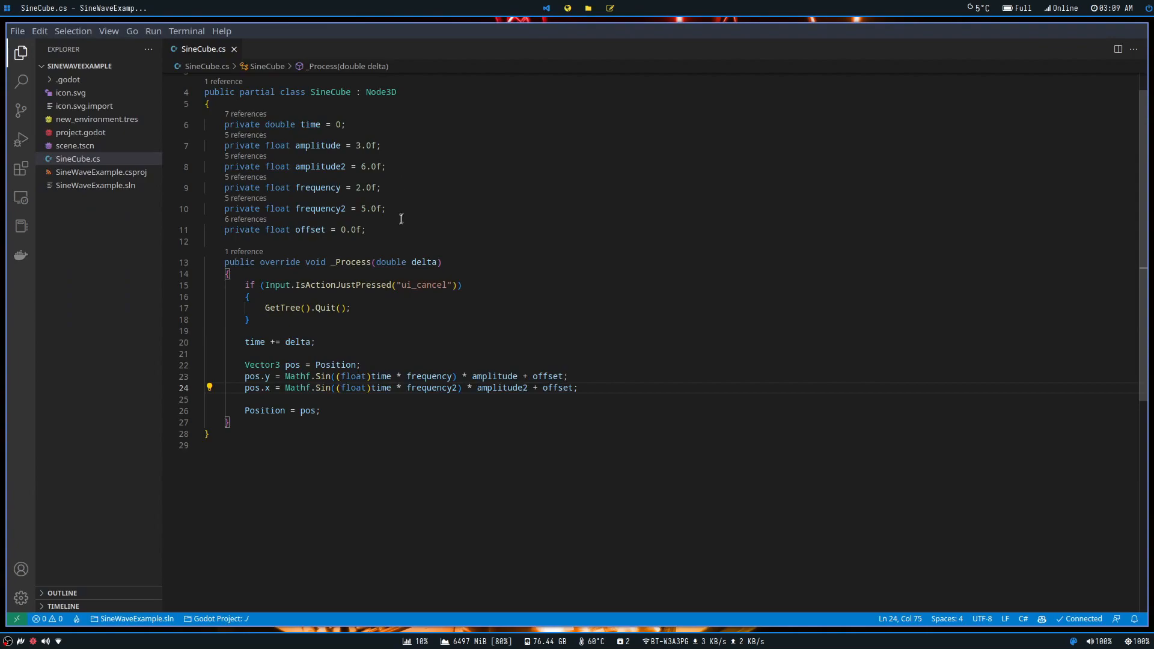
click(380, 166)
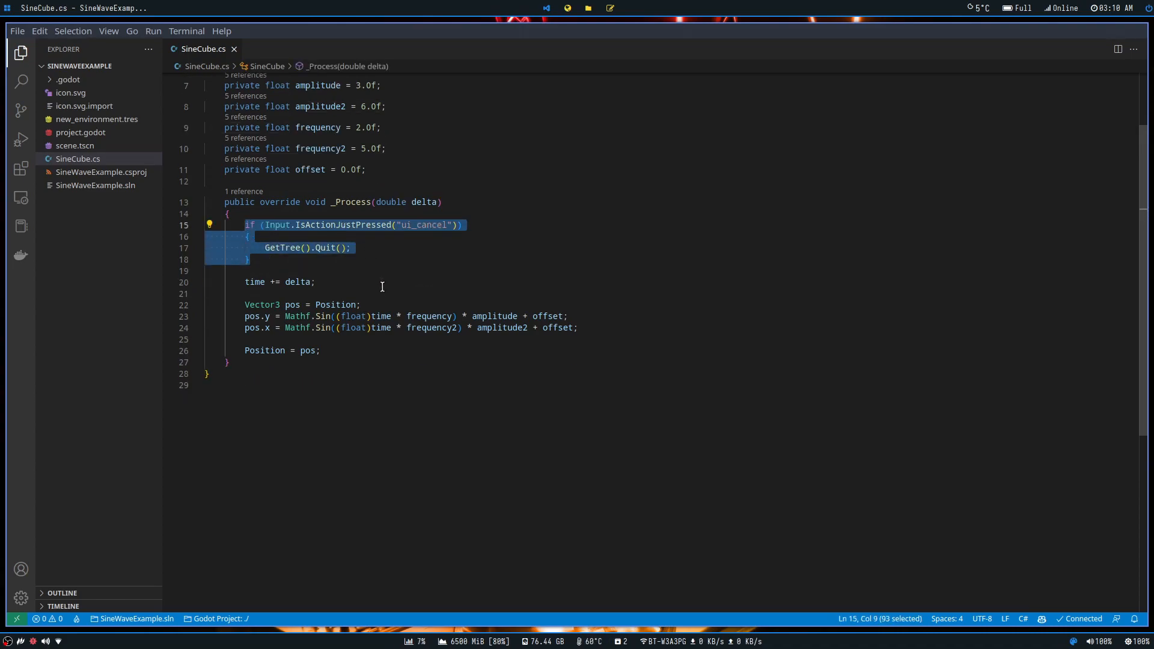
click(315, 282)
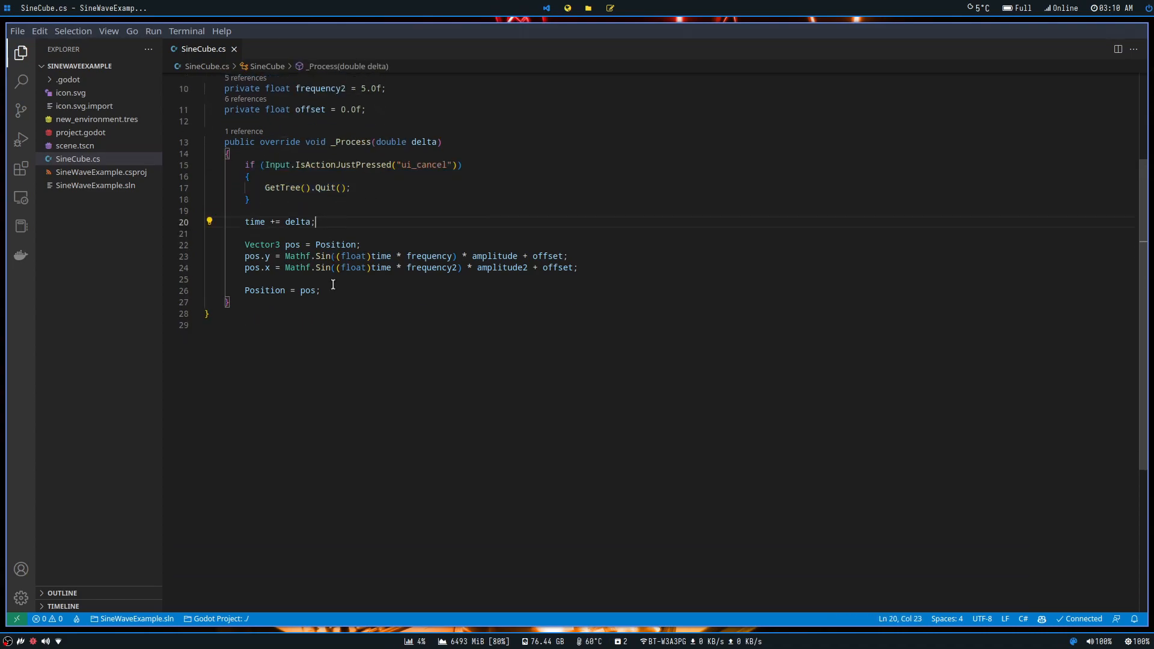
scroll(up, 3)
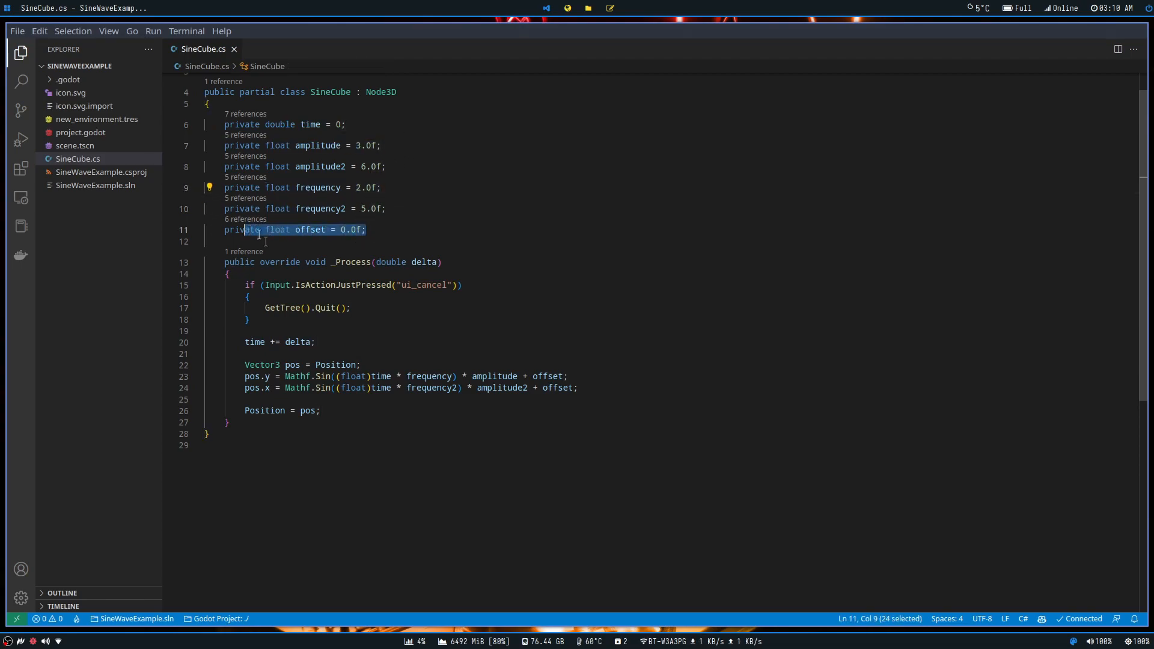
double_click(430, 377)
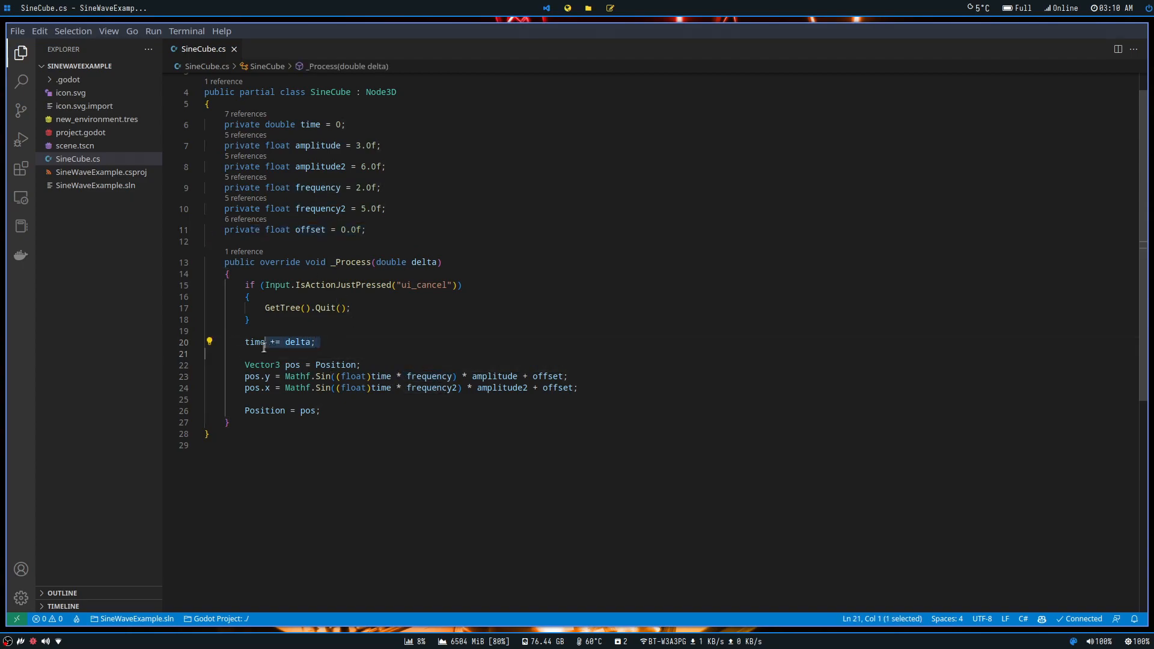
triple_click(280, 341)
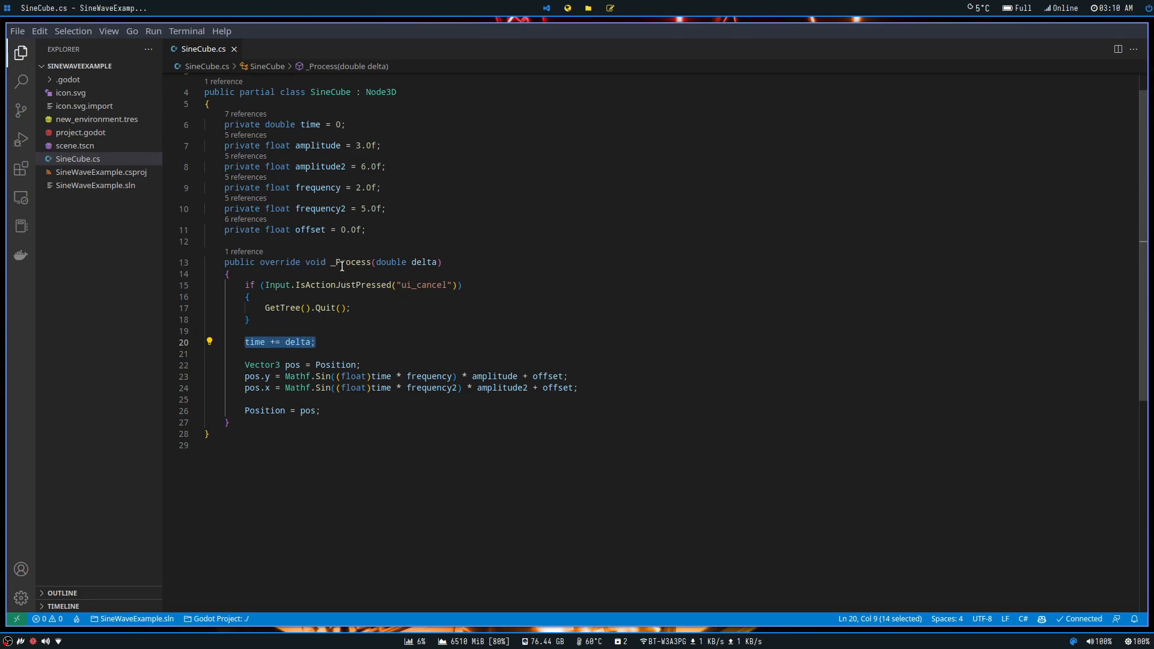
mouse_move(351, 262)
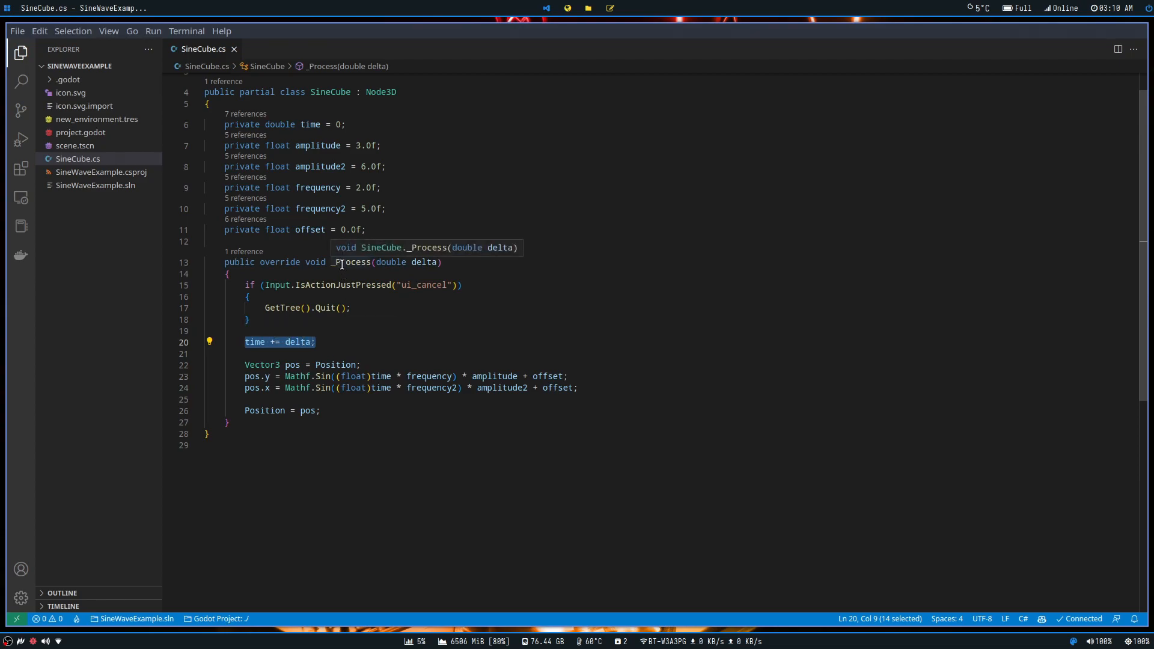
mouse_move(268, 342)
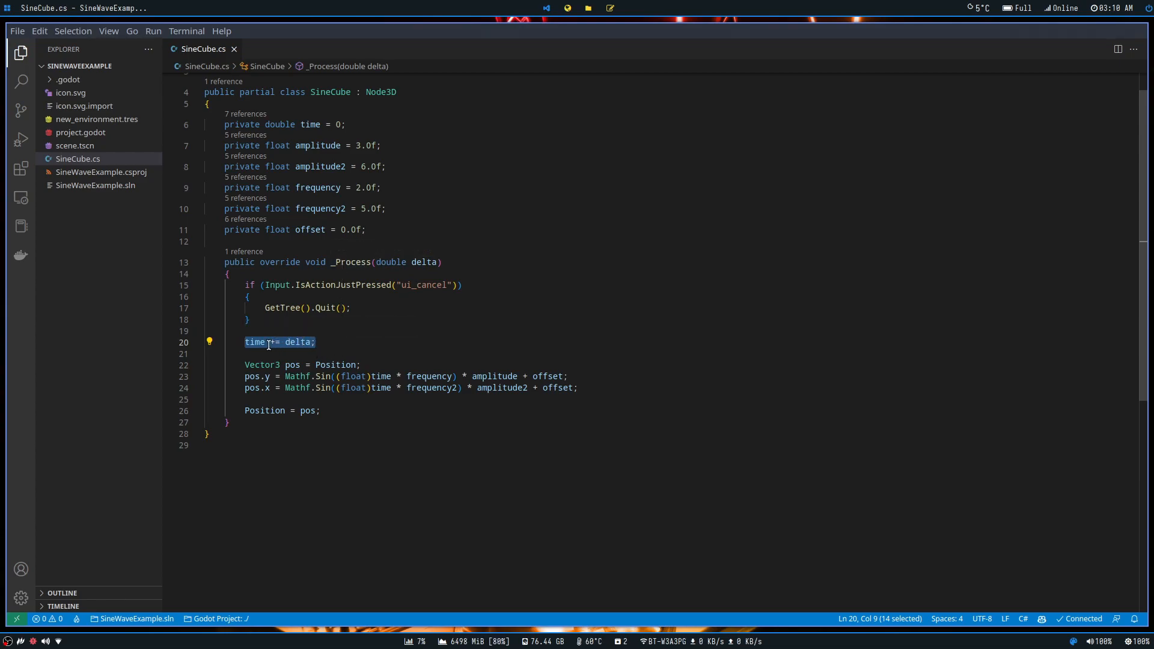
mouse_move(419, 262)
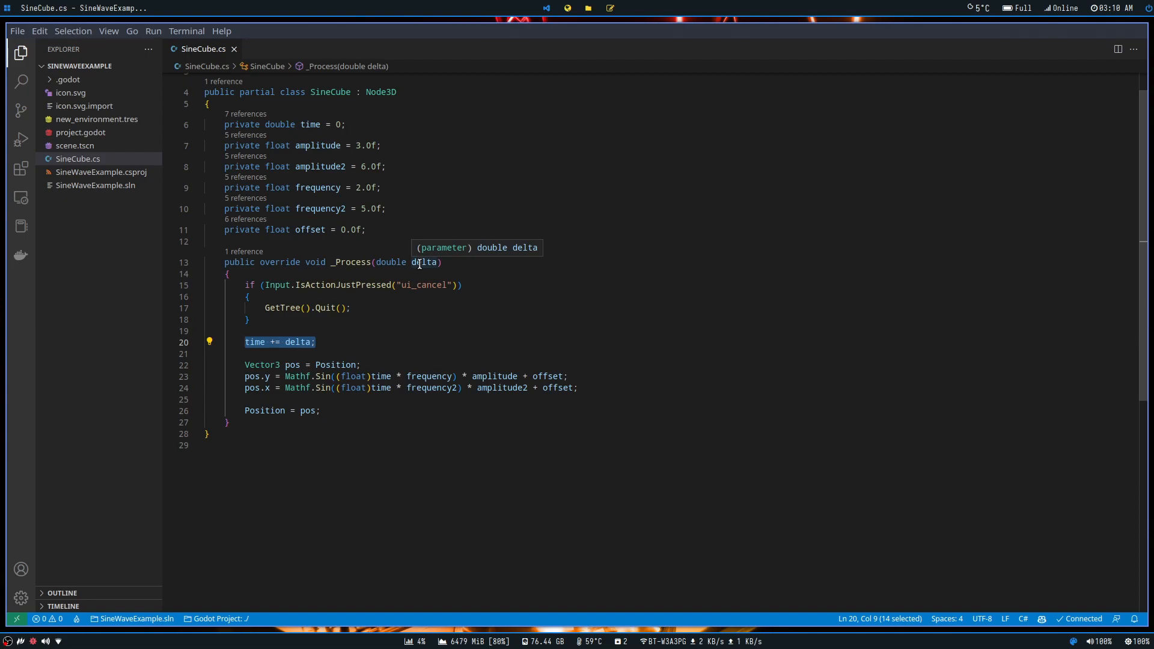
click(315, 342)
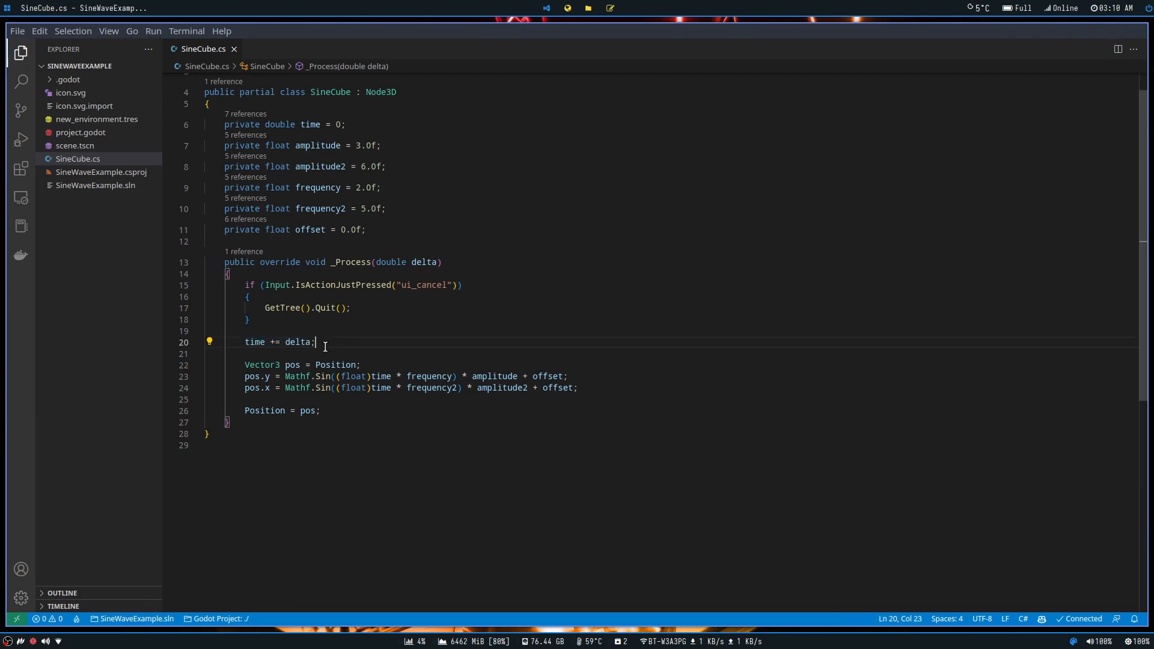
mouse_move(142, 242)
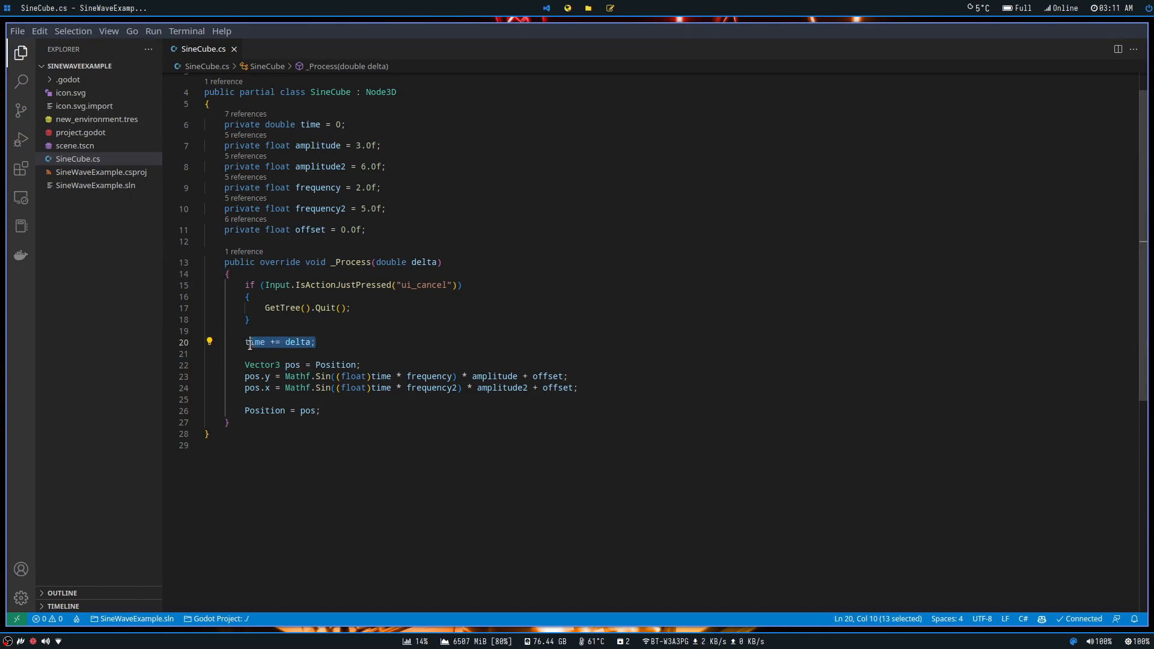
key(shift+Left)
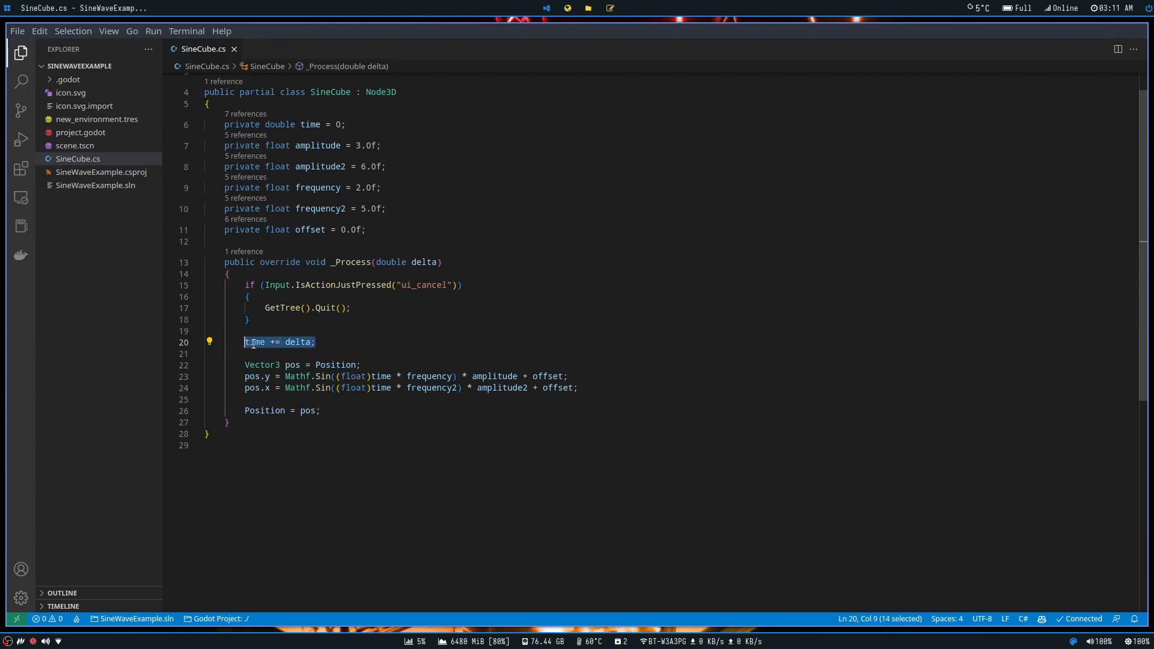
click(317, 342)
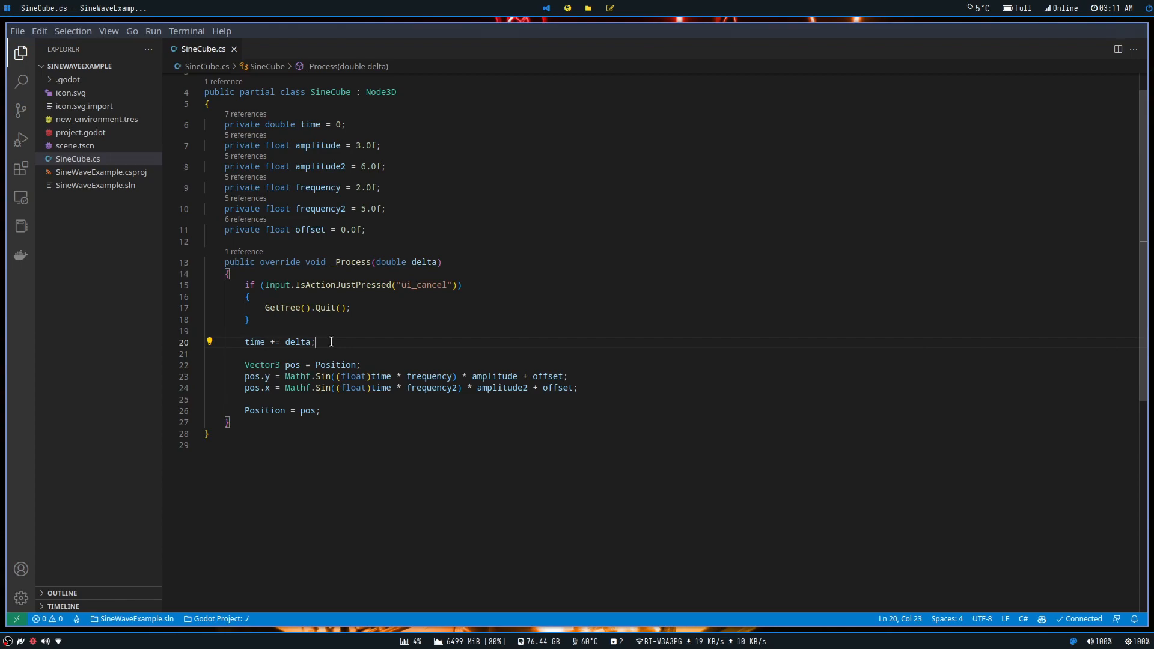
Review the amplitude and frequency fields and the position lines in SineCube.cs
double_click(302, 365)
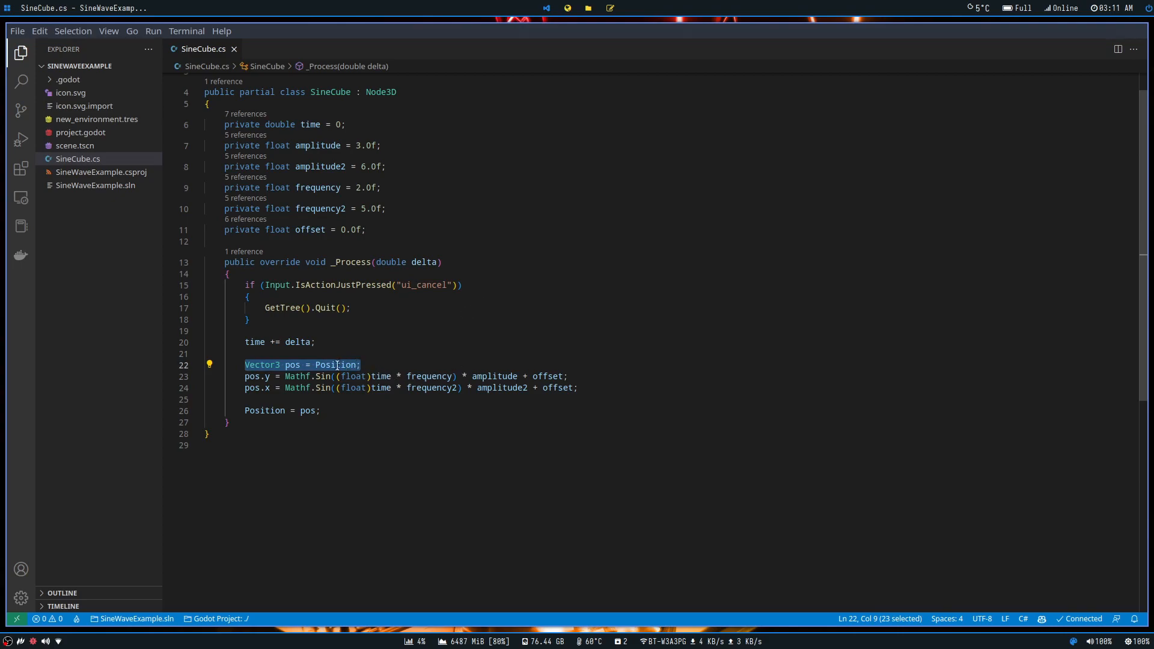
click(362, 364)
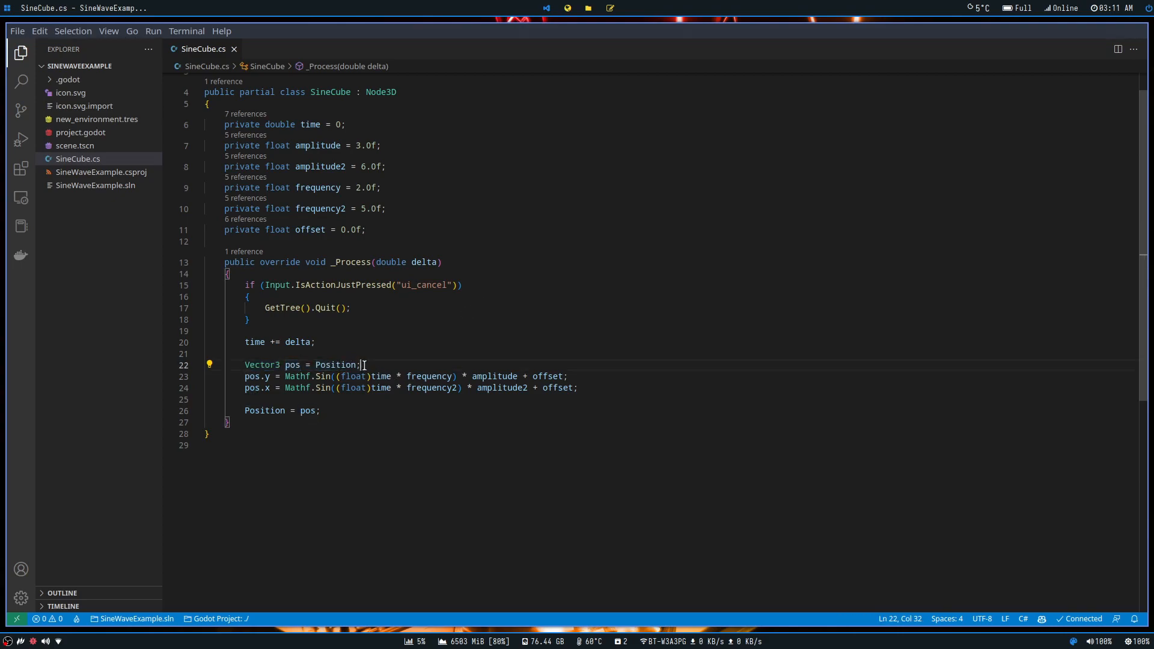
mouse_move(343, 364)
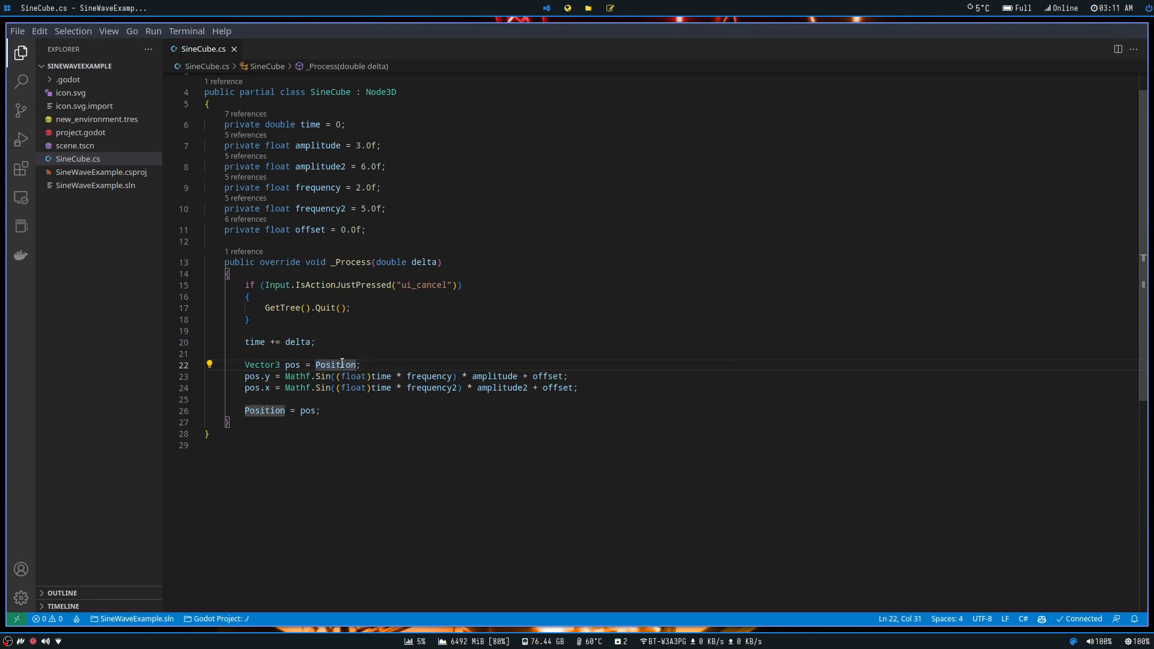
mouse_move(358, 432)
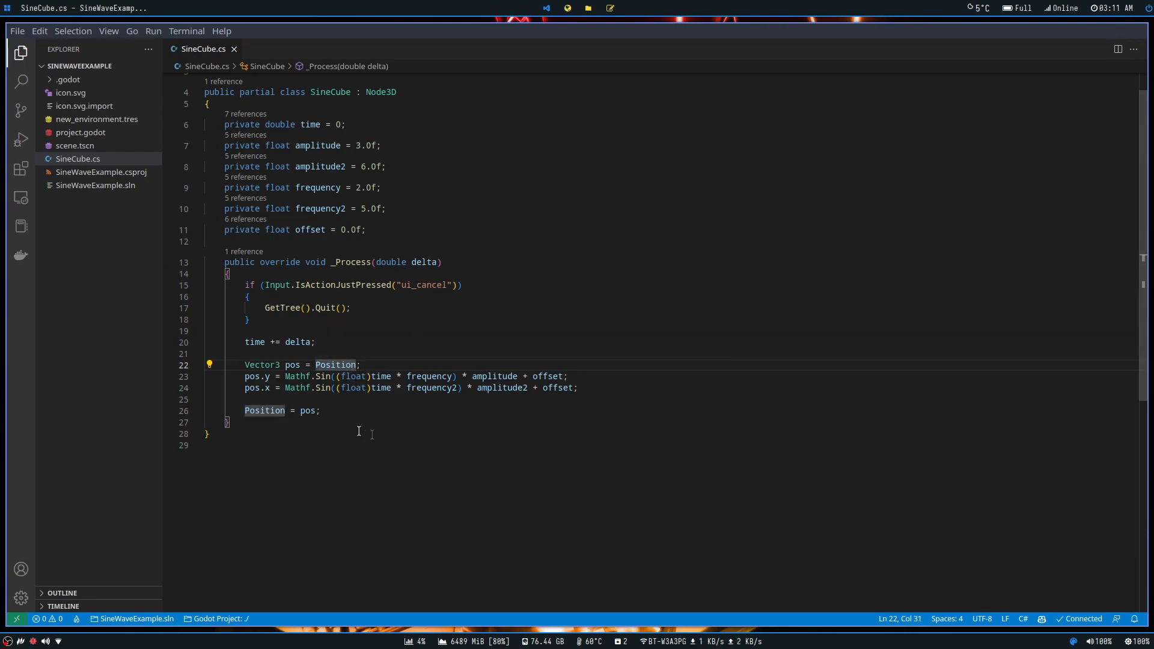
mouse_move(291, 364)
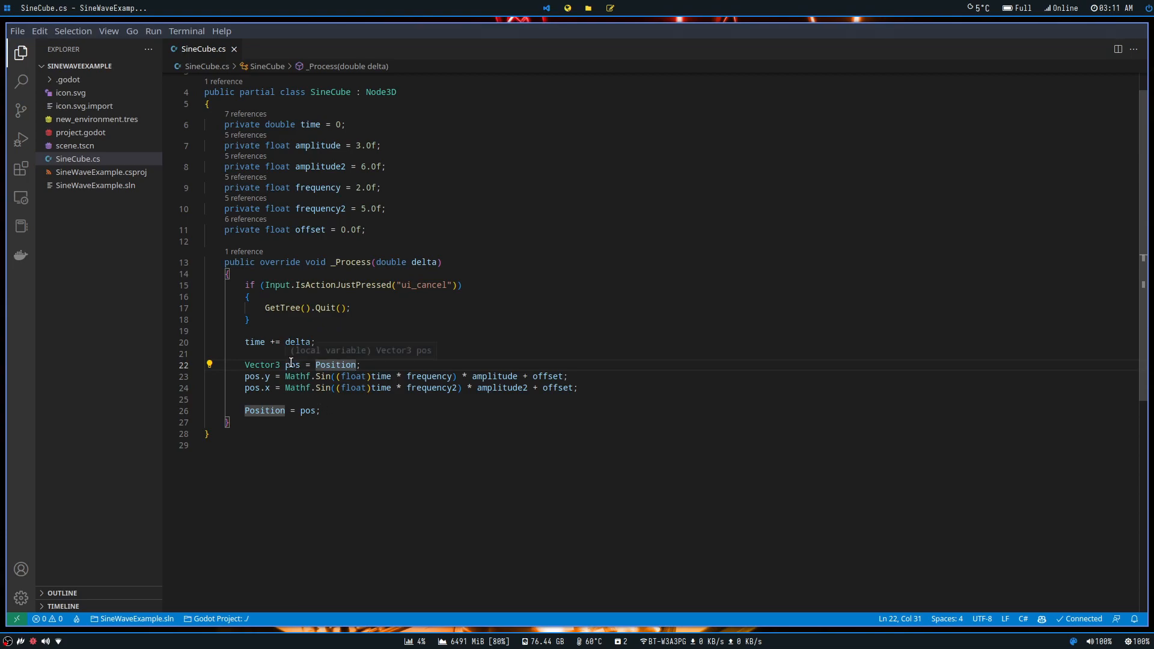
double_click(290, 364)
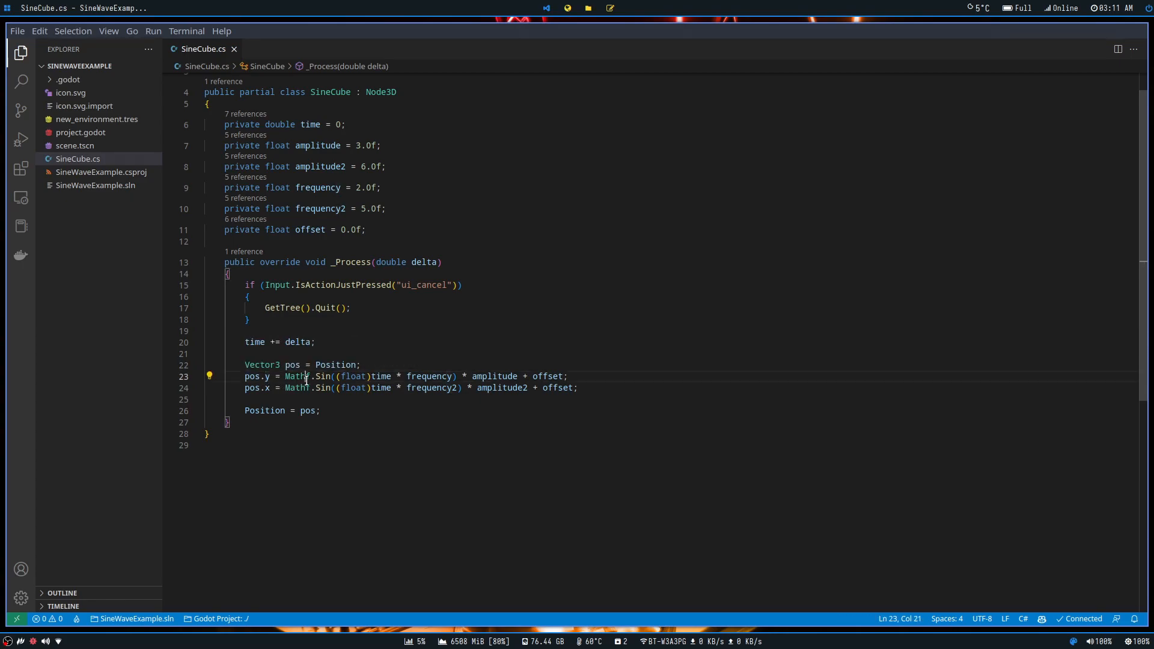
double_click(298, 376)
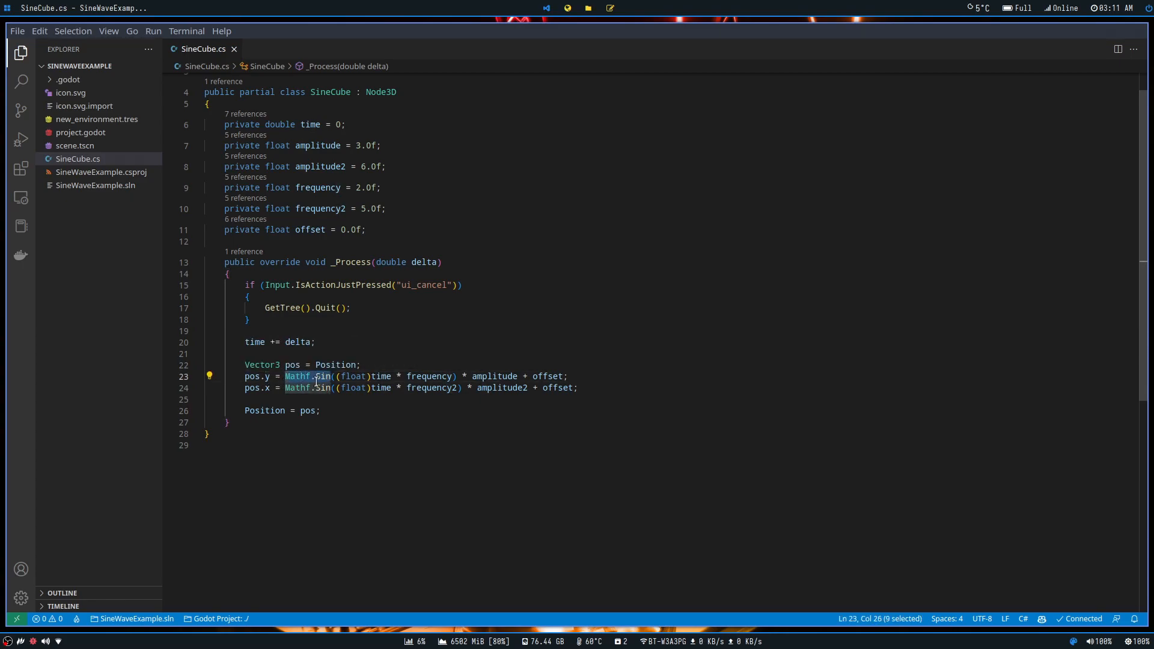
mouse_move(298, 377)
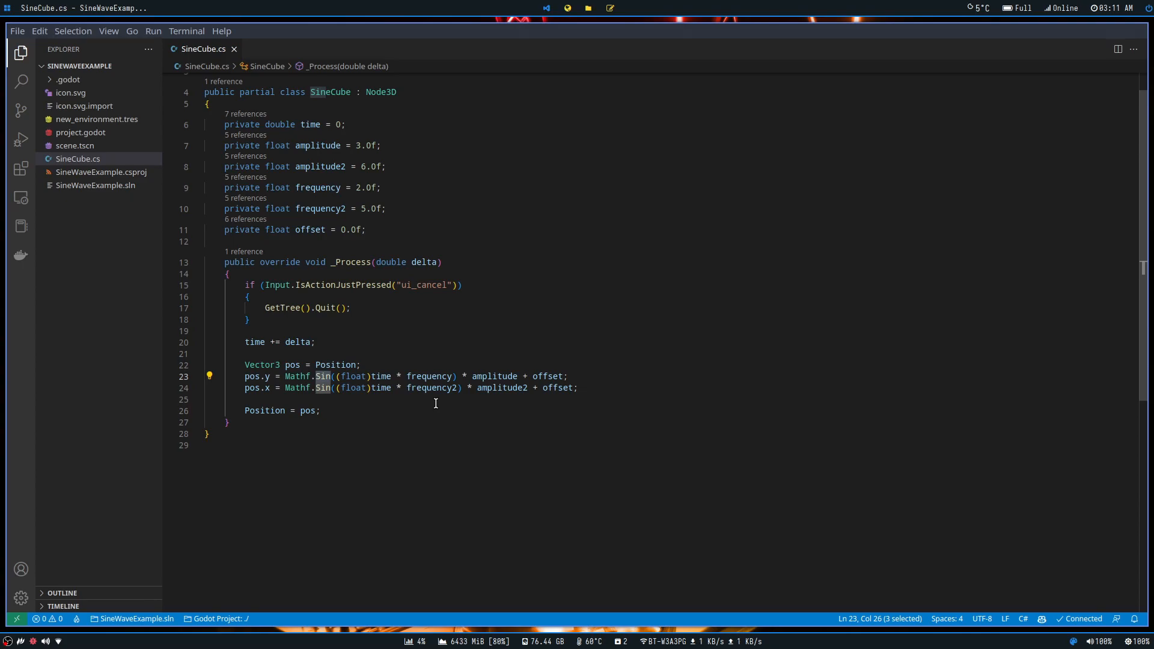
click(243, 399)
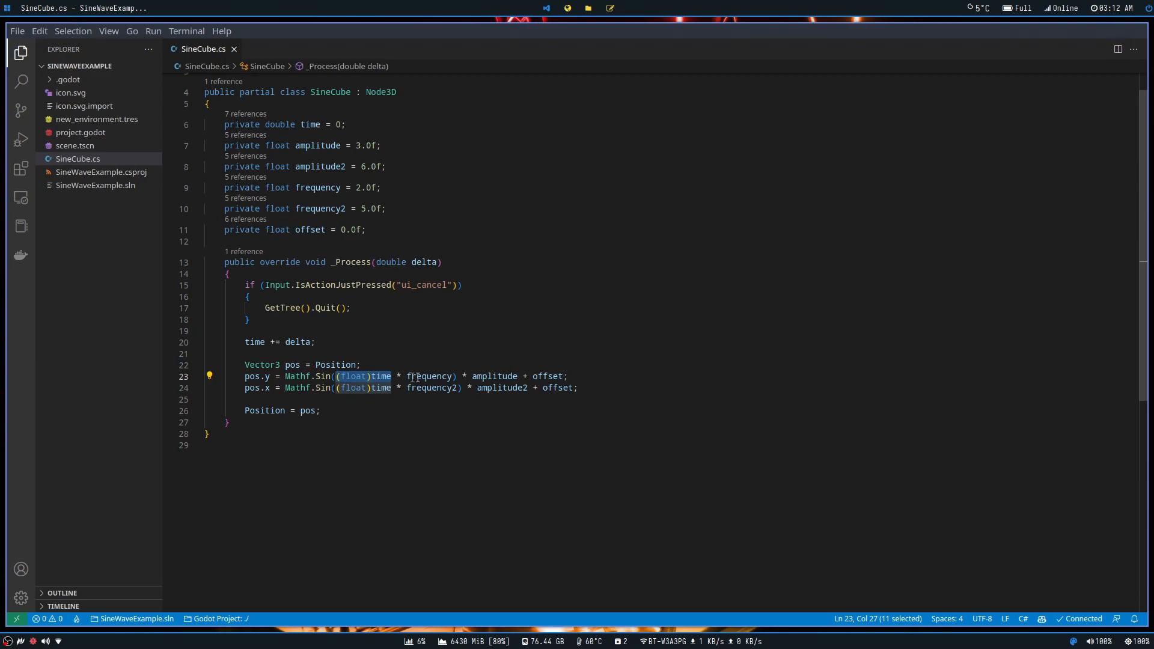
click(358, 376)
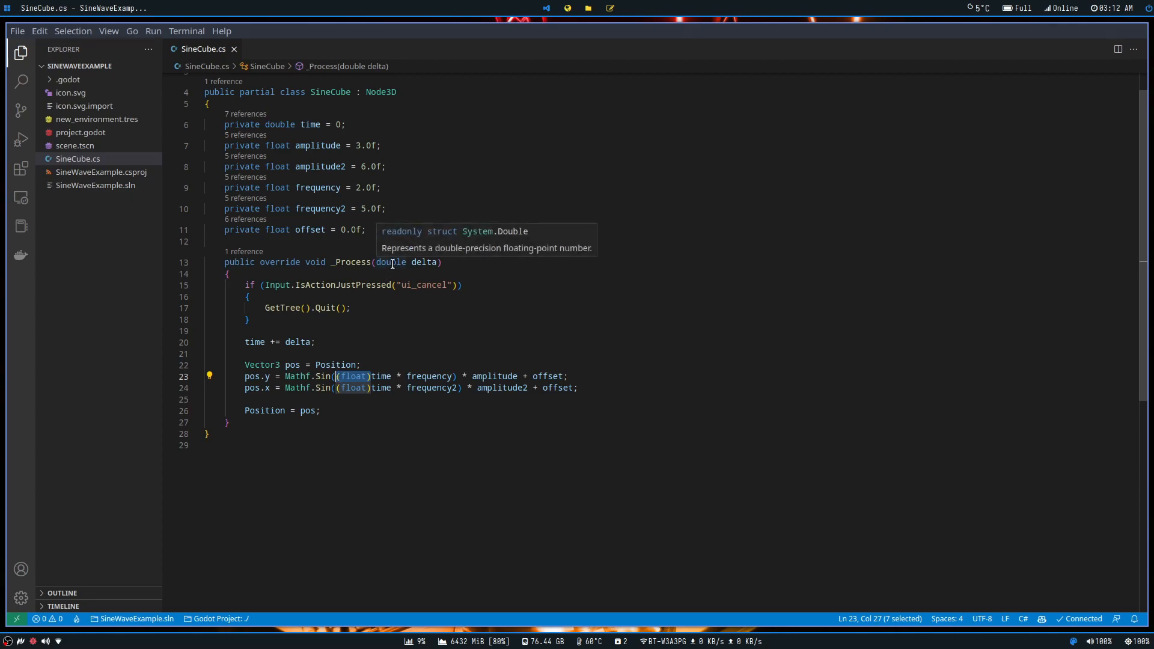
mouse_move(354, 376)
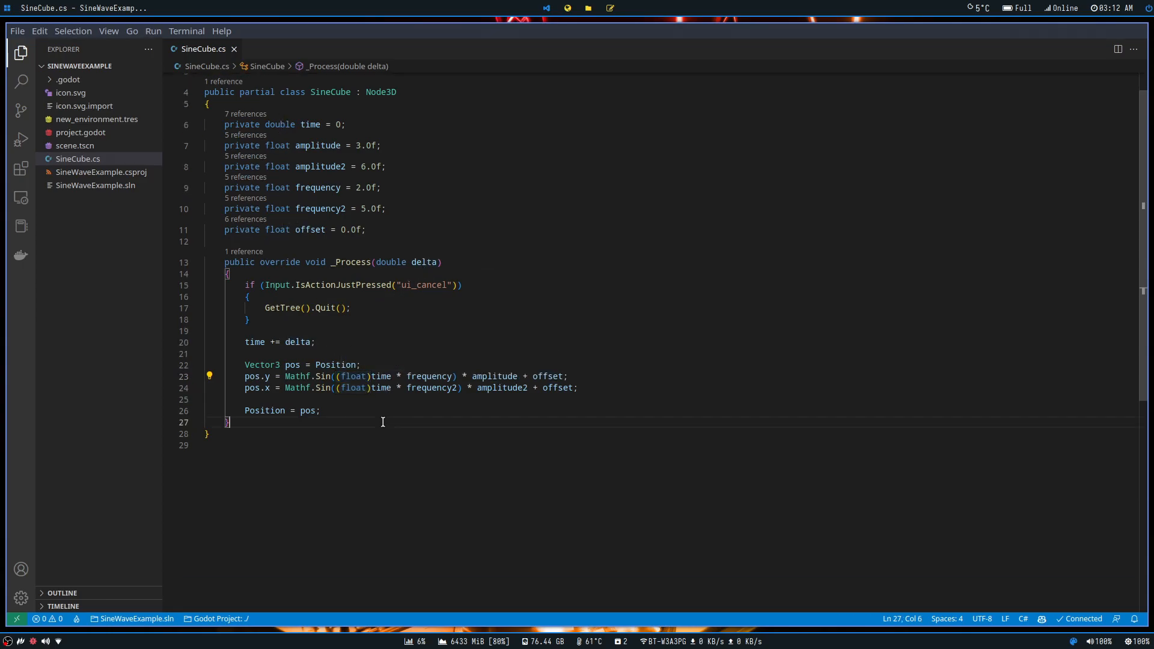
mouse_move(376, 389)
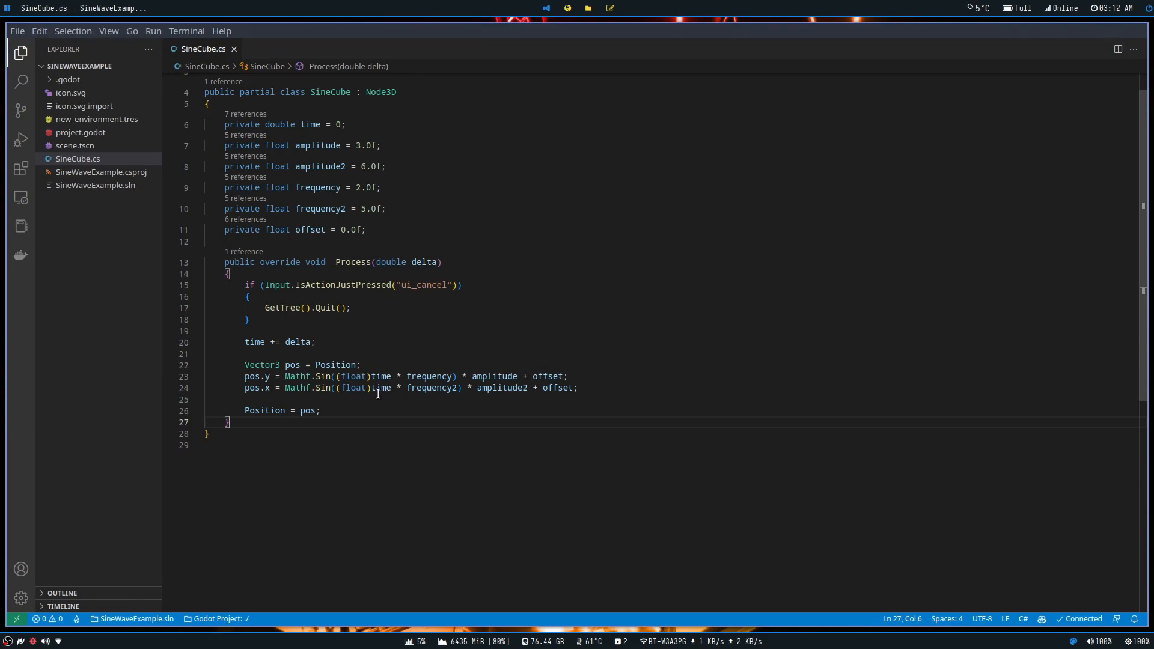
mouse_move(340, 364)
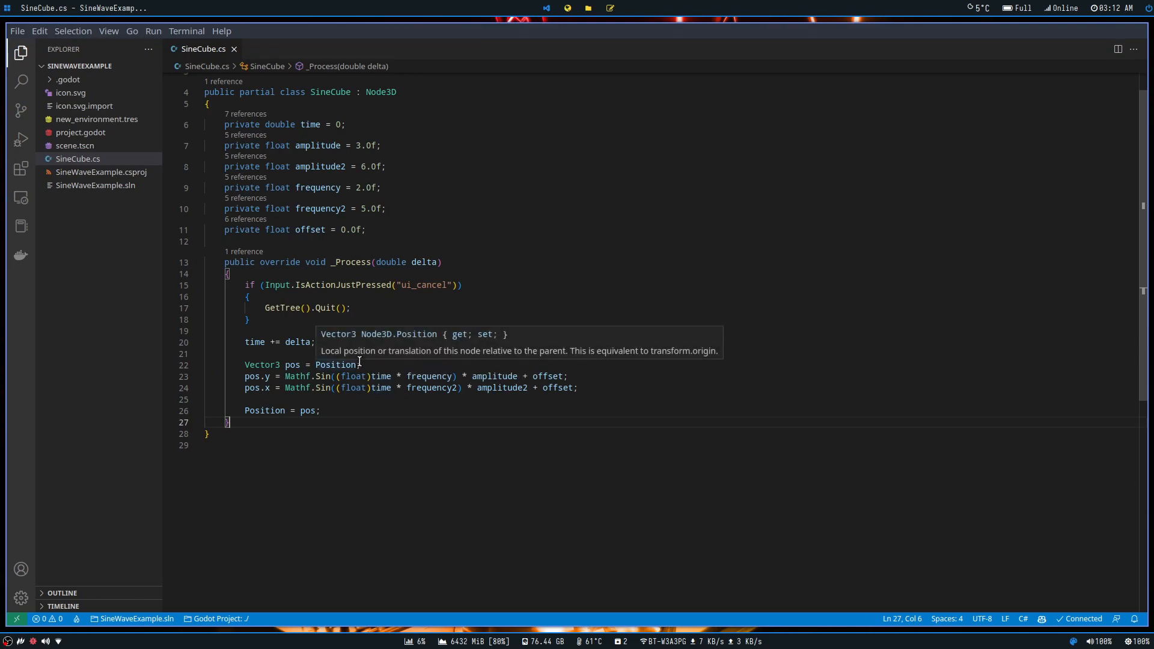
mouse_move(394, 336)
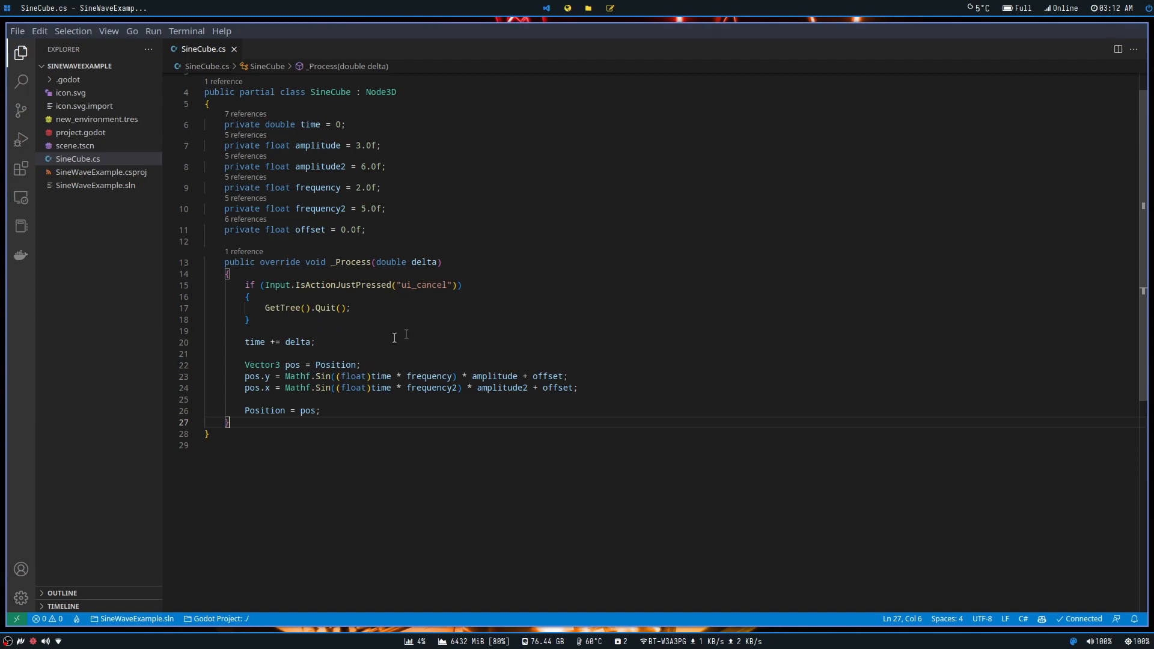
double_click(352, 377)
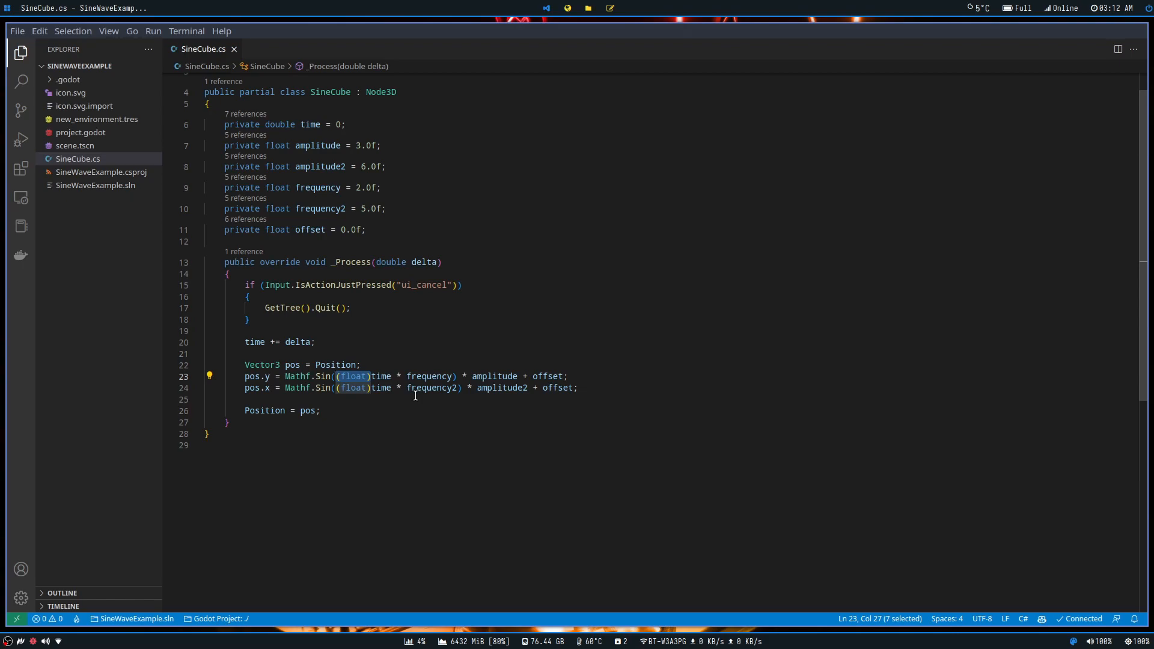
mouse_move(398, 376)
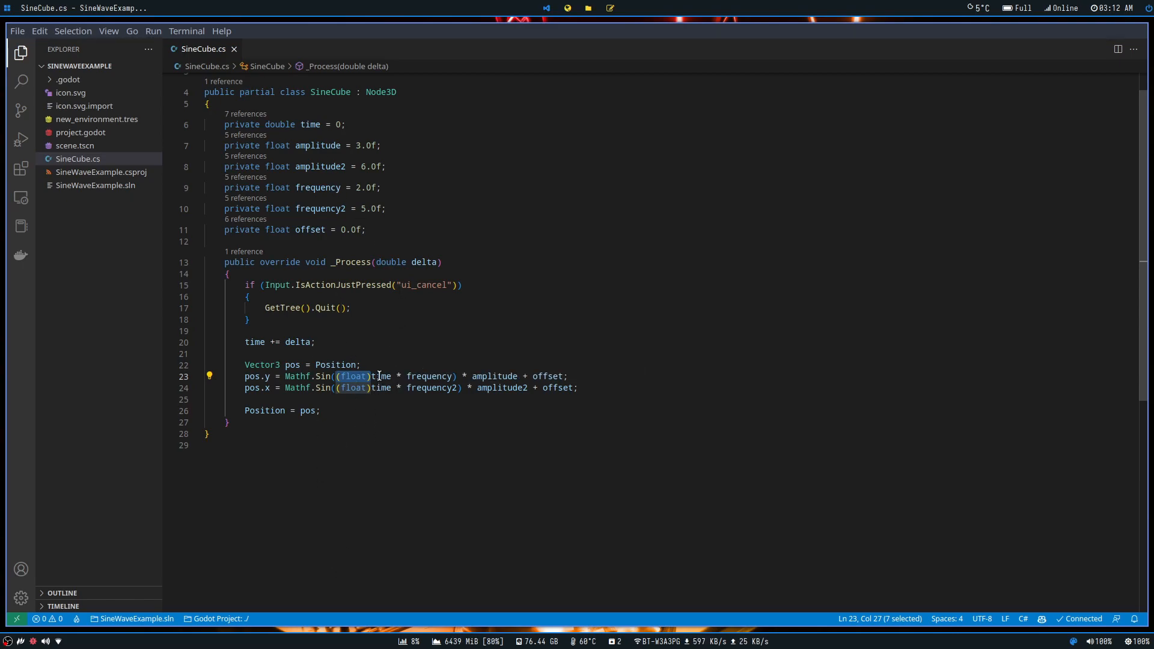
Walk through the pos.y sine term (frequency, sin, amplitude, offset) and lower amplitude2 to 5 and frequency2 to 4
double_click(431, 376)
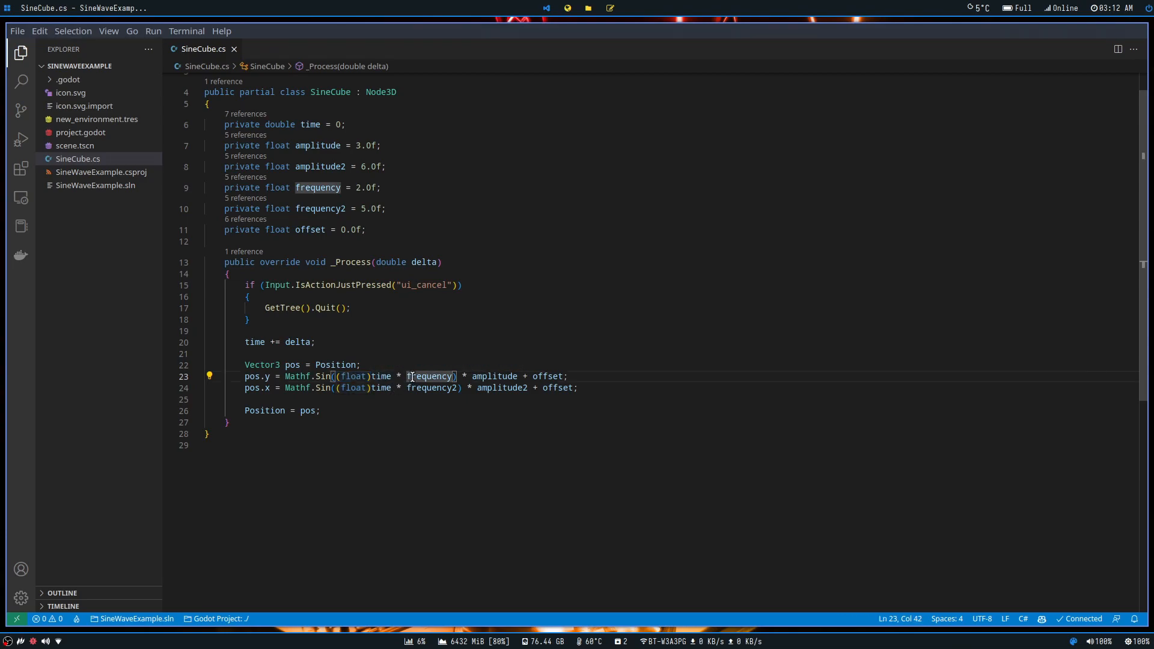
double_click(429, 376)
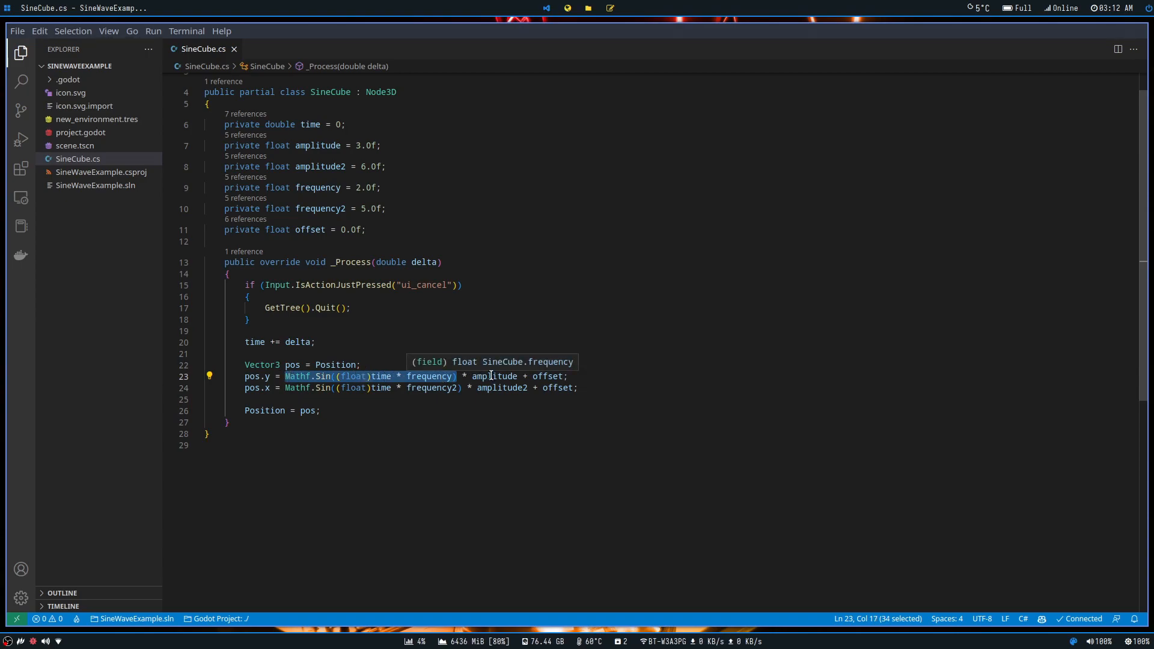
double_click(496, 376)
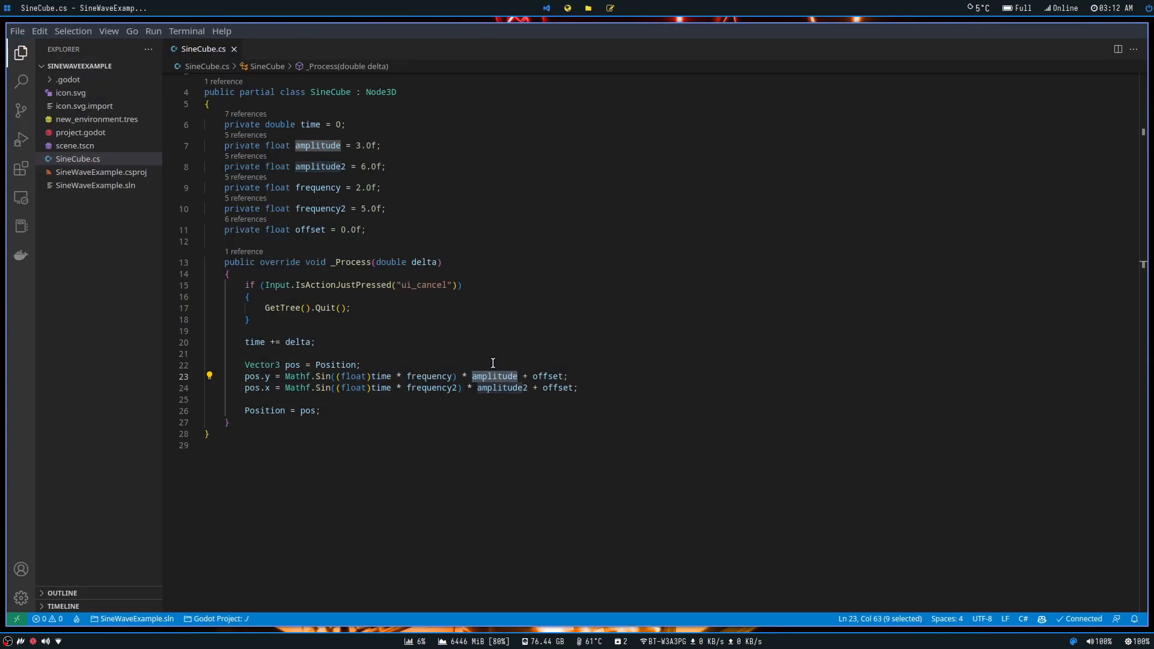
double_click(549, 376)
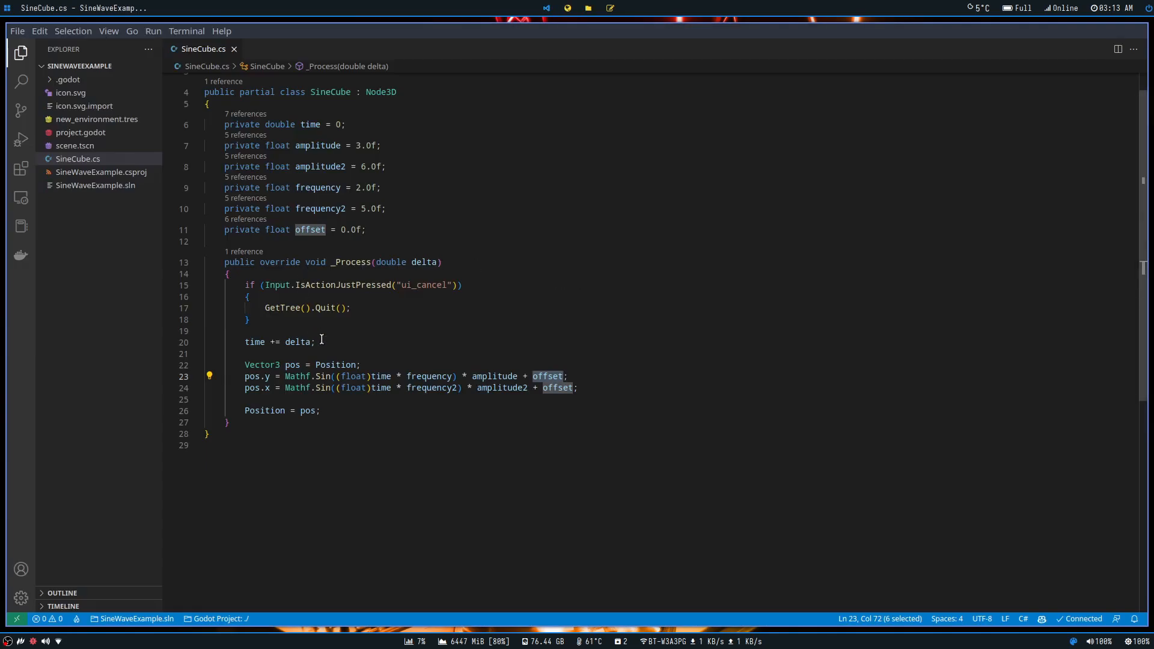
click(582, 389)
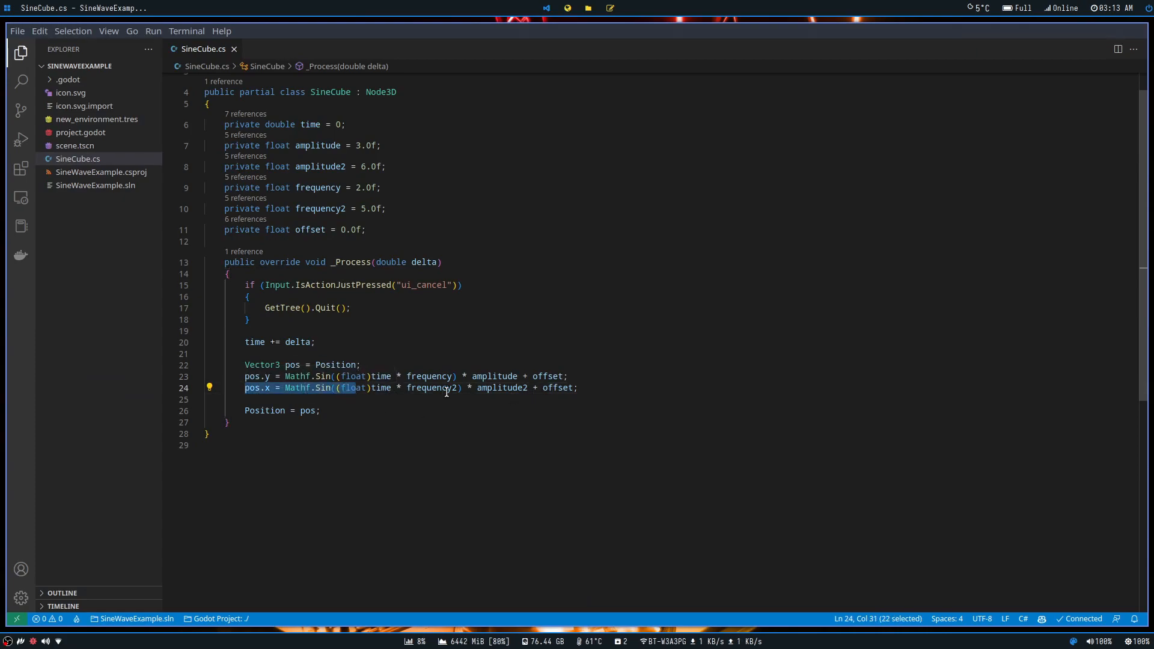
double_click(502, 388)
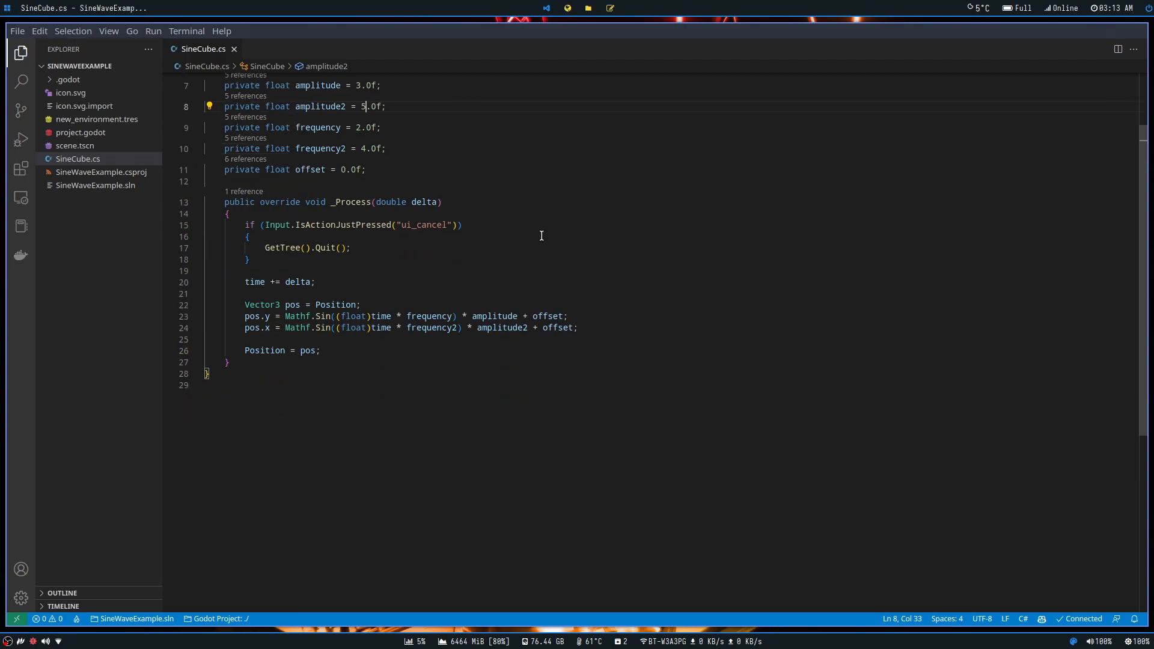
click(320, 350)
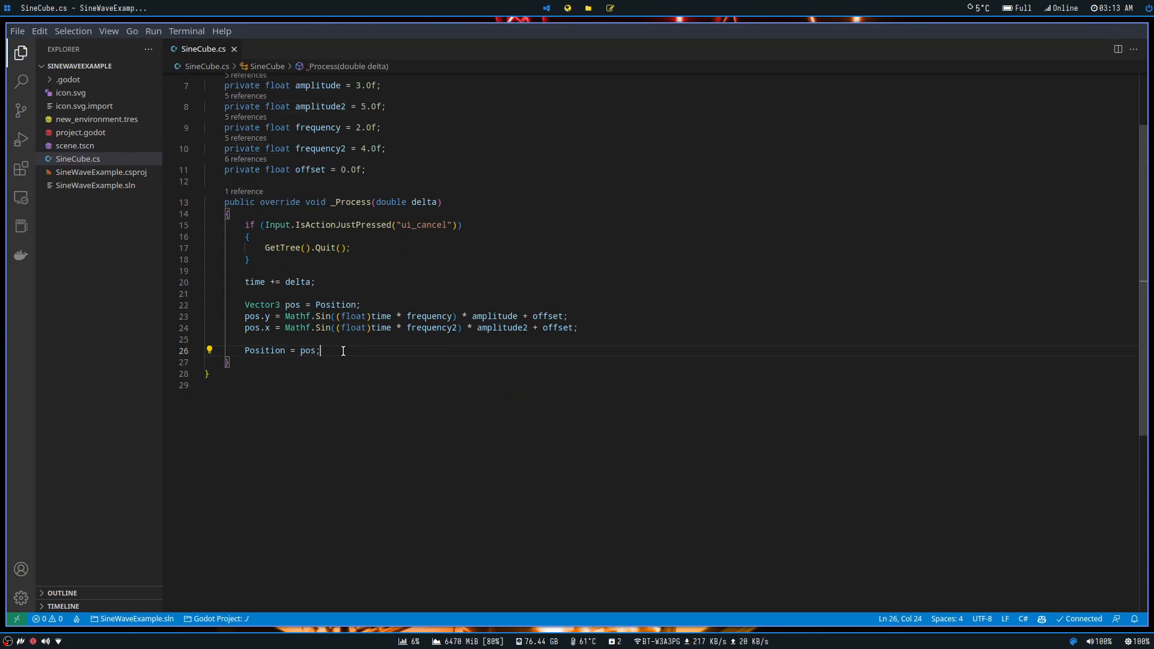
mouse_move(361, 344)
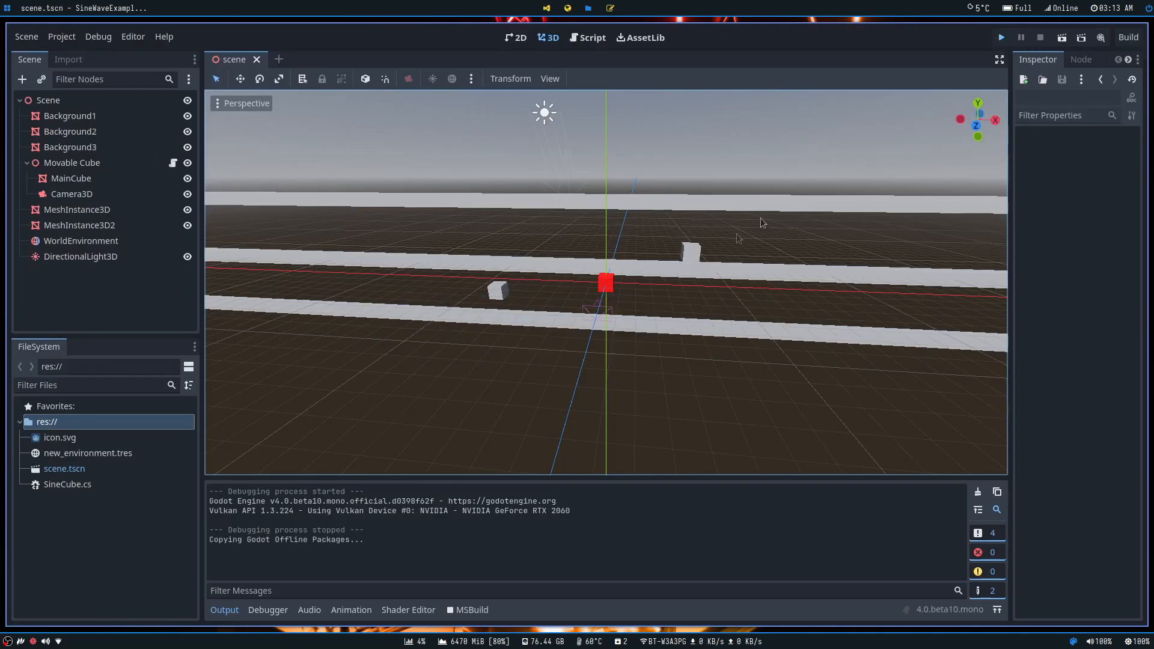
Run the cube scene to watch its sine-wave motion, stop it, and head to the pig project
click(1000, 38)
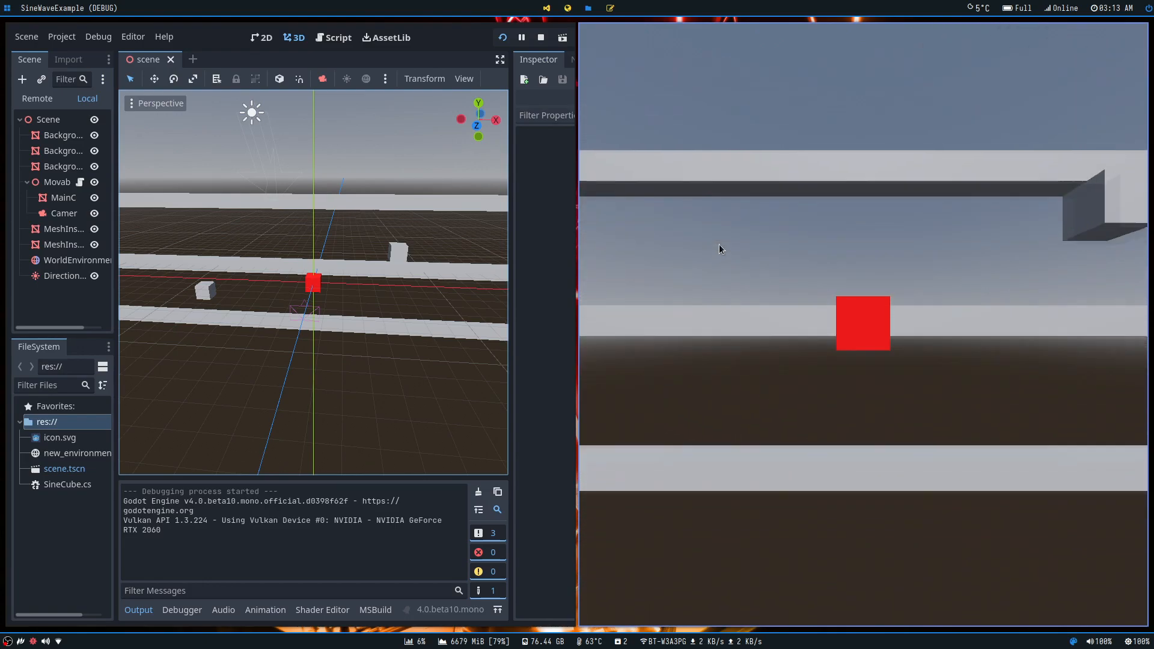
click(540, 37)
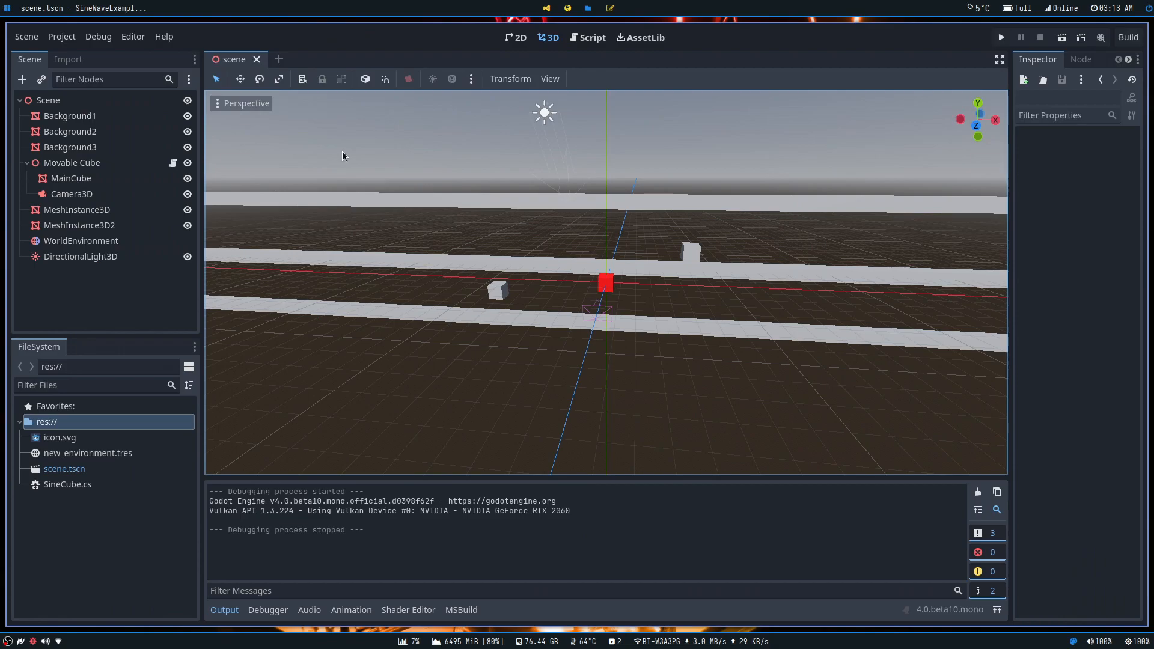
drag(343, 155, 418, 153)
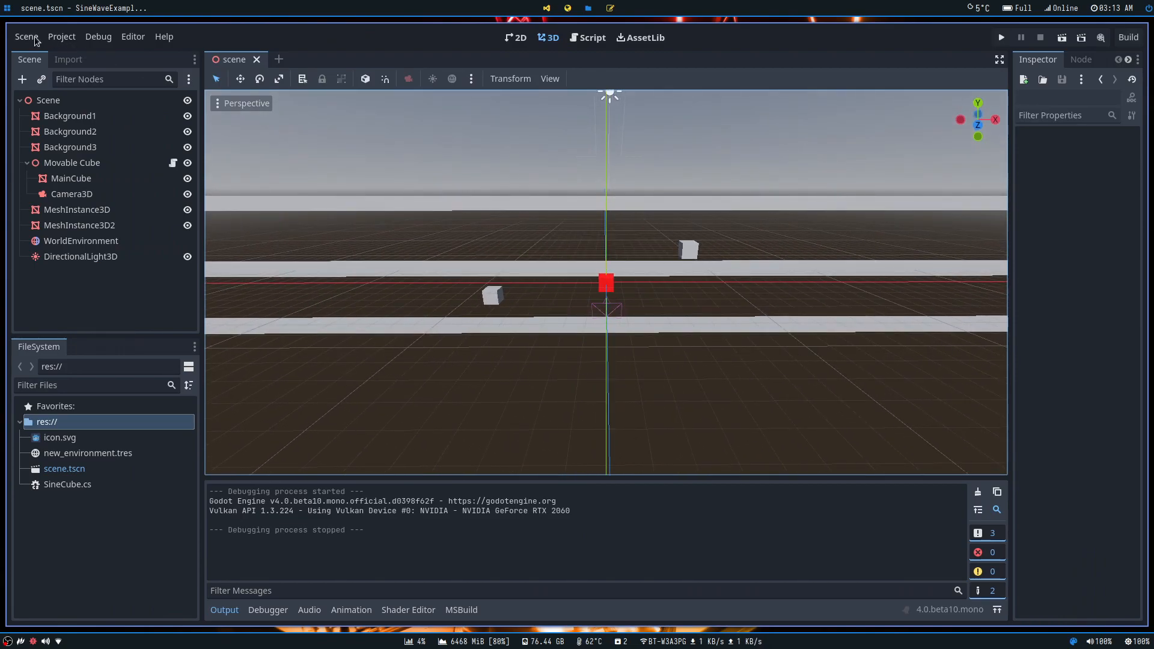
click(61, 36)
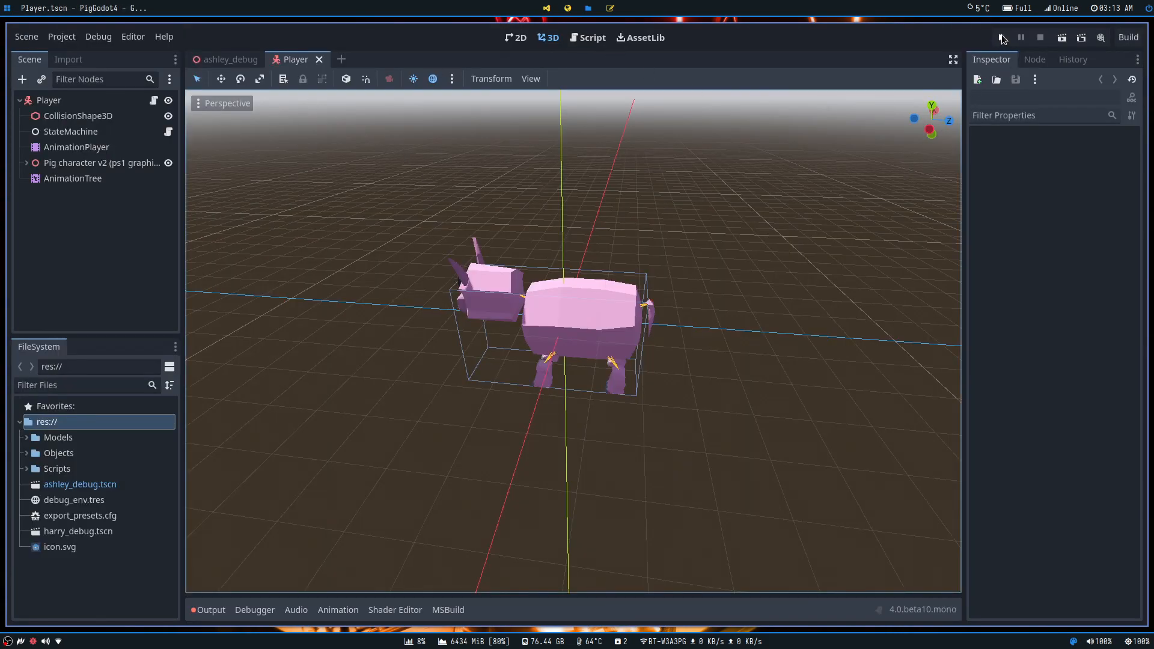
mouse_move(1002, 38)
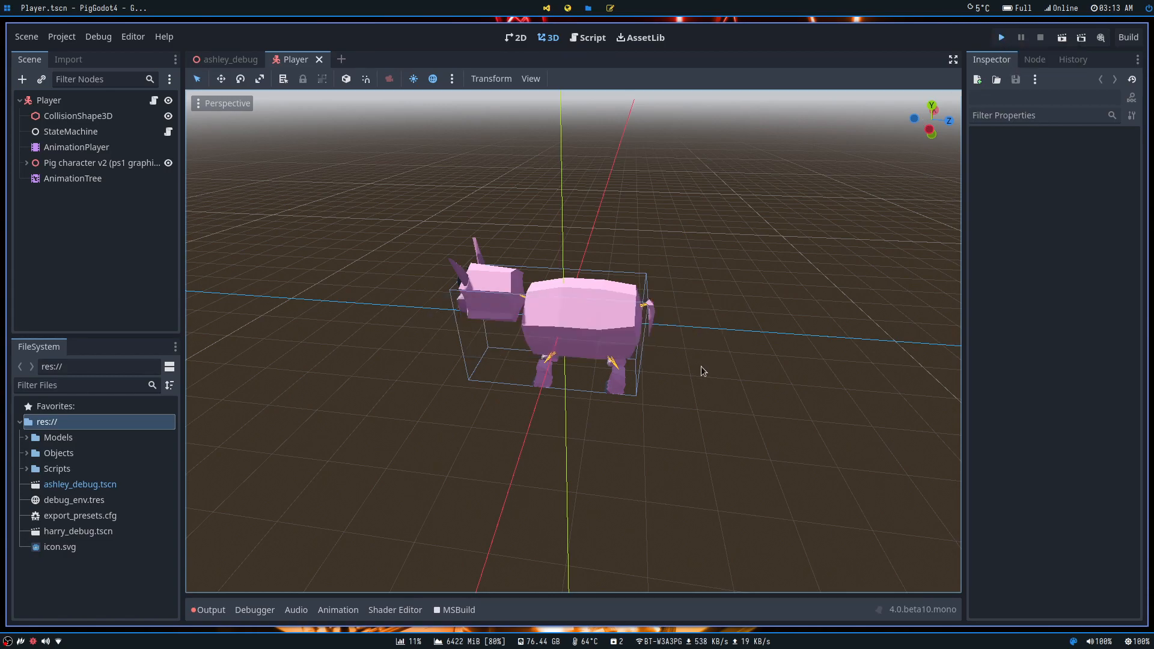
Run the pig Player scene, then inspect the Player and StateMachine nodes
click(1000, 38)
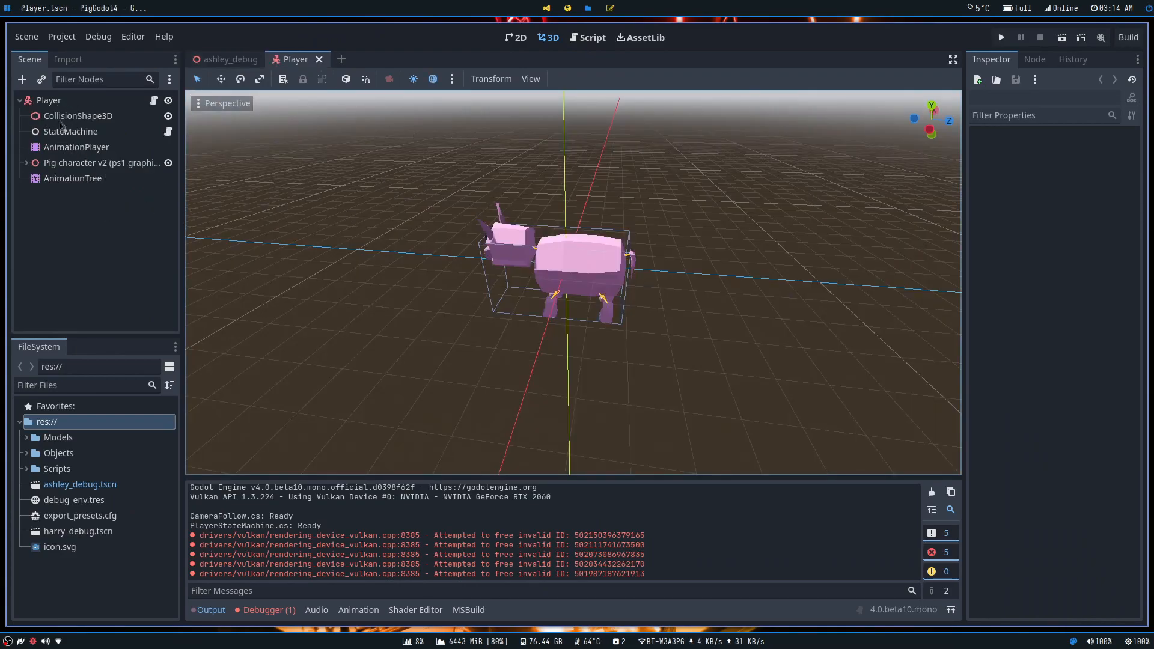
click(49, 100)
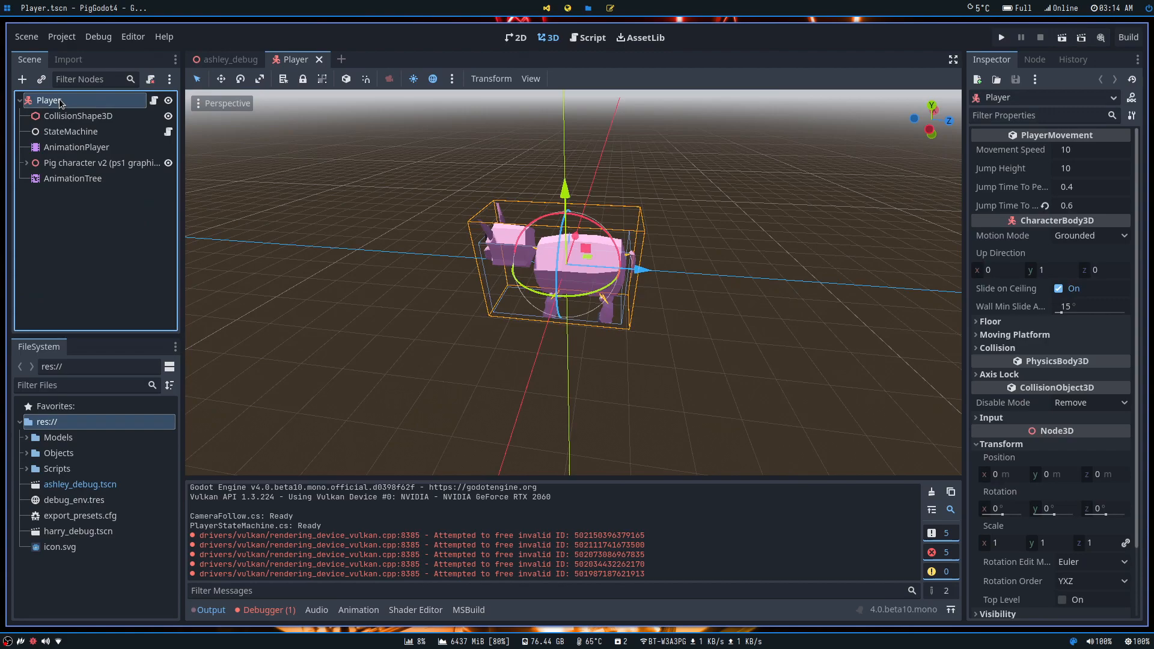
click(69, 131)
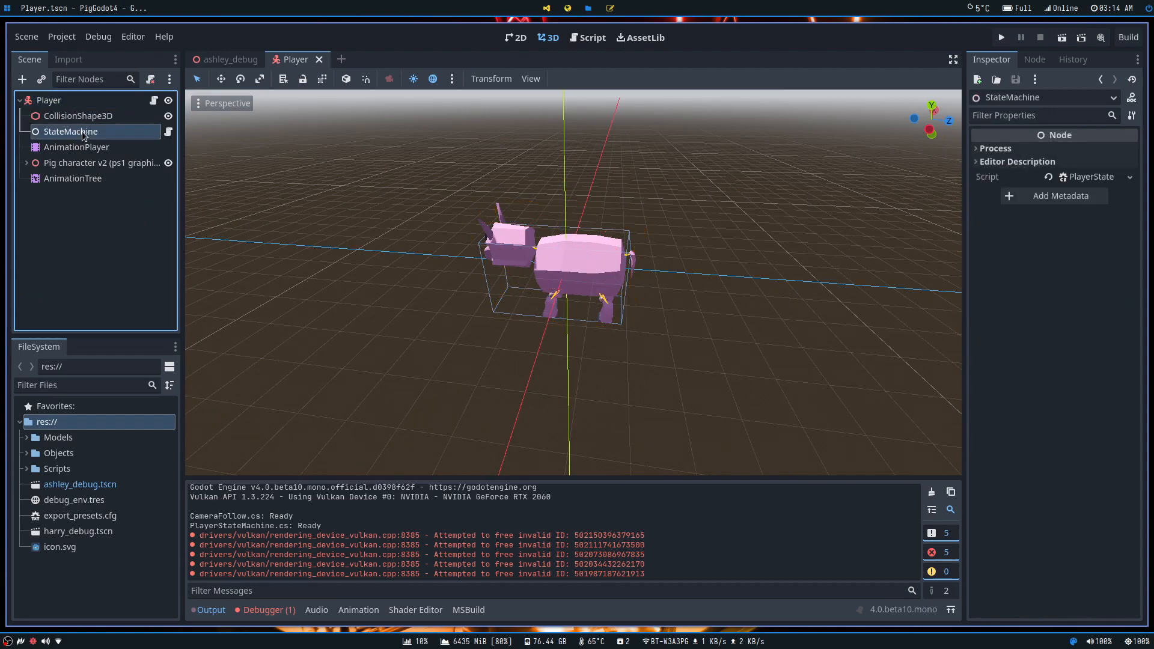
mouse_move(74, 147)
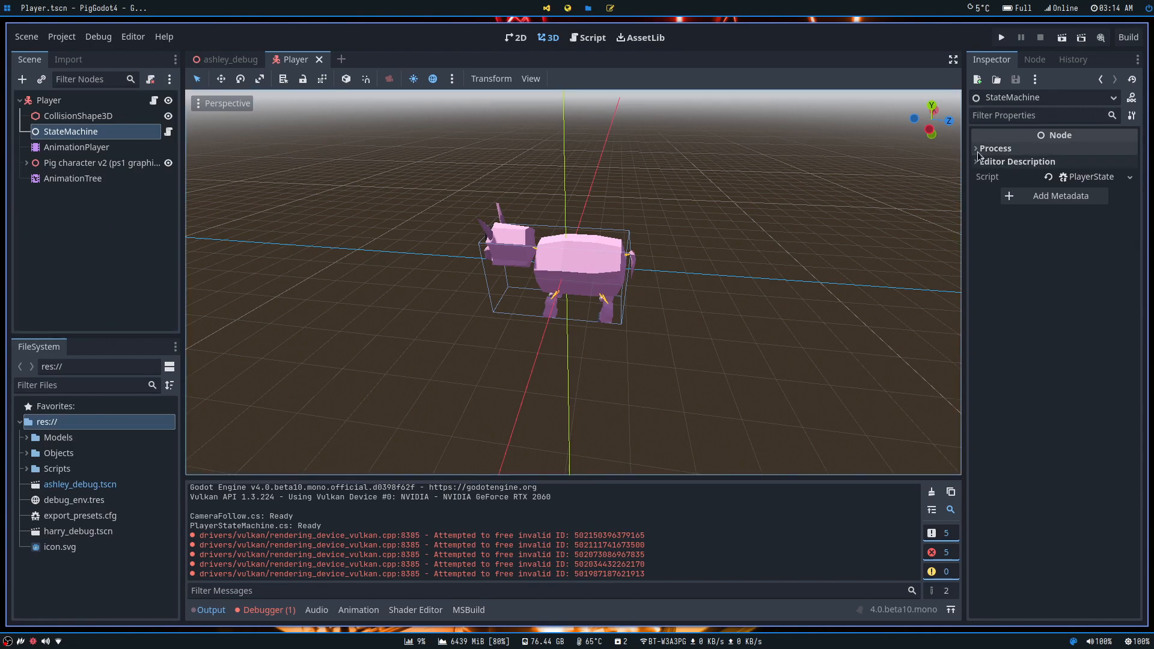
Reselect the StateMachine node and open its PlayerStateMachine.cs script
click(50, 99)
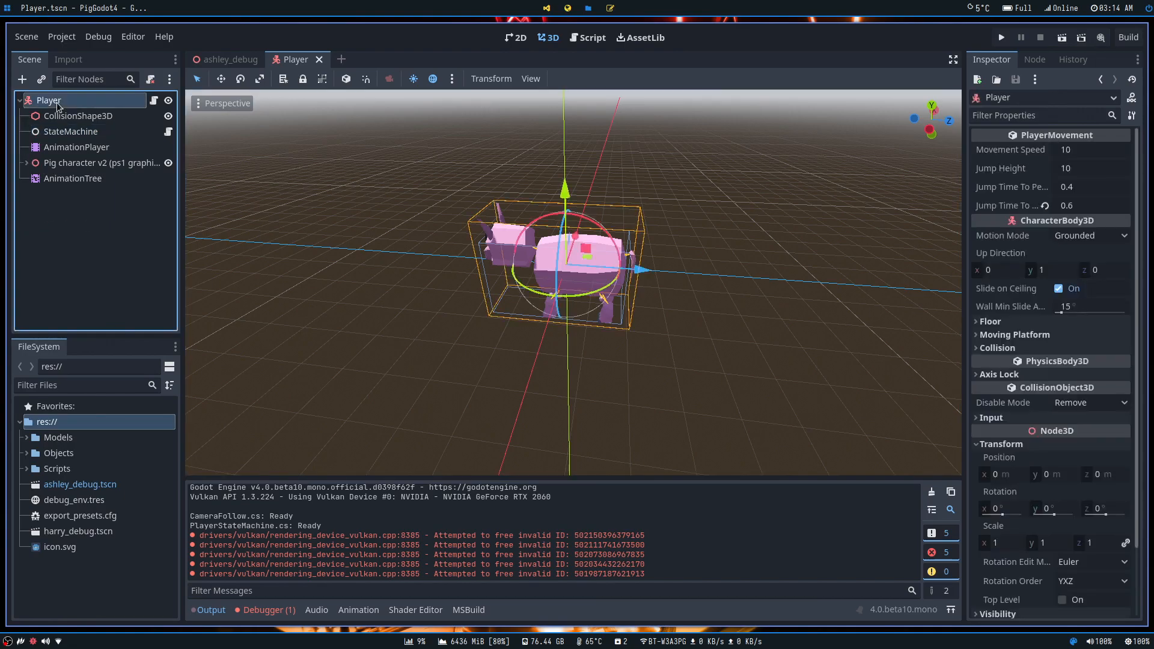
click(71, 131)
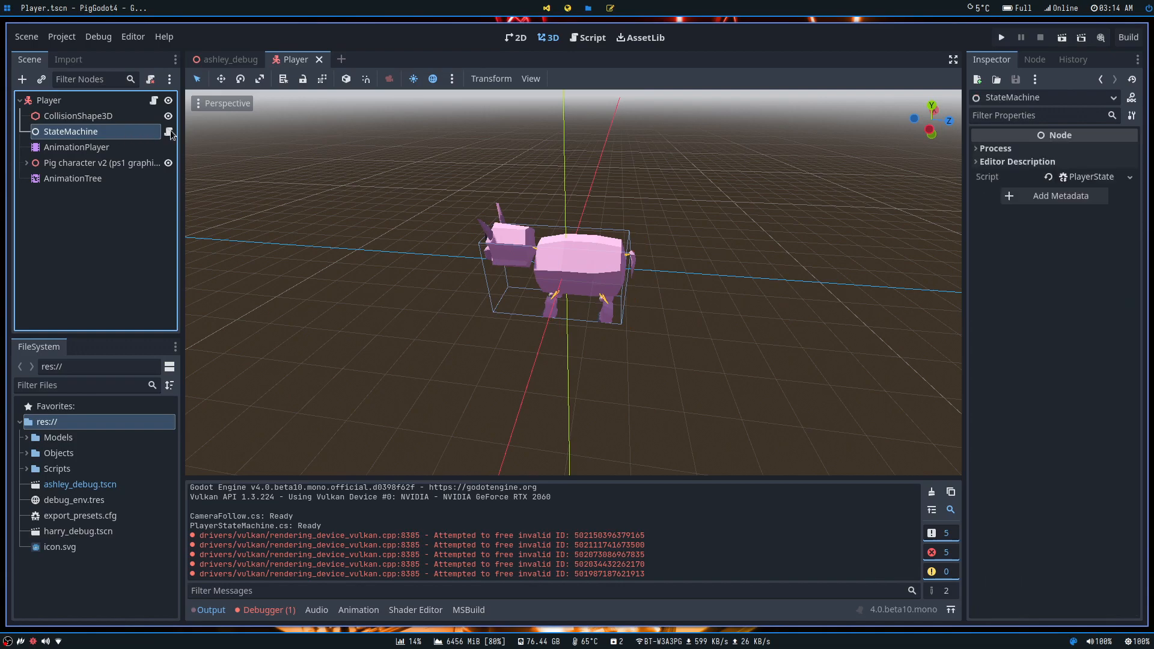
click(169, 131)
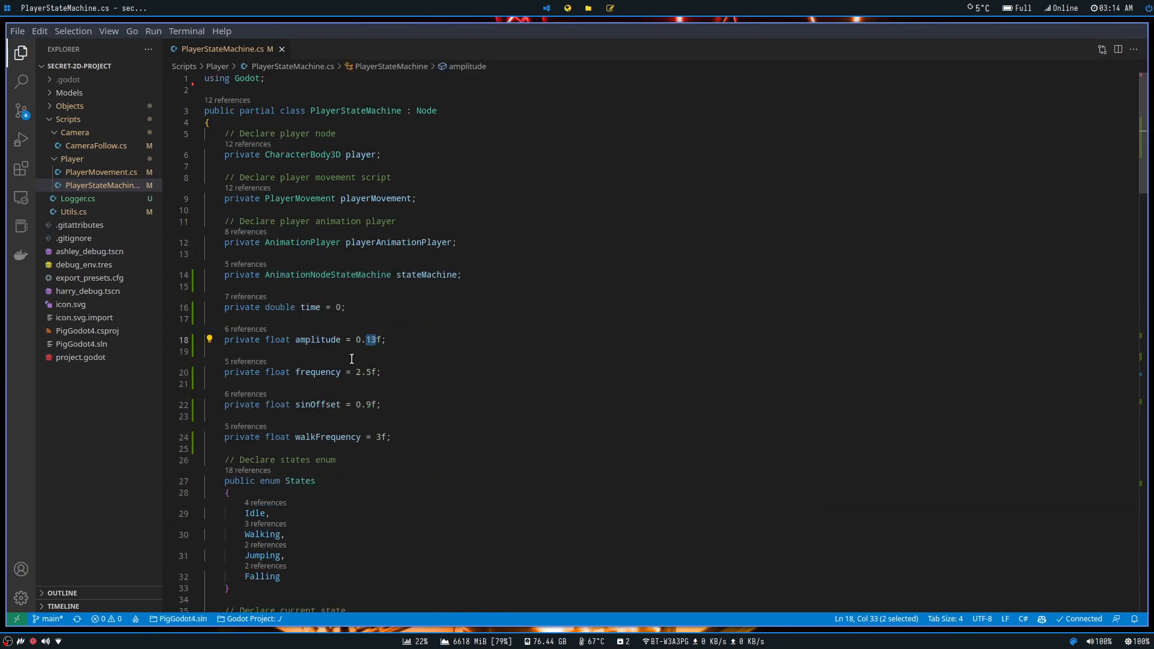
Revert the breathing frequency to 2.5 and change walkFrequency from 3 to 4
click(358, 371)
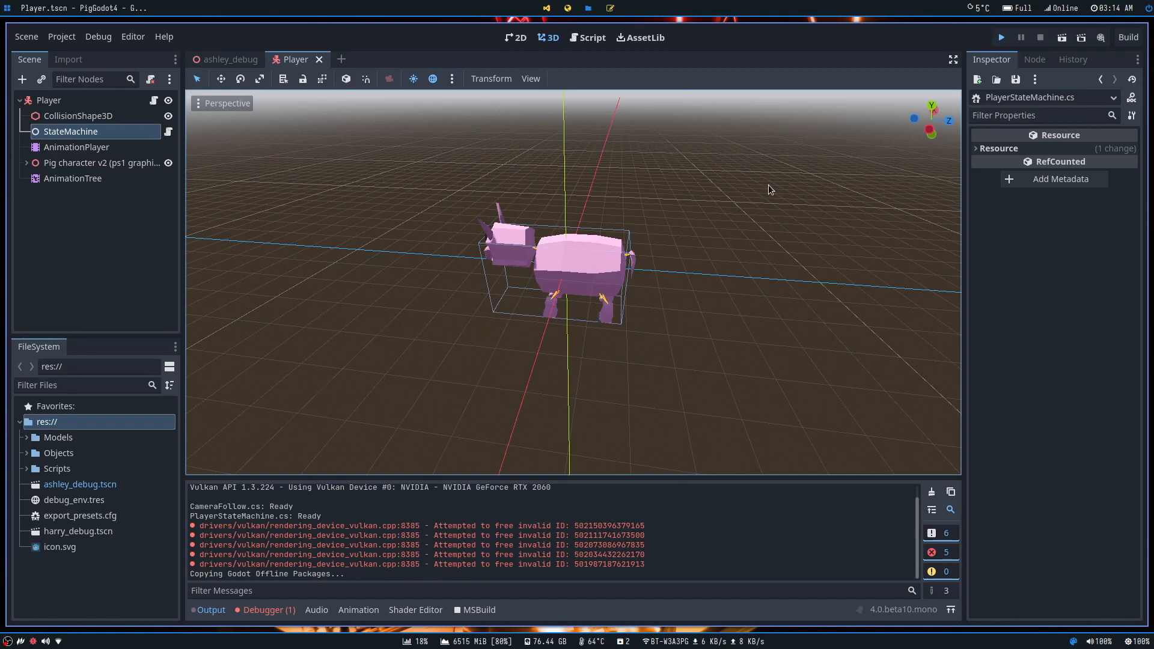
click(1000, 37)
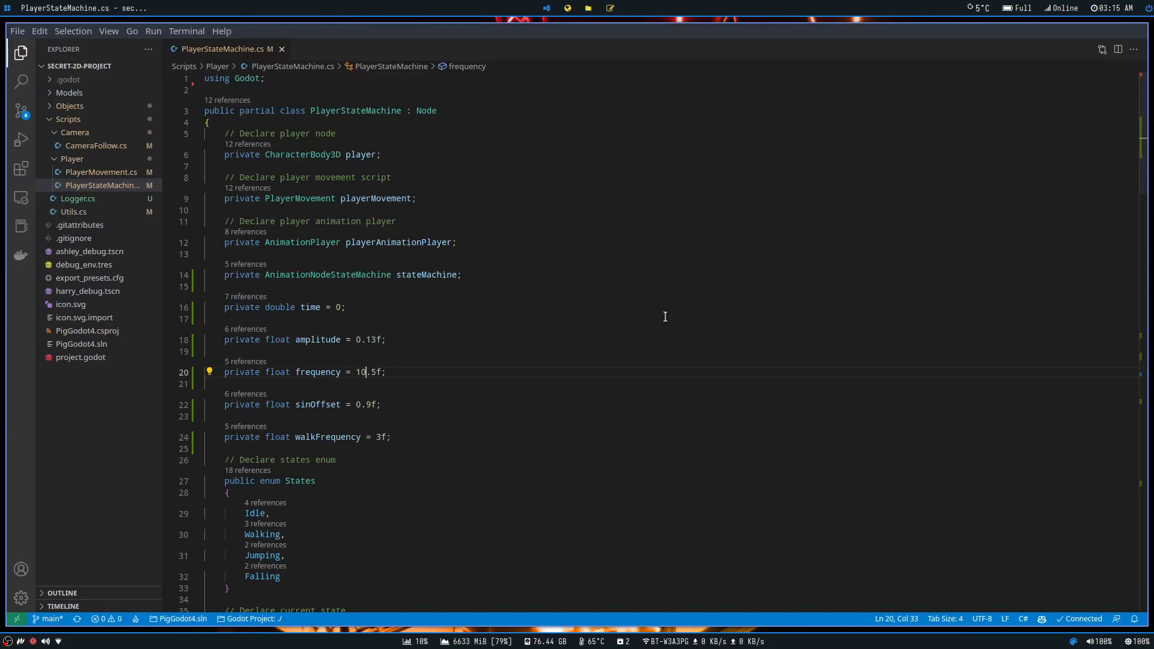
key(BackSpace)
text(2)
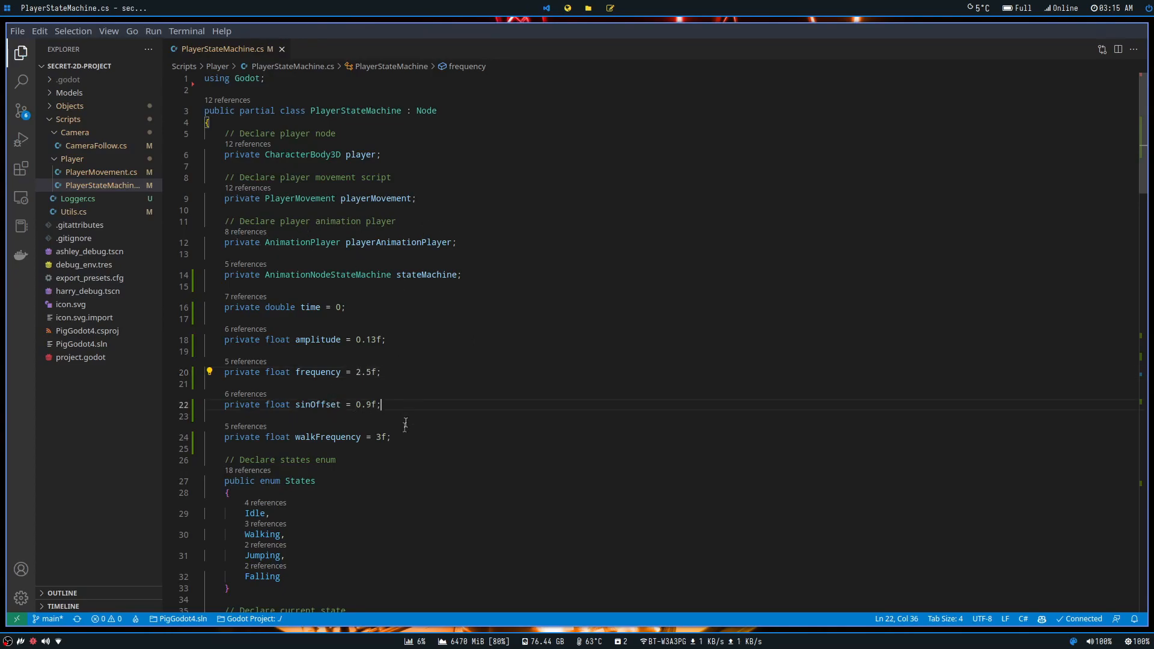
click(377, 436)
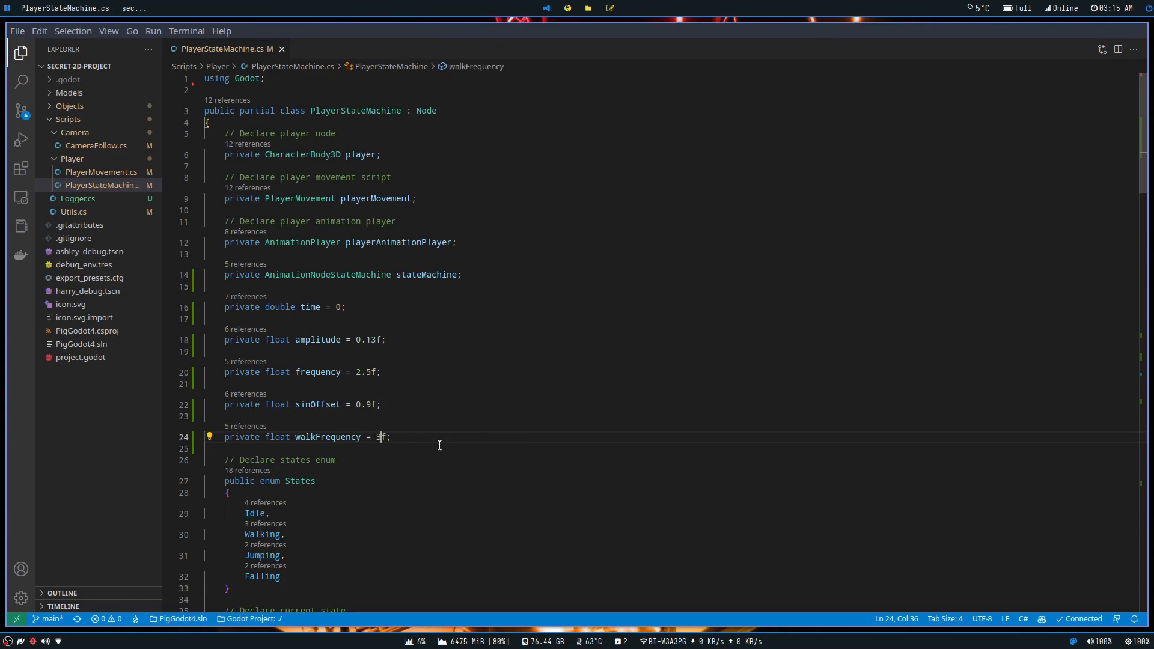
text(4)
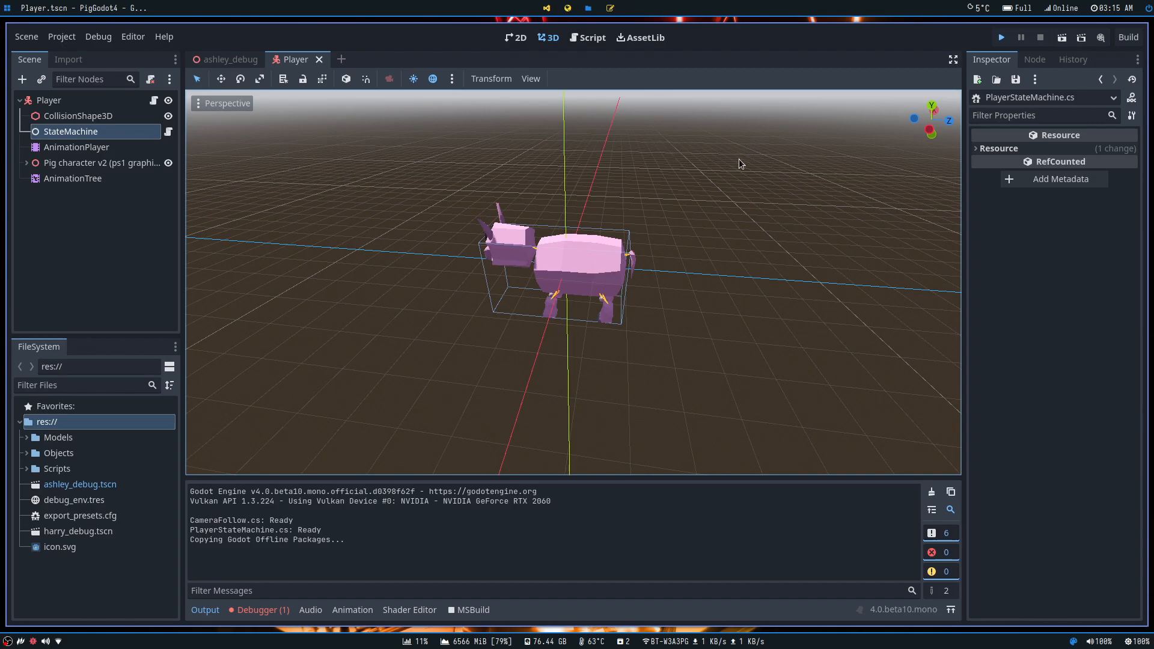
click(1000, 38)
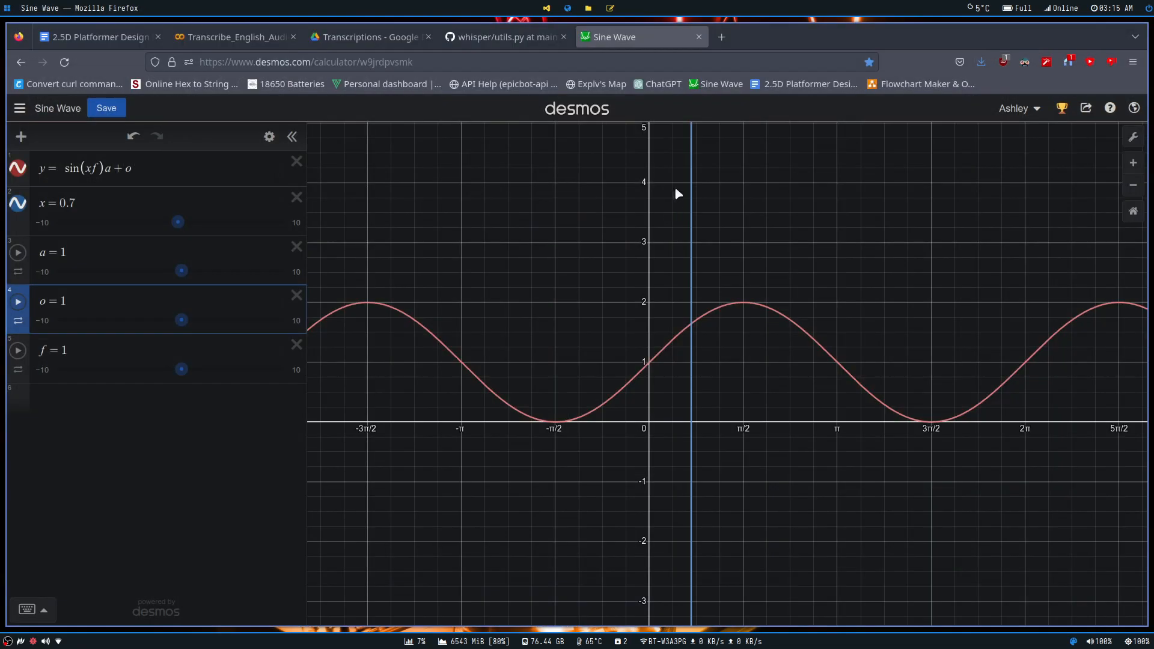
click(18, 319)
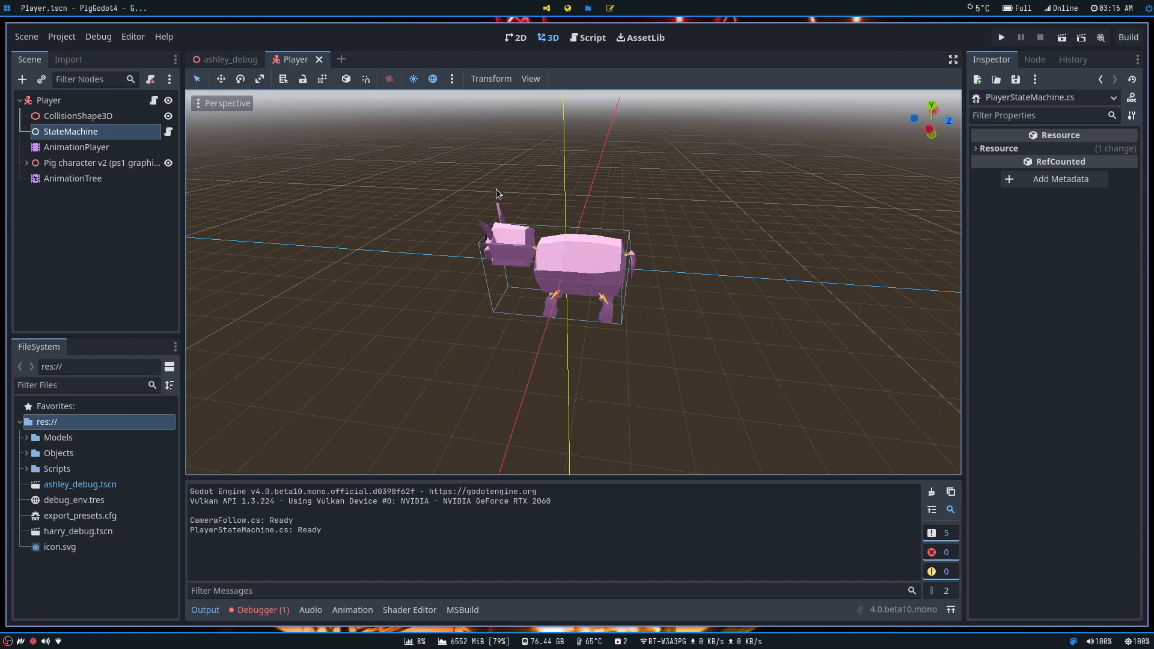
mouse_move(453, 177)
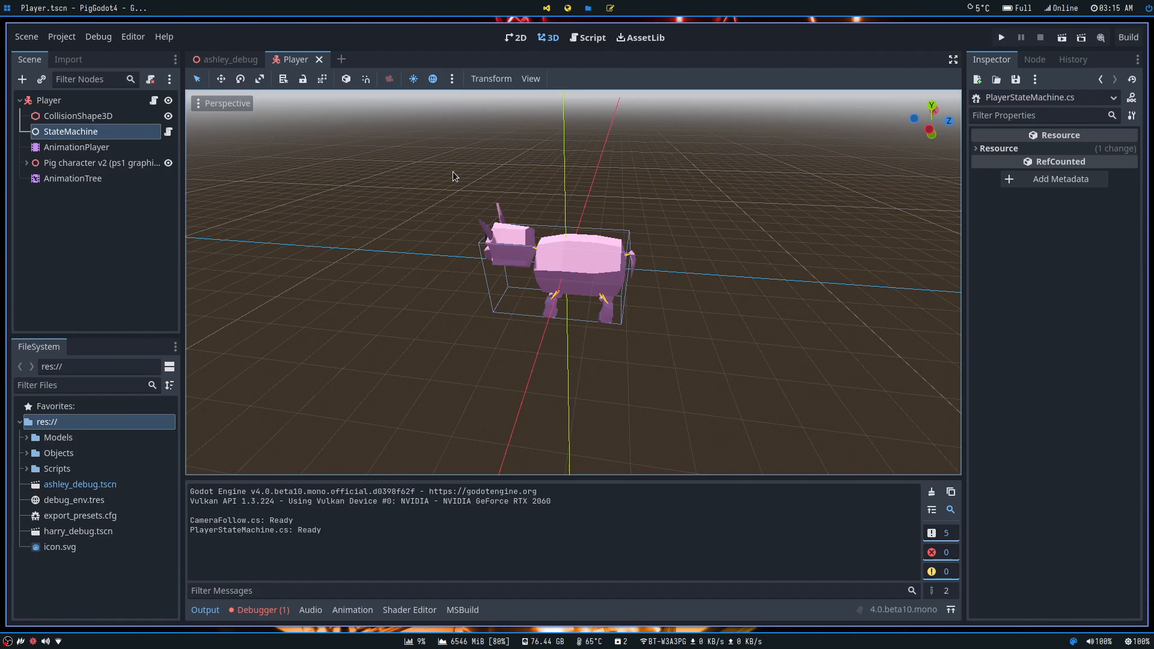